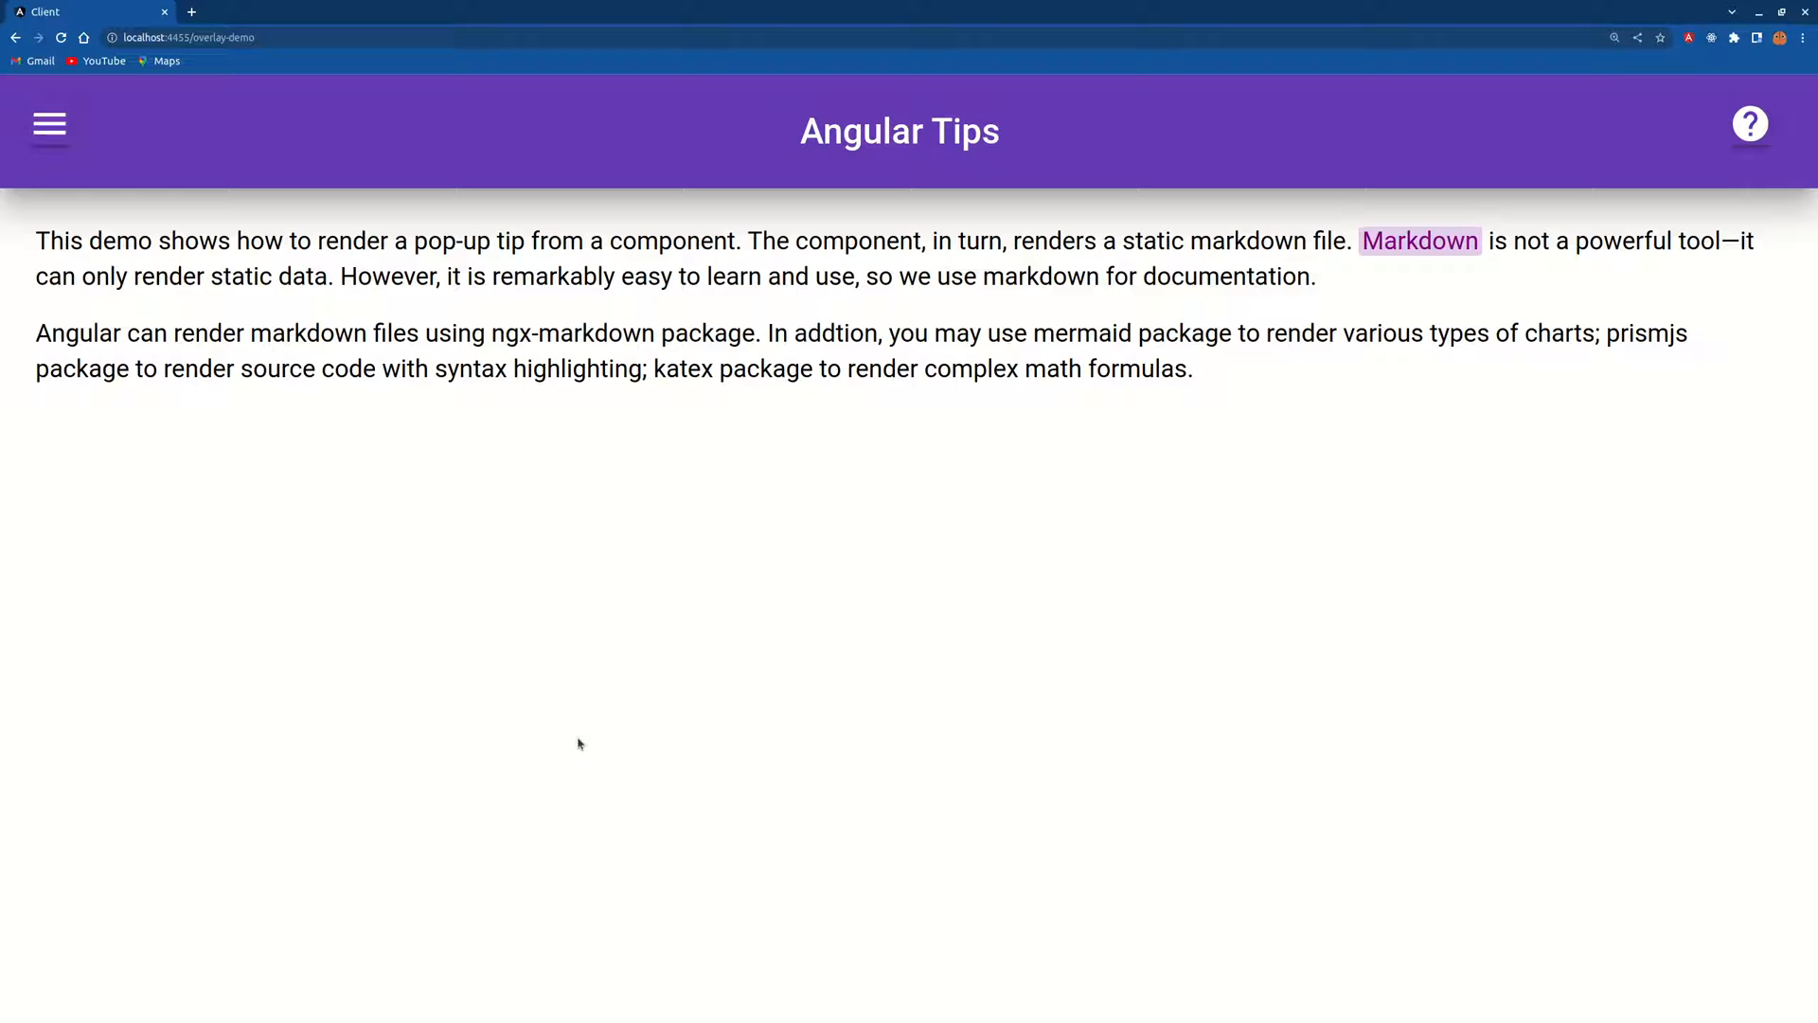
# Hover the 'Markdown' word so the markdown tooltip with code, mermaid chart and image appears.
pyautogui.click(1419, 241)
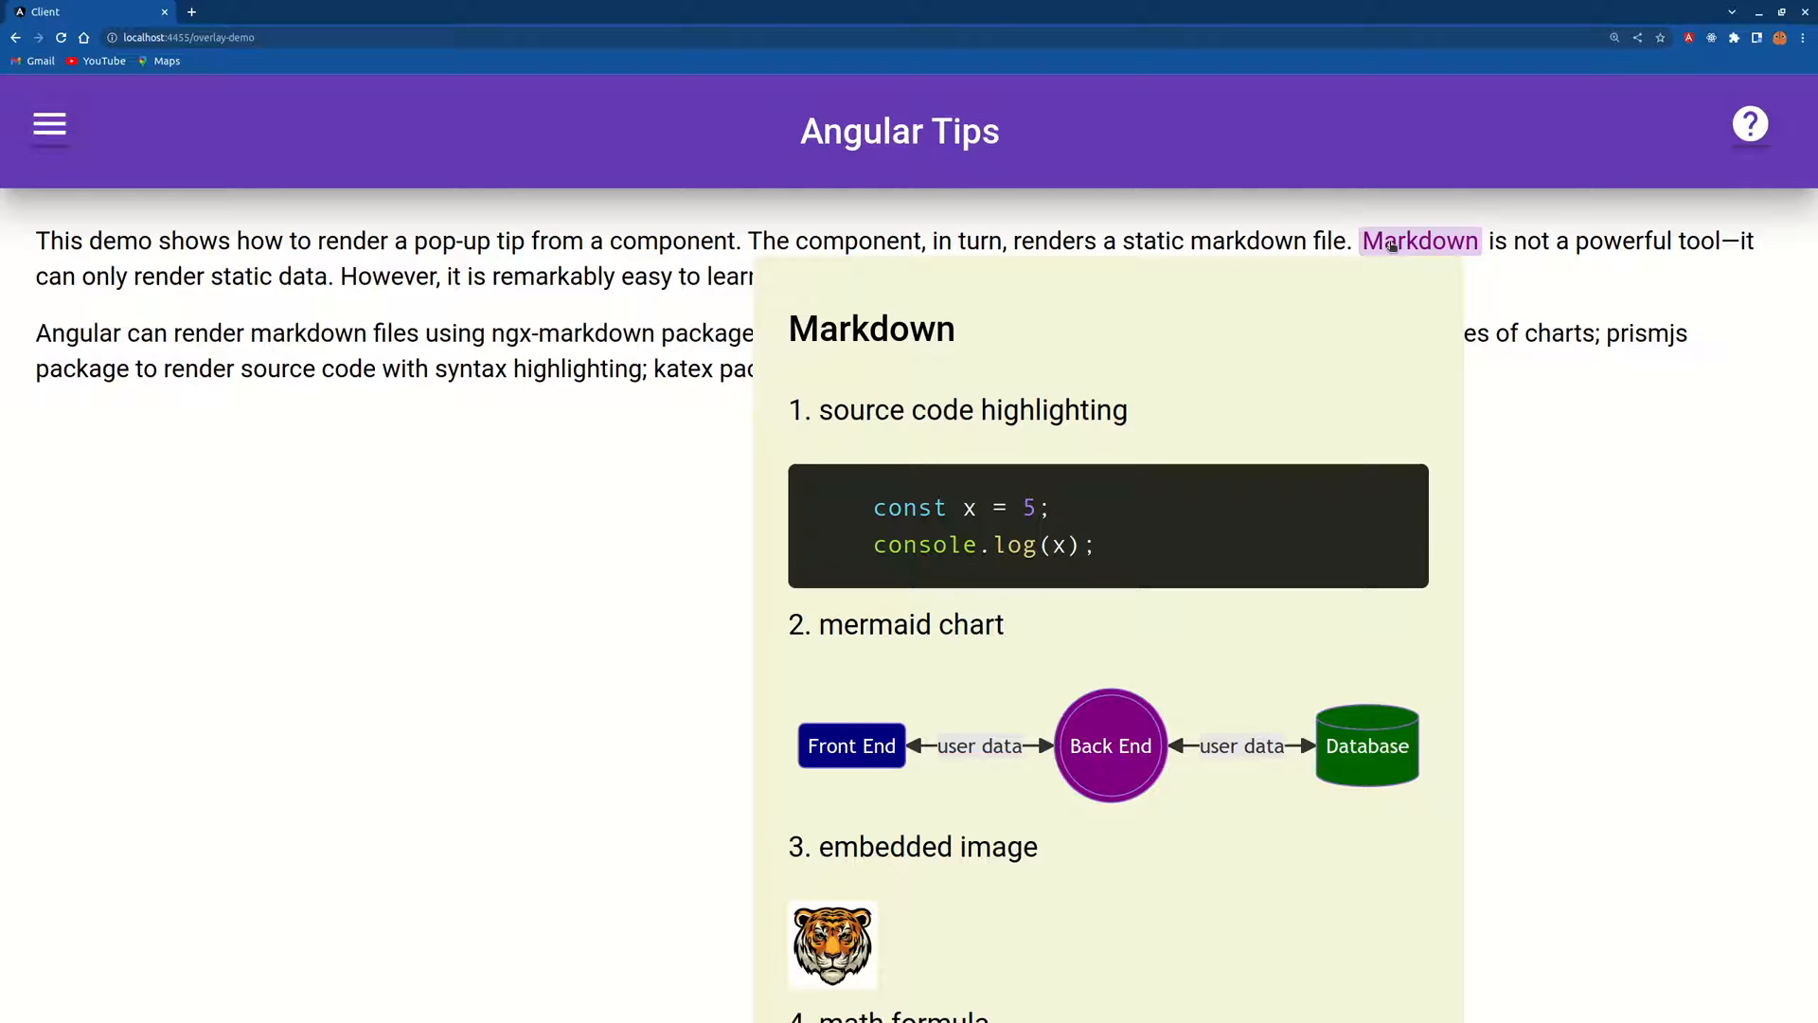
pyautogui.moveTo(1442, 251)
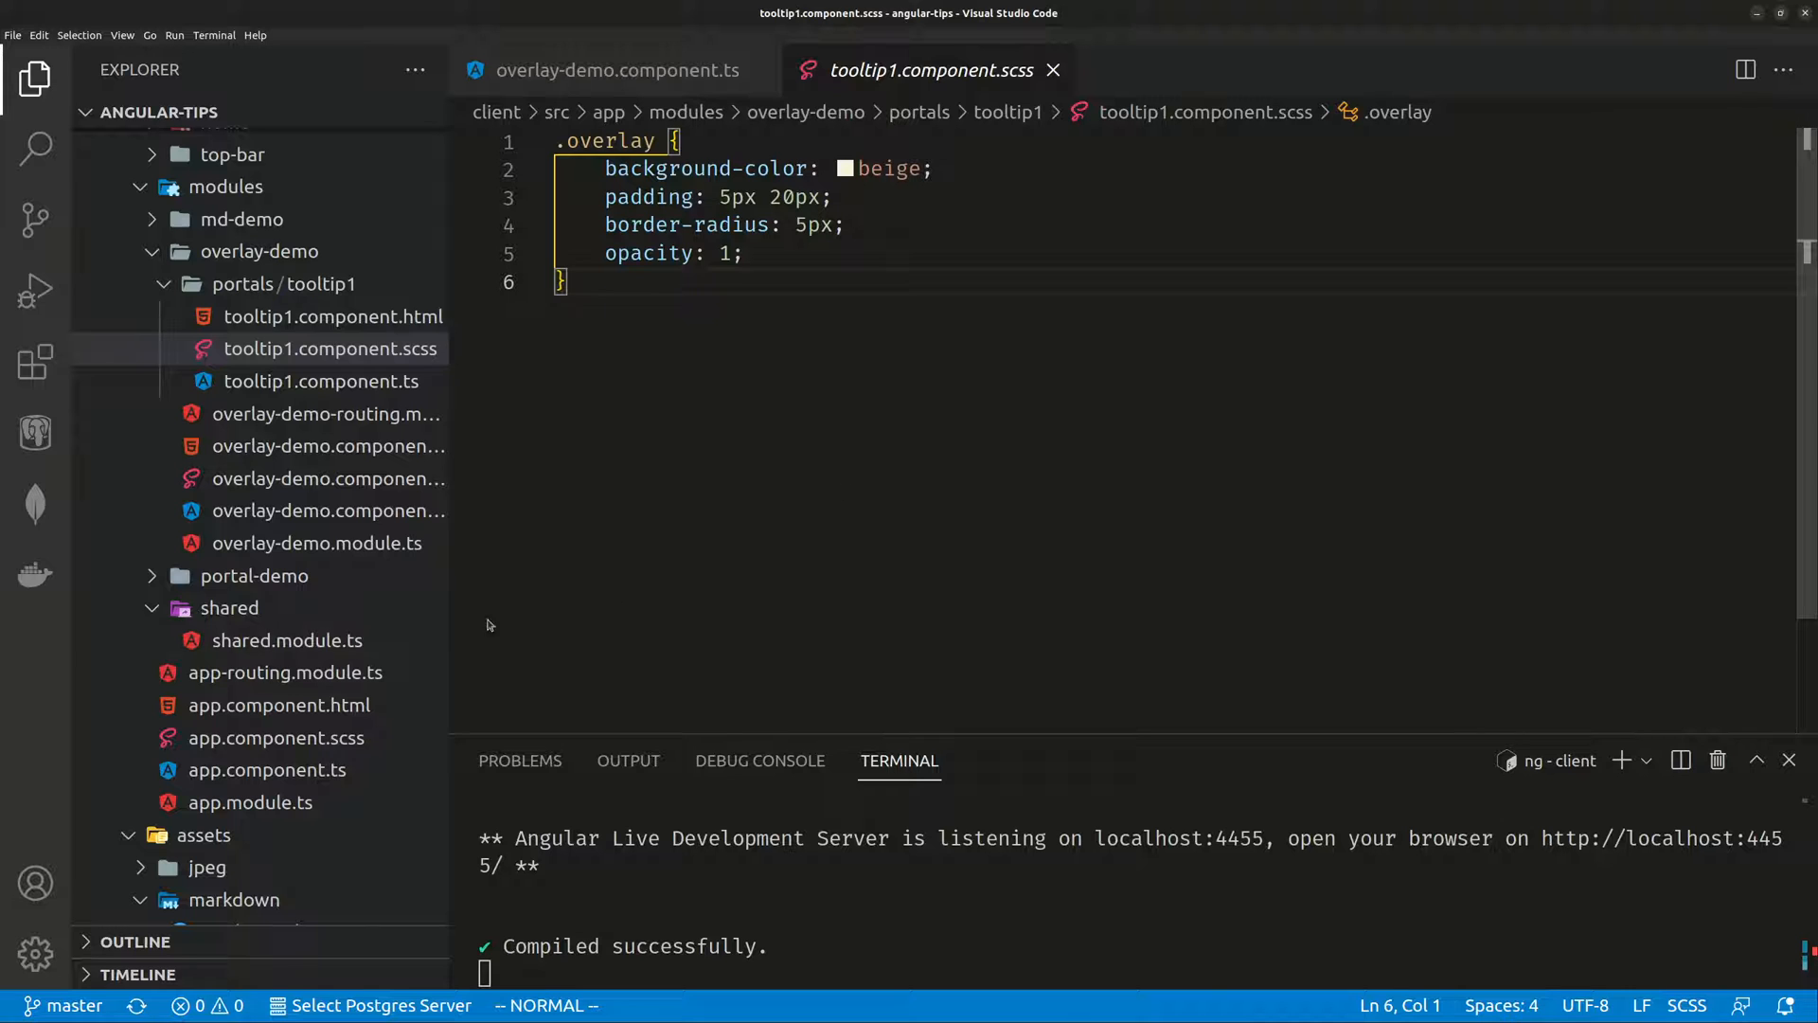
# Open shared/shared.module.ts showing the PortalModule and OverlayModule CDK imports.
pyautogui.click(290, 638)
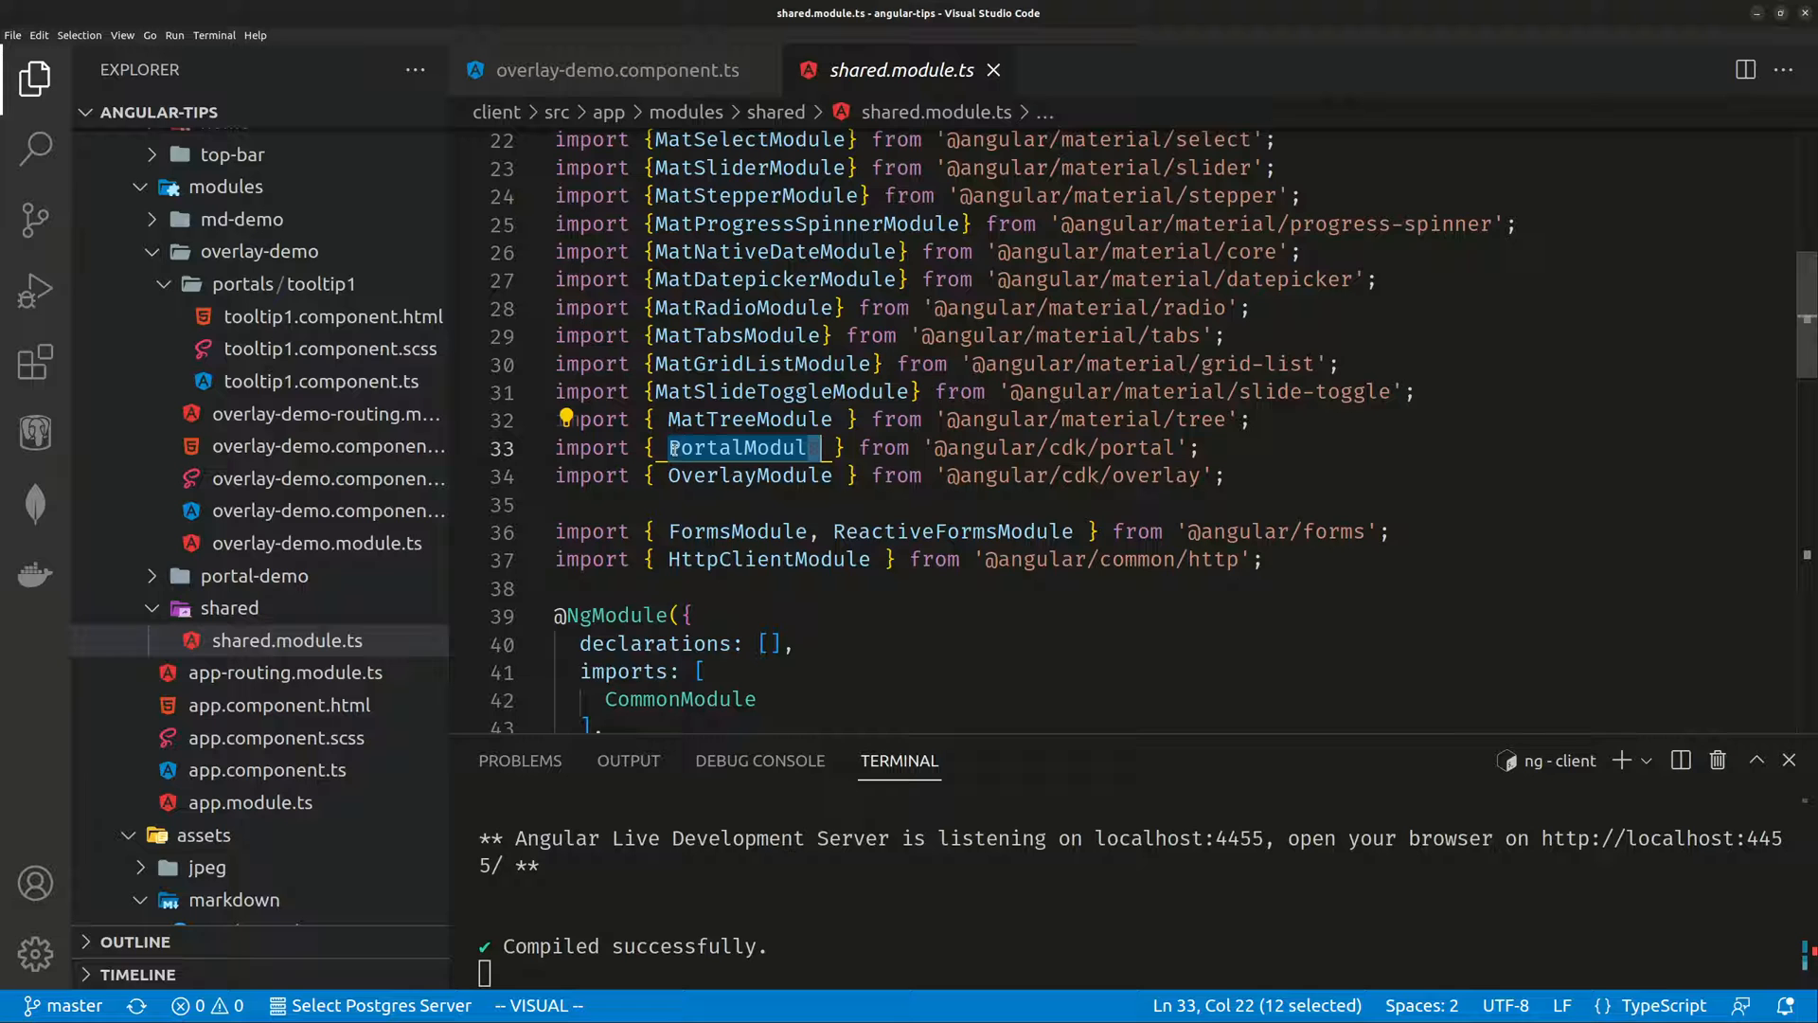
pyautogui.moveTo(750, 476)
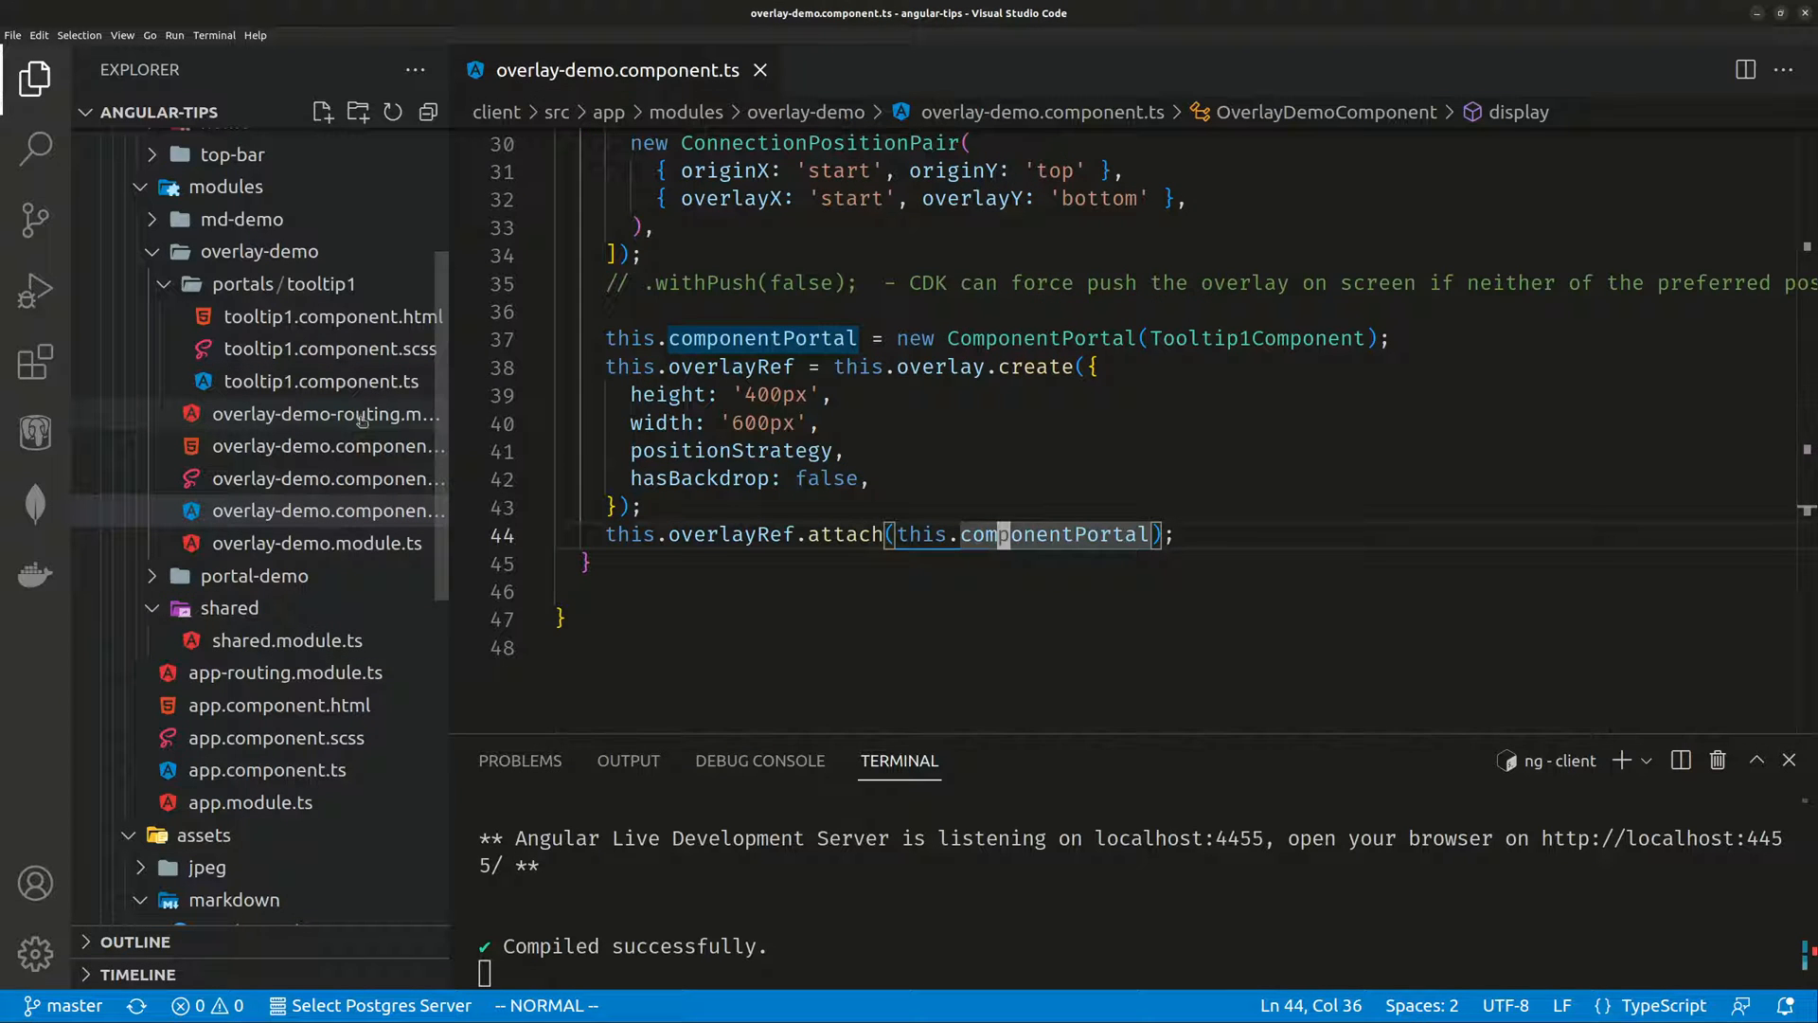
# Review the ConnectionPositionPair import, then open overlay-demo.component.html with the Markdown trigger span.
pyautogui.scroll(3)
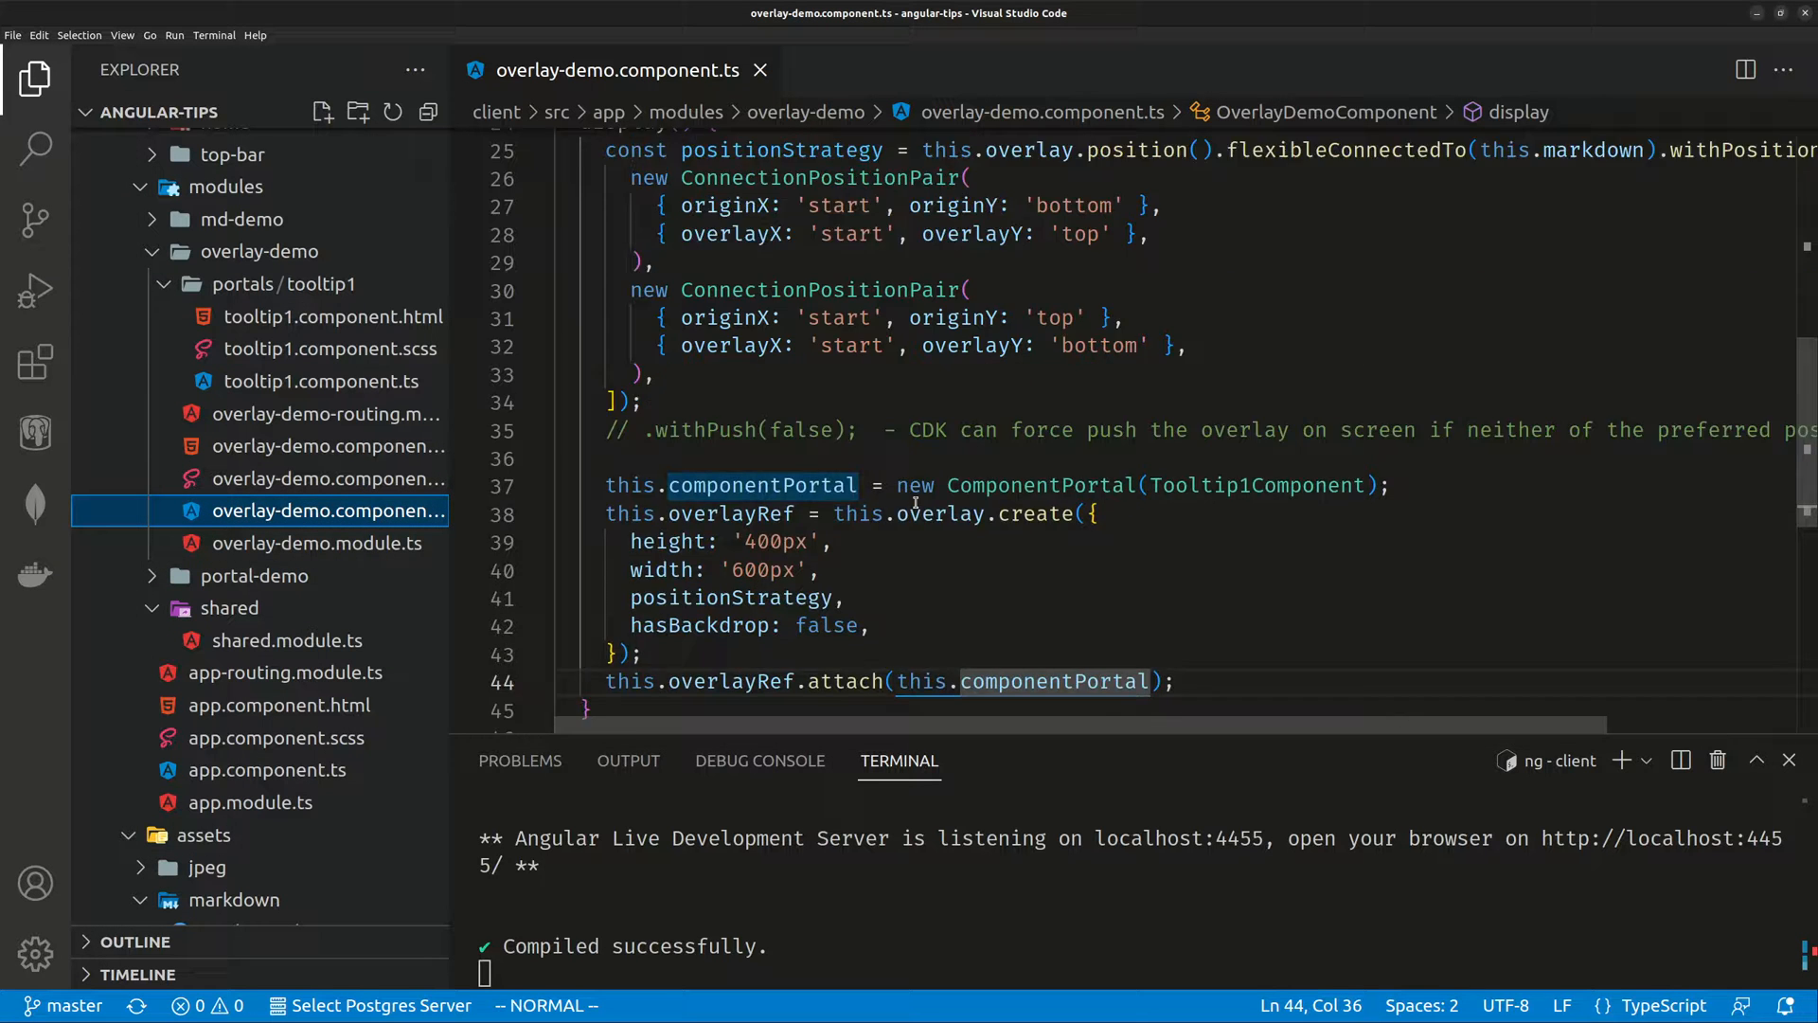
pyautogui.scroll(3)
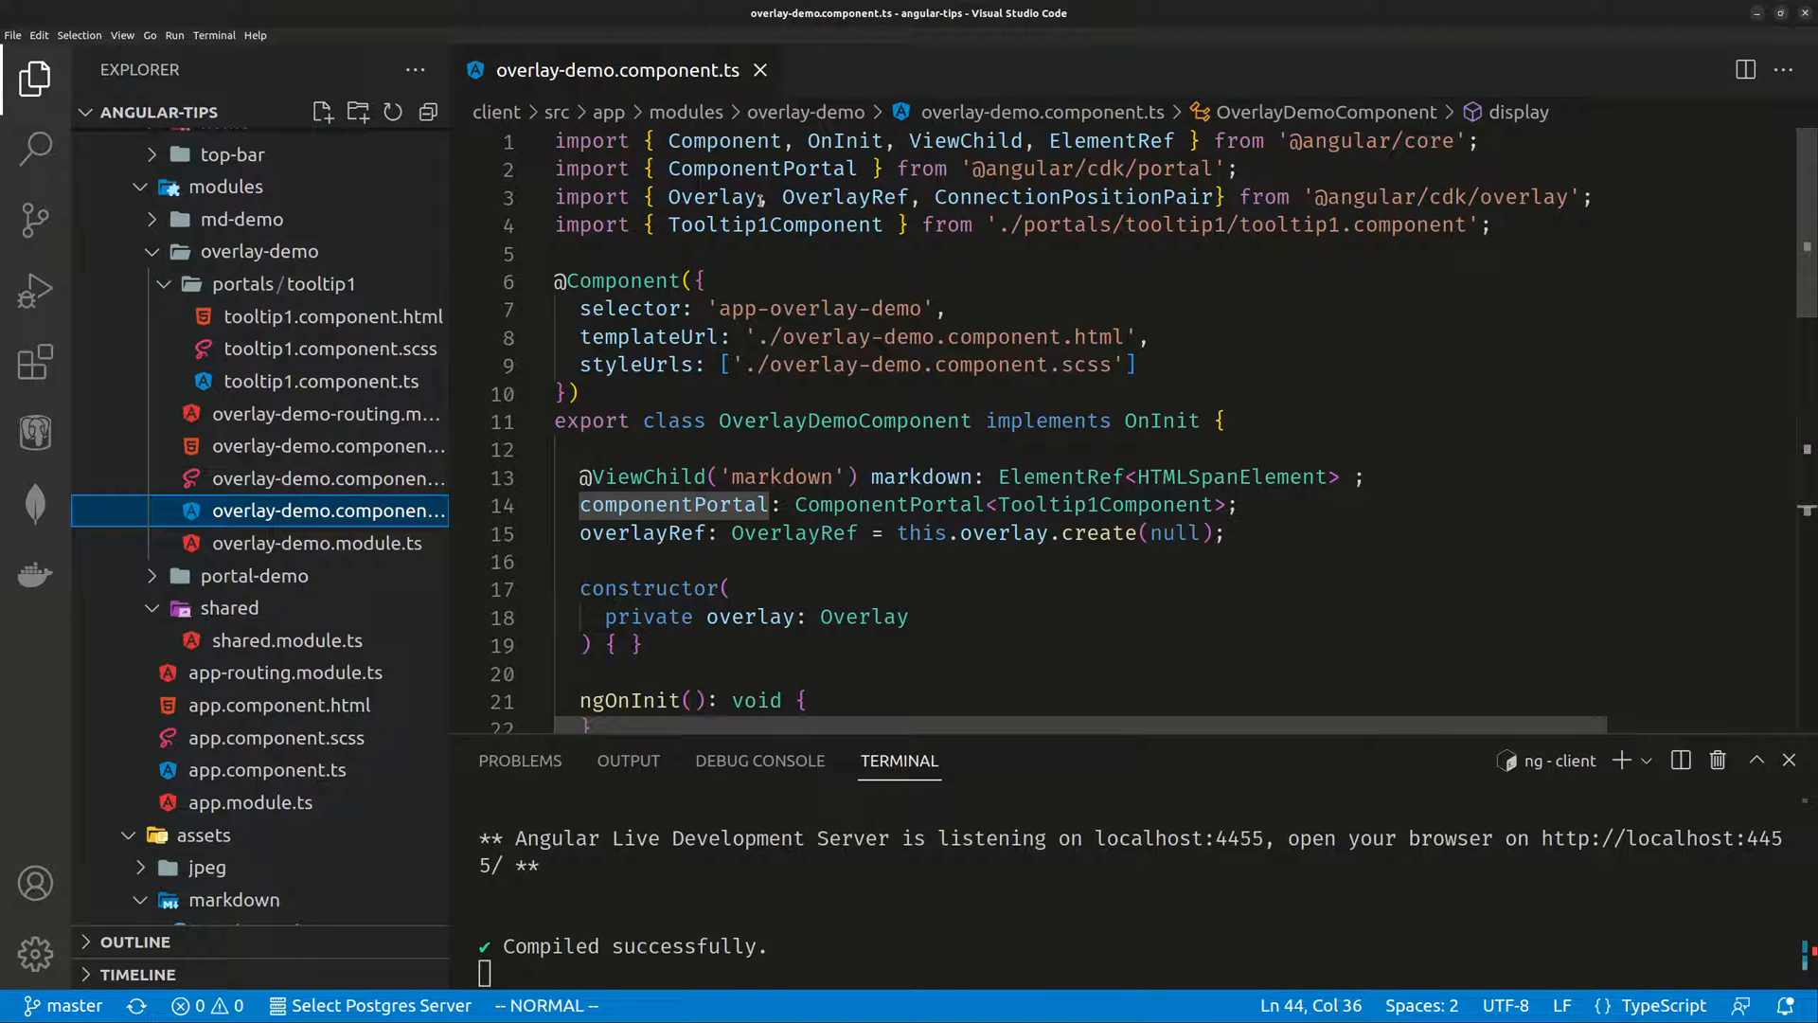
pyautogui.doubleClick(757, 168)
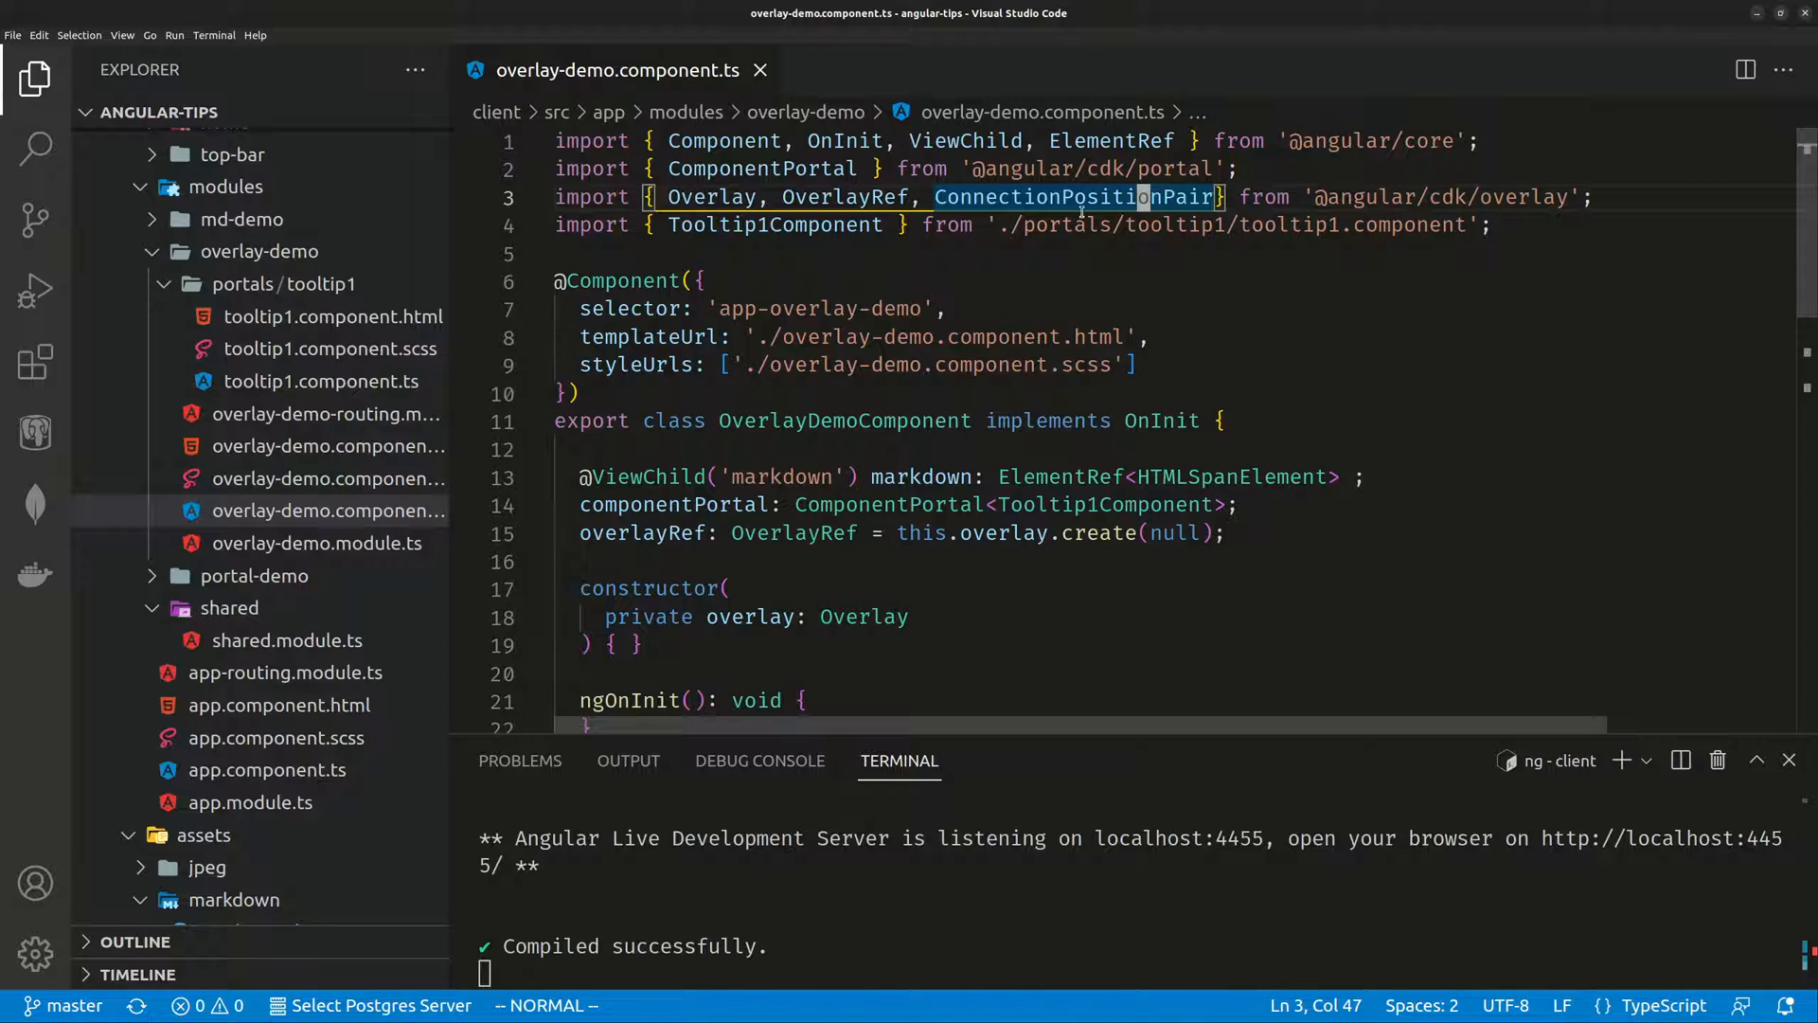
pyautogui.moveTo(328, 445)
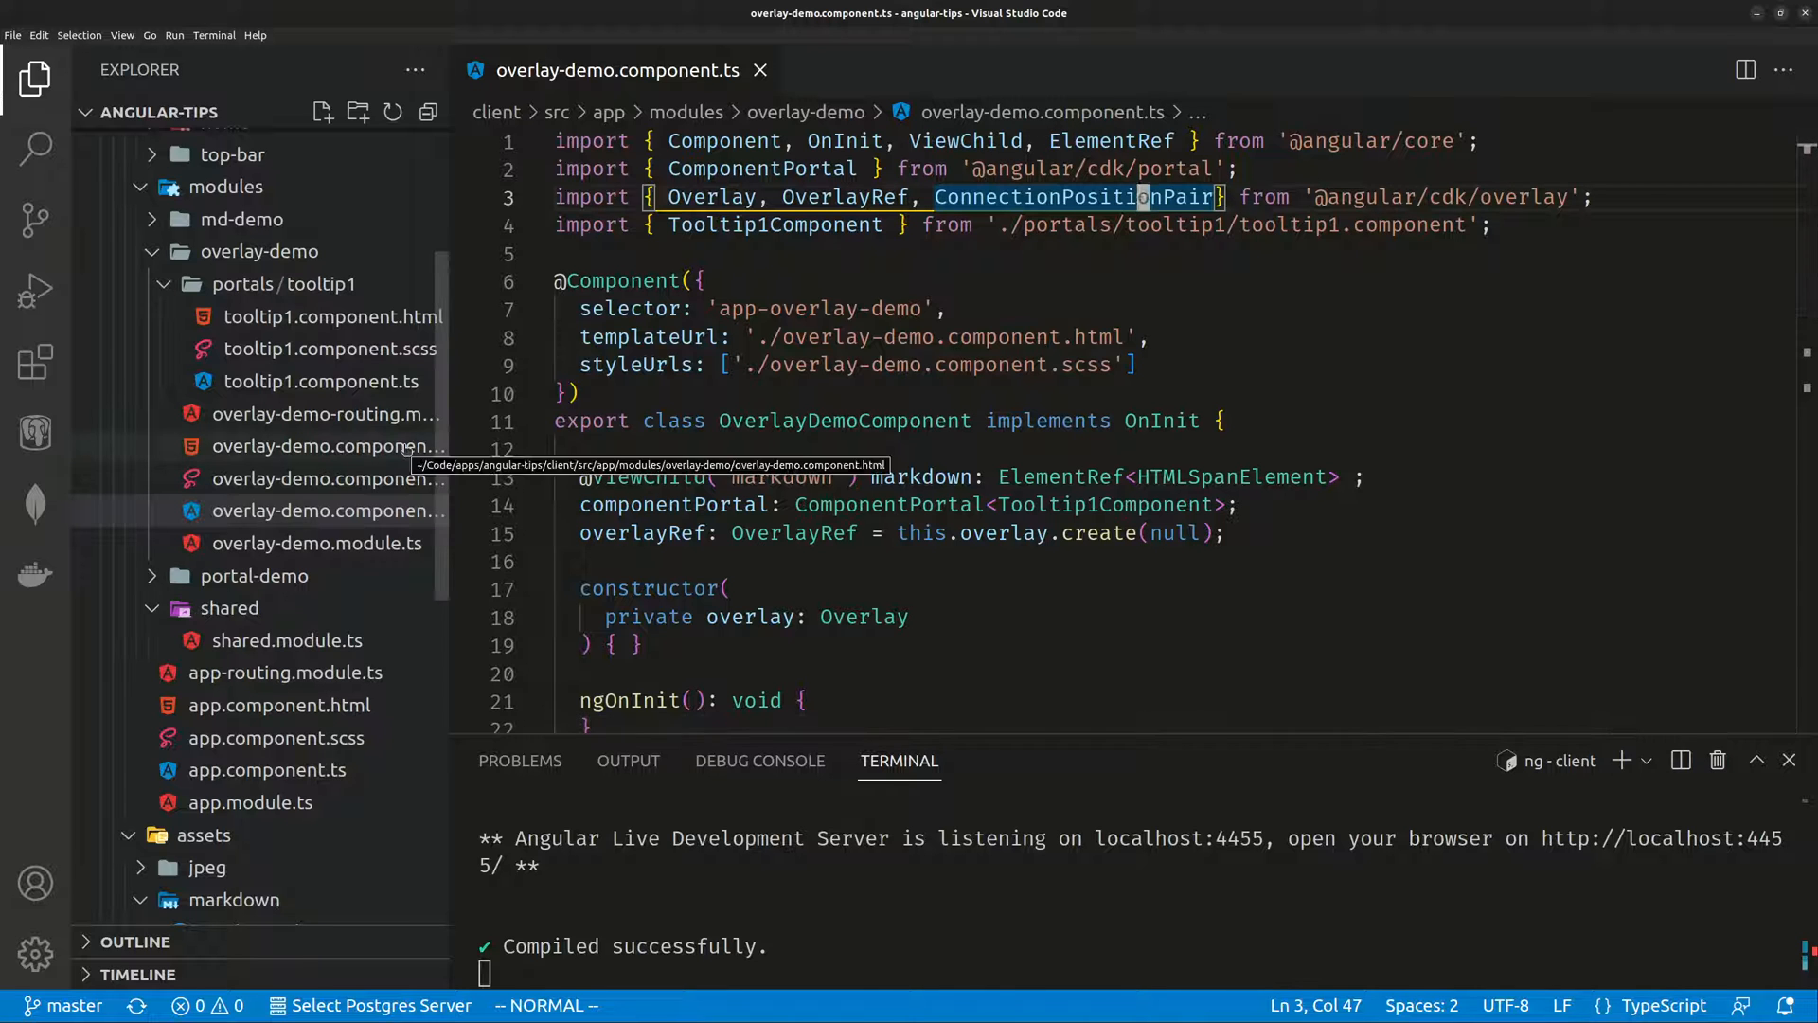
pyautogui.click(328, 447)
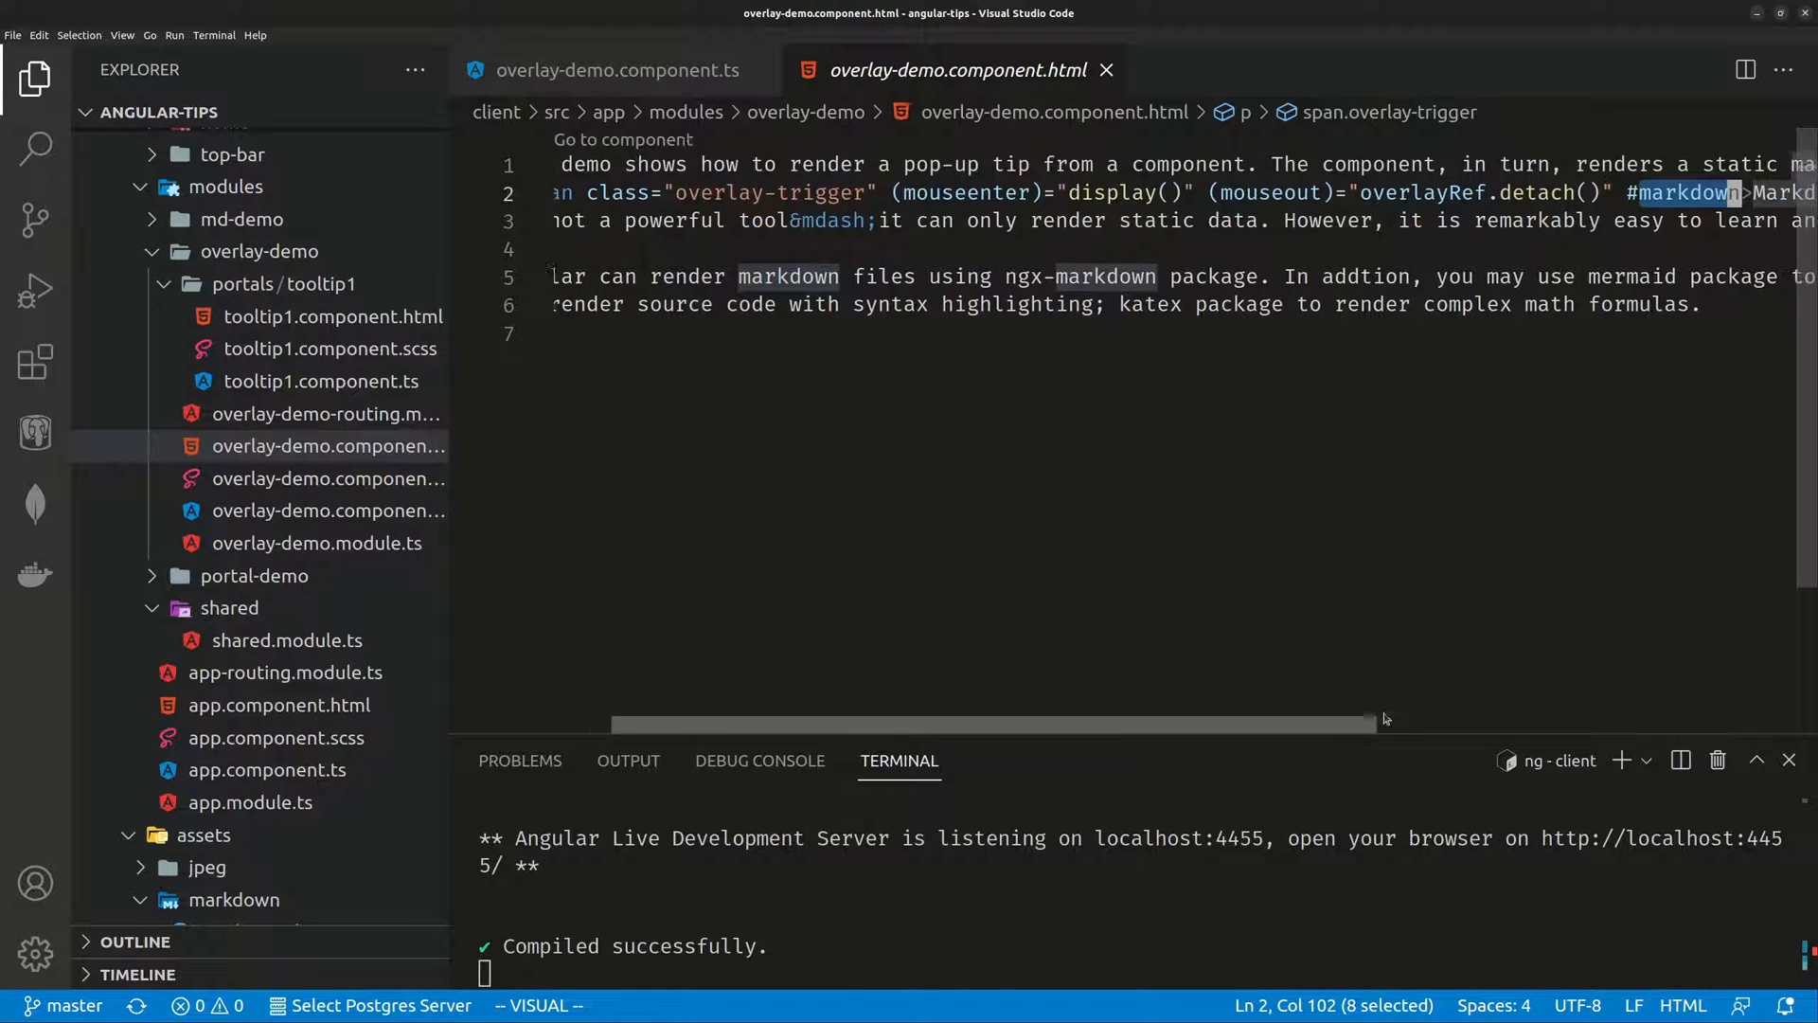
pyautogui.press('Escape')
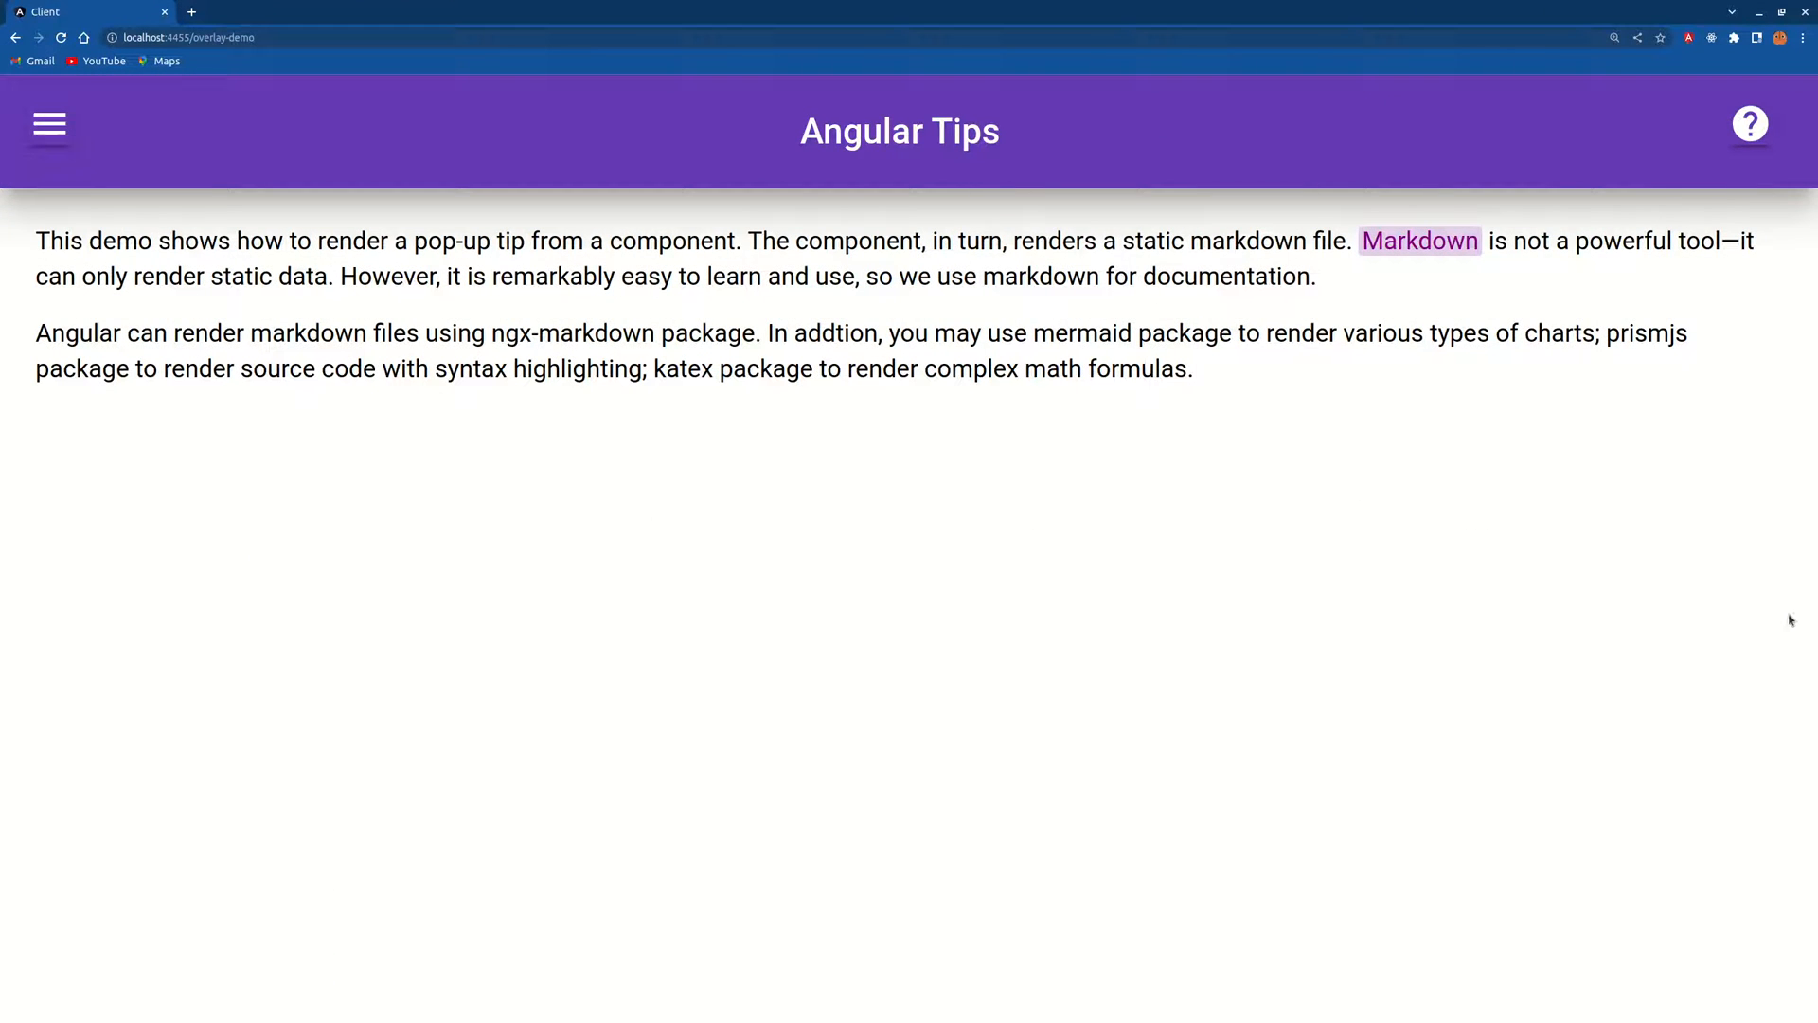
pyautogui.click(1418, 240)
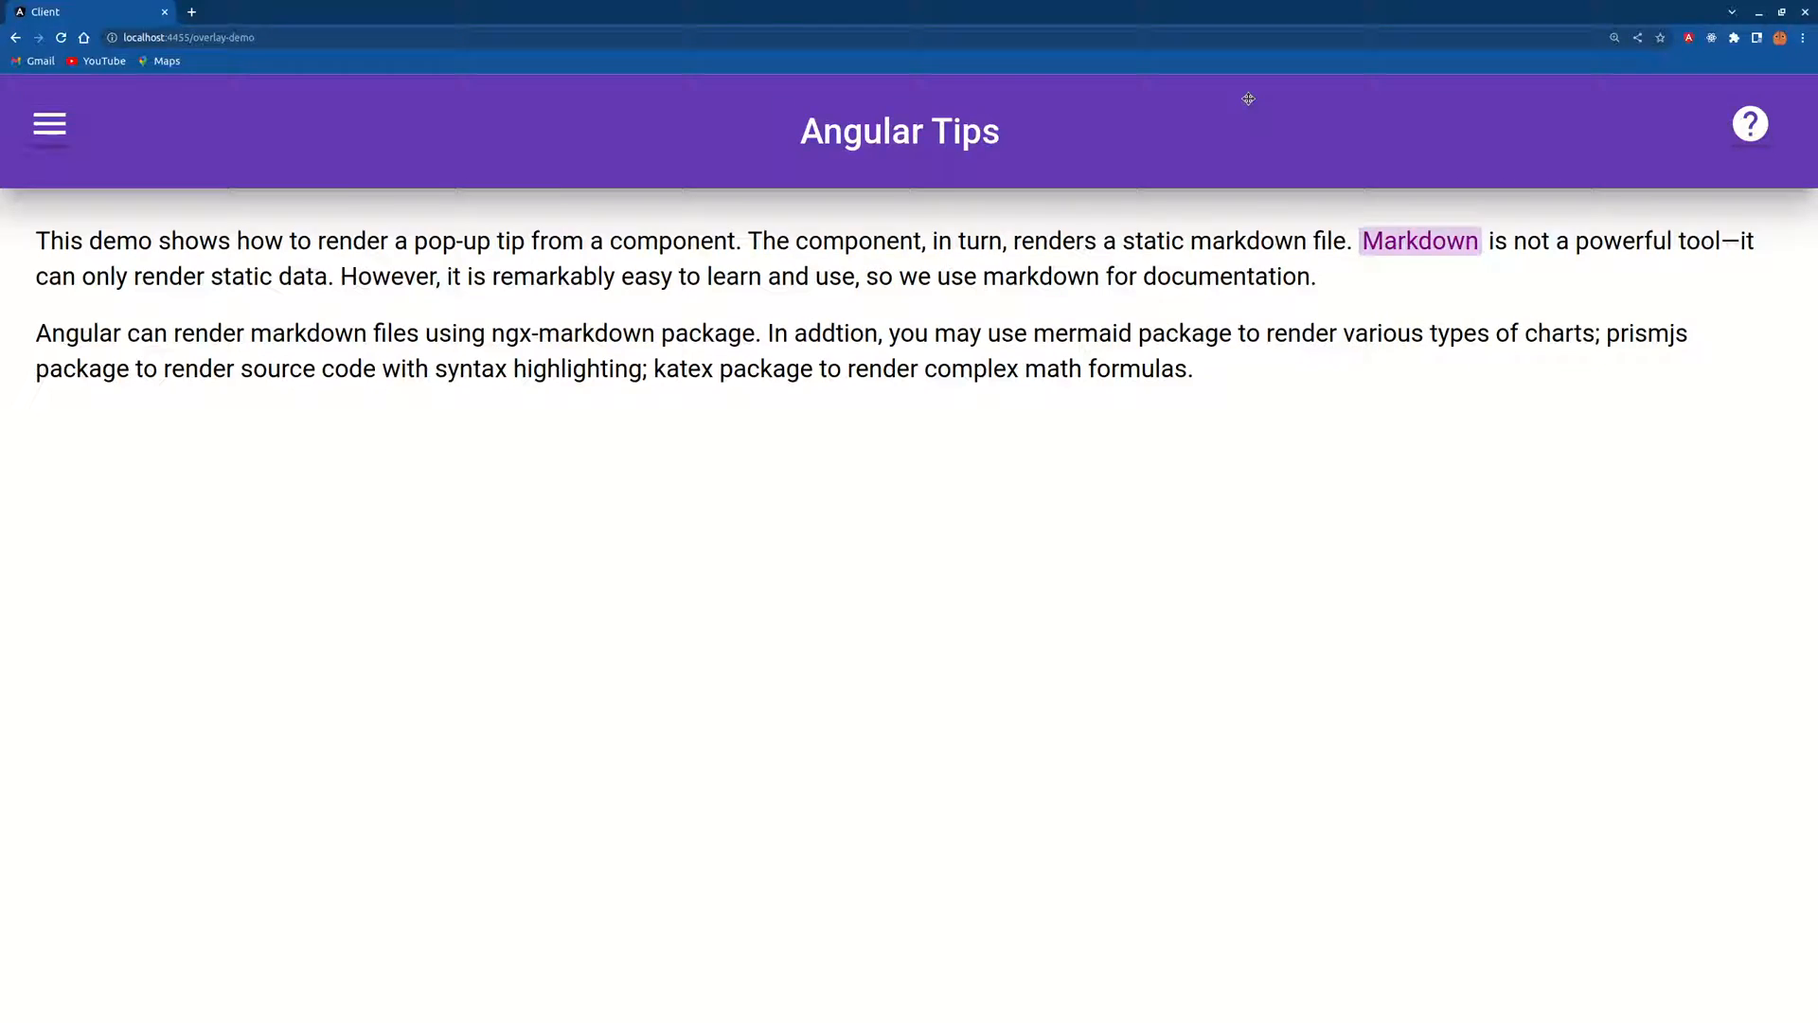
pyautogui.press('alt+tab')
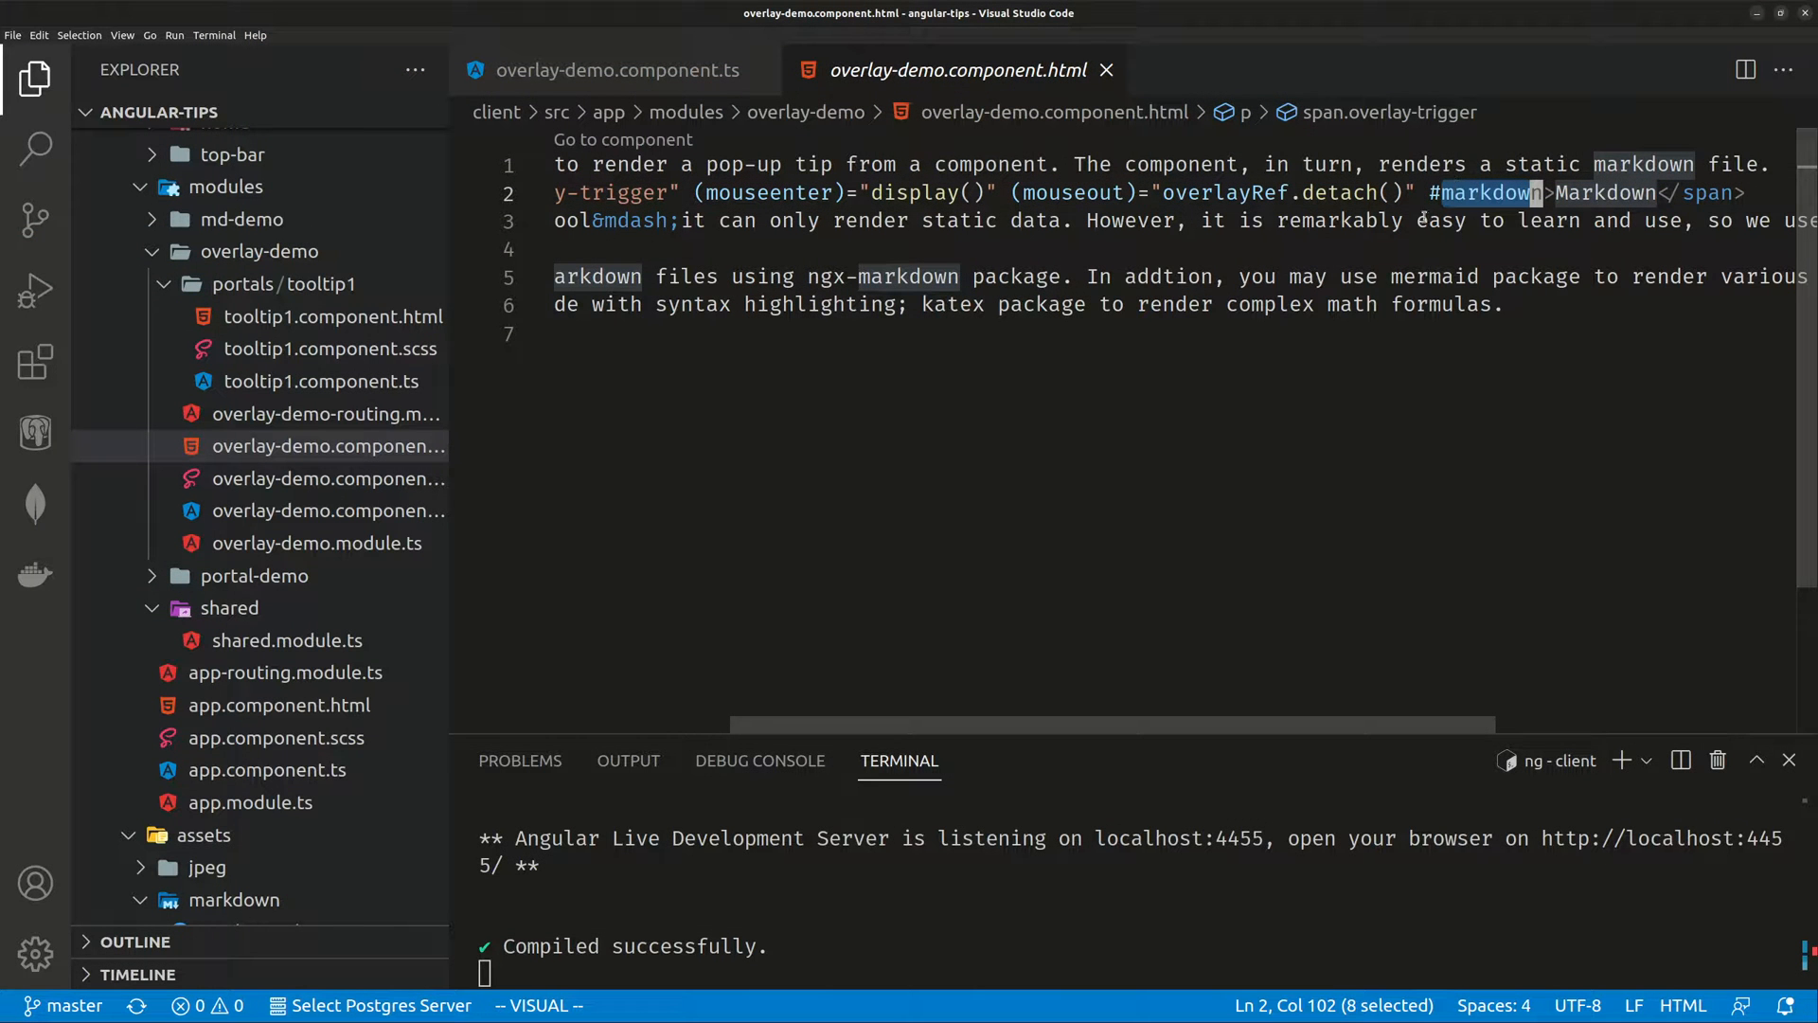
pyautogui.press('Escape')
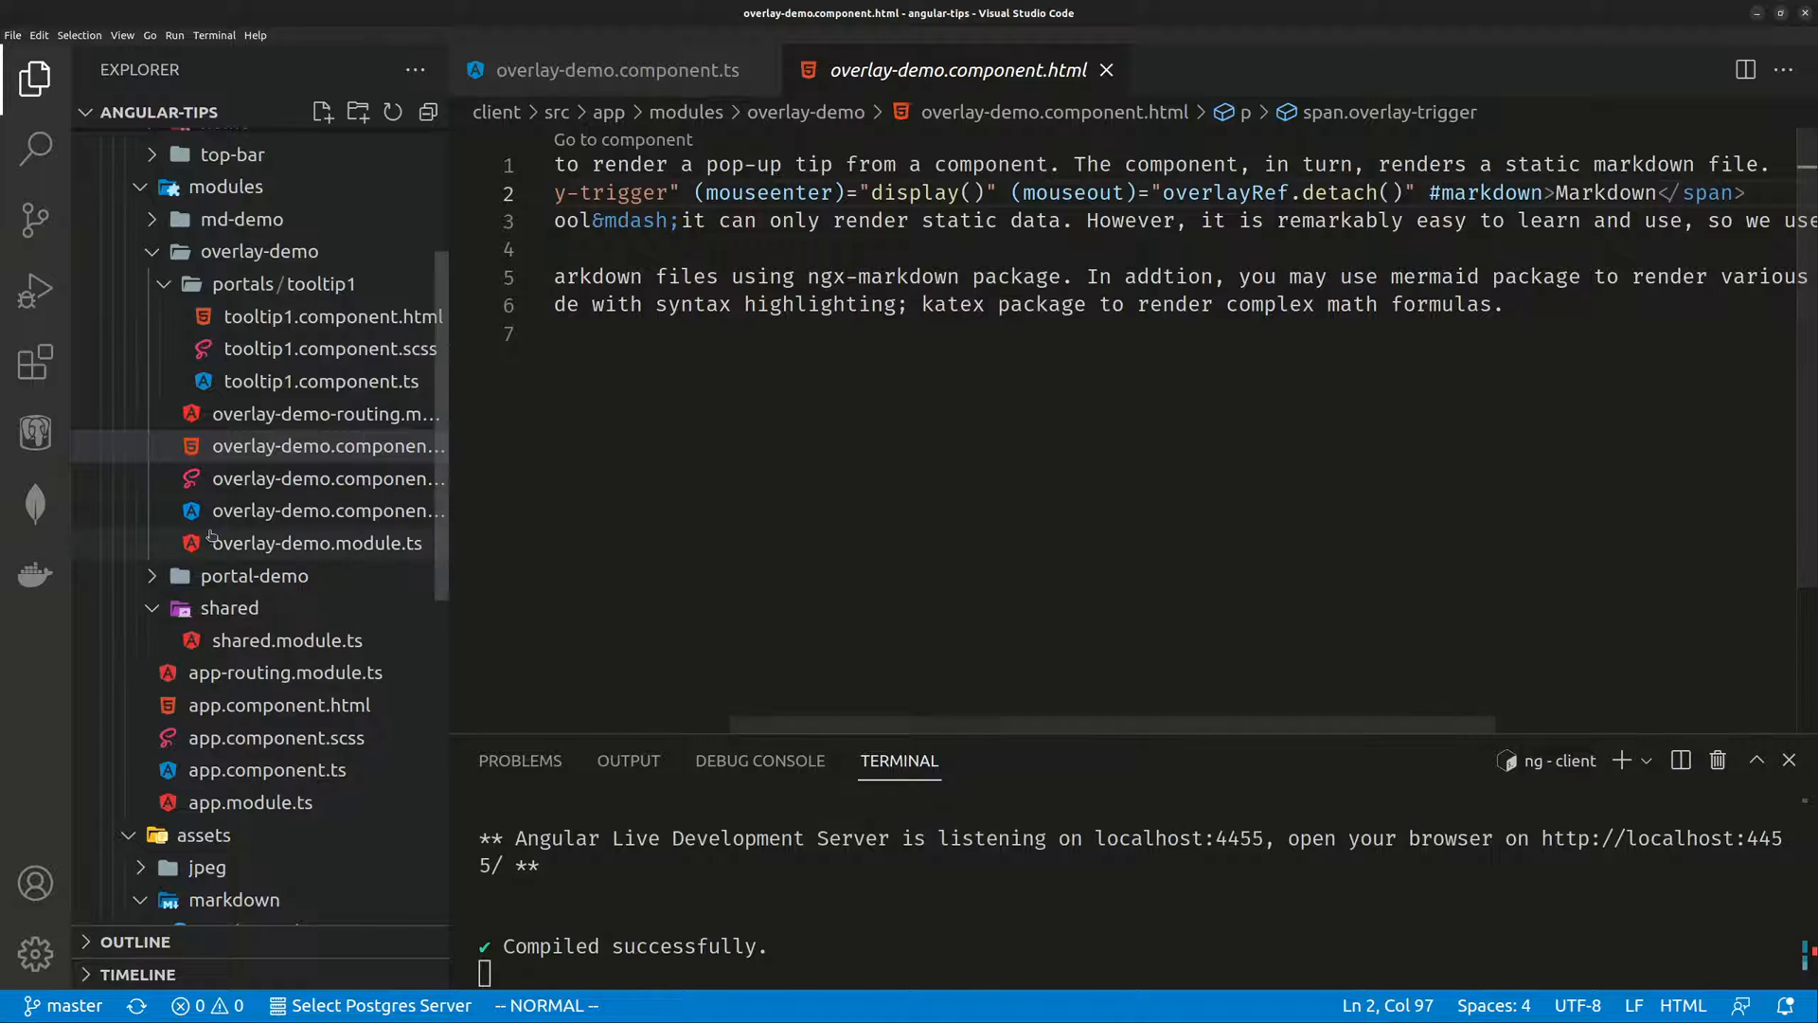
pyautogui.click(328, 509)
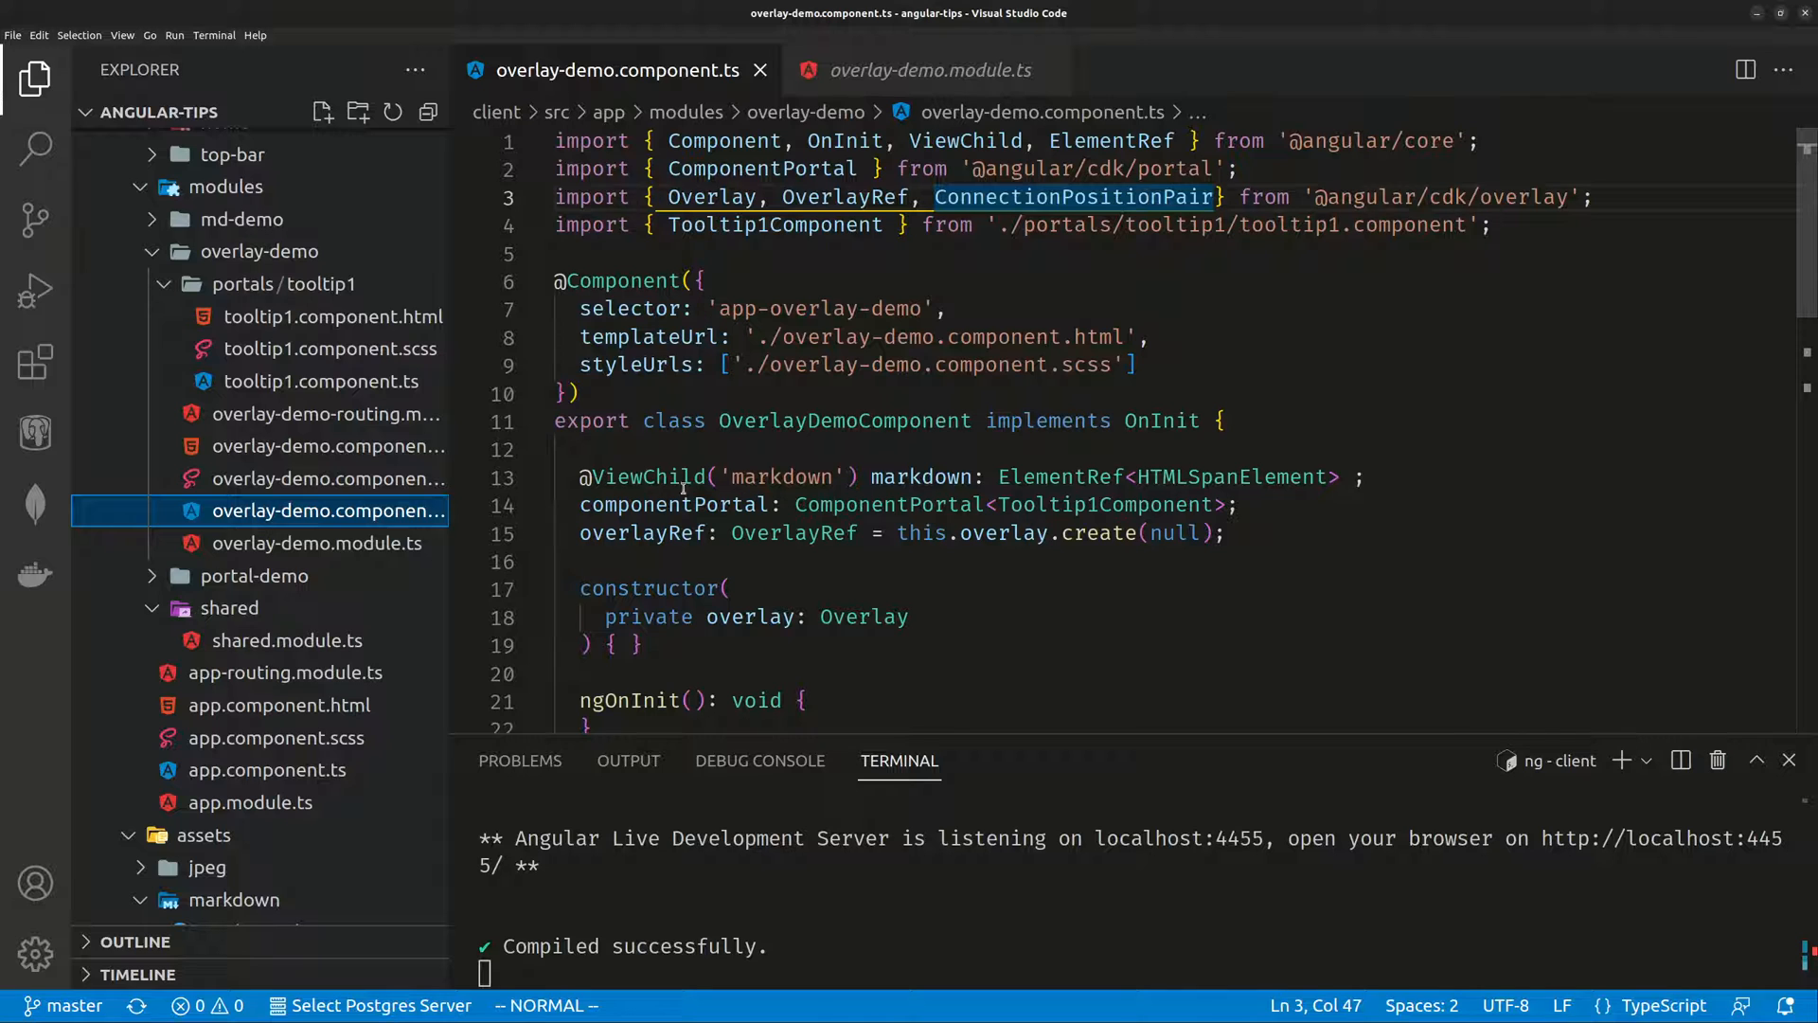
pyautogui.doubleClick(783, 478)
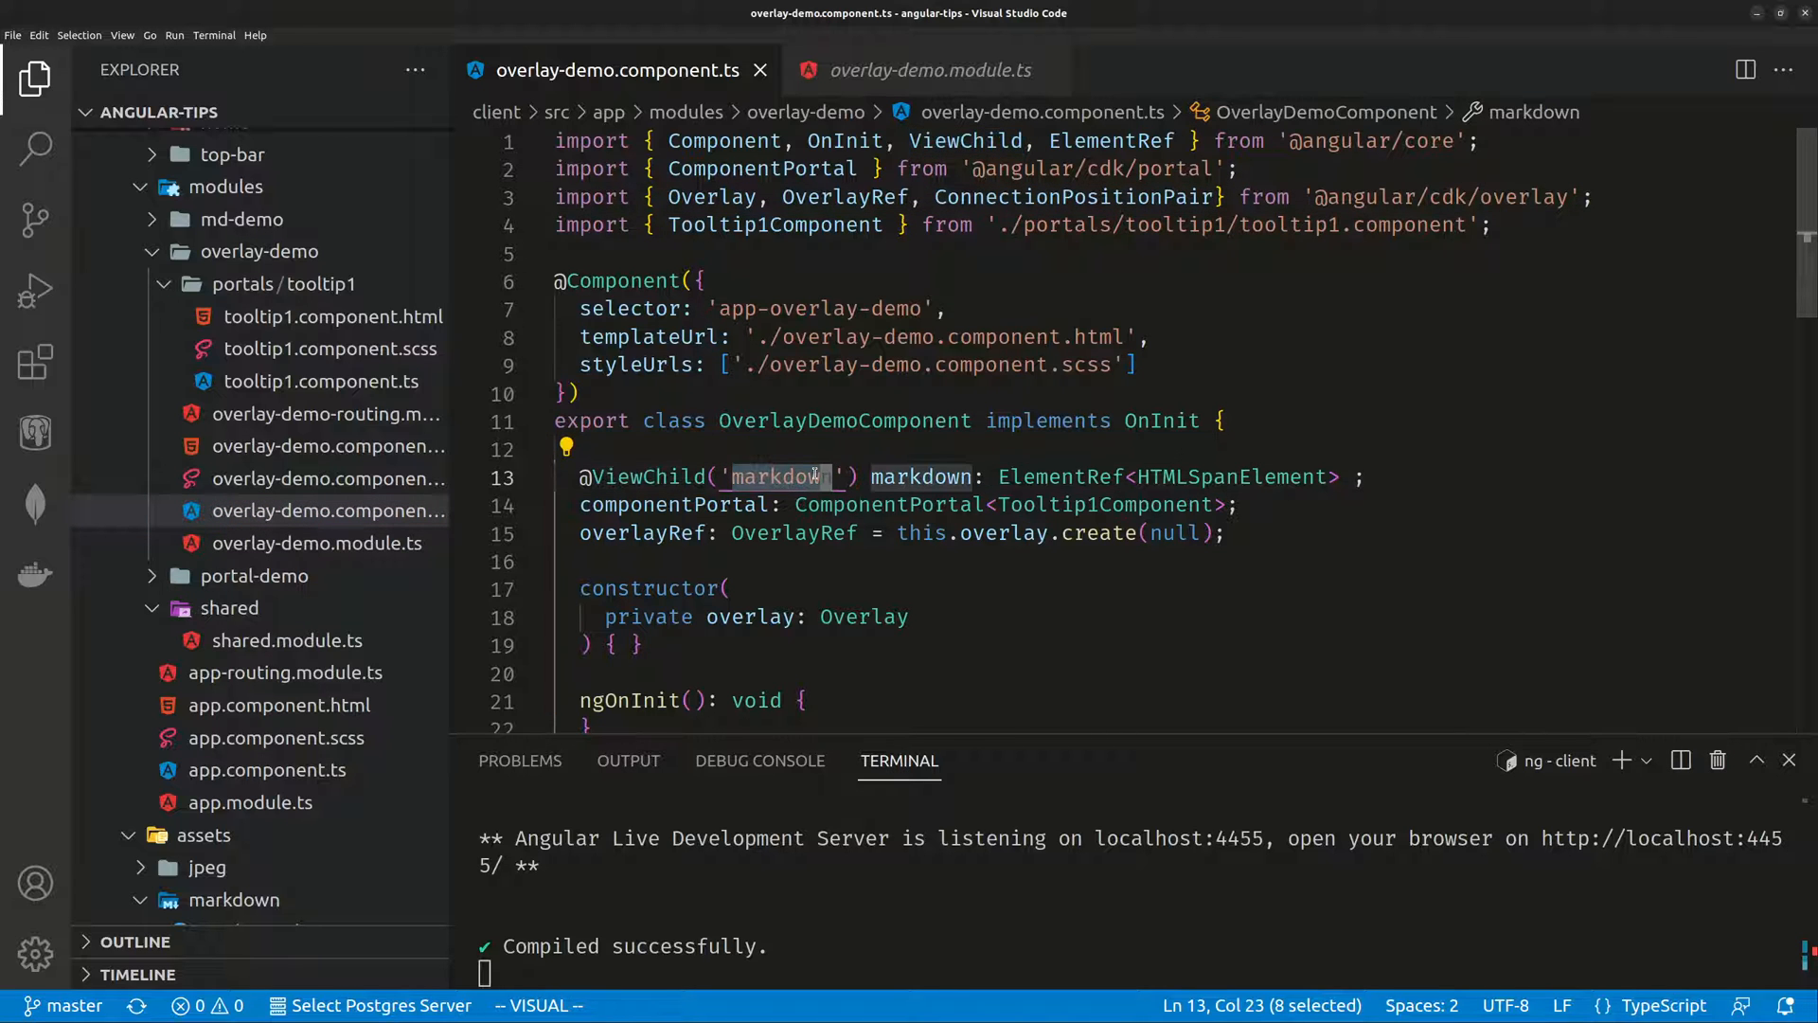
pyautogui.press('Escape')
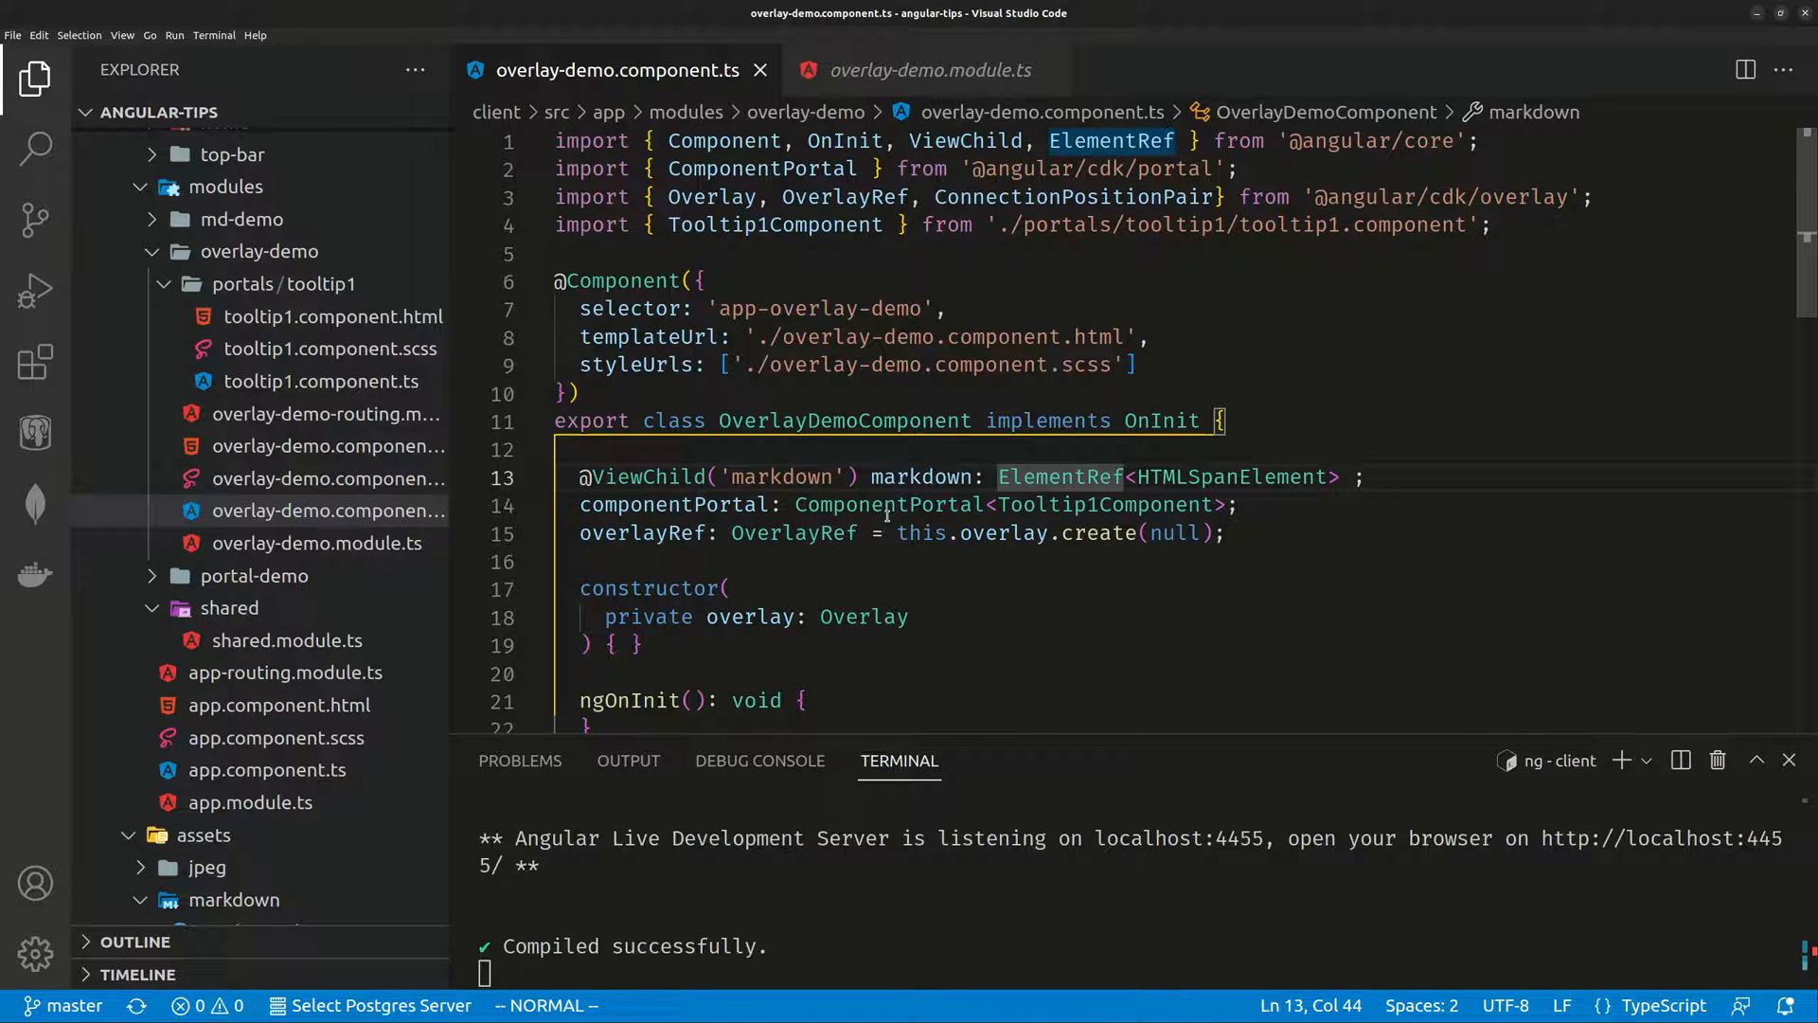
pyautogui.doubleClick(786, 477)
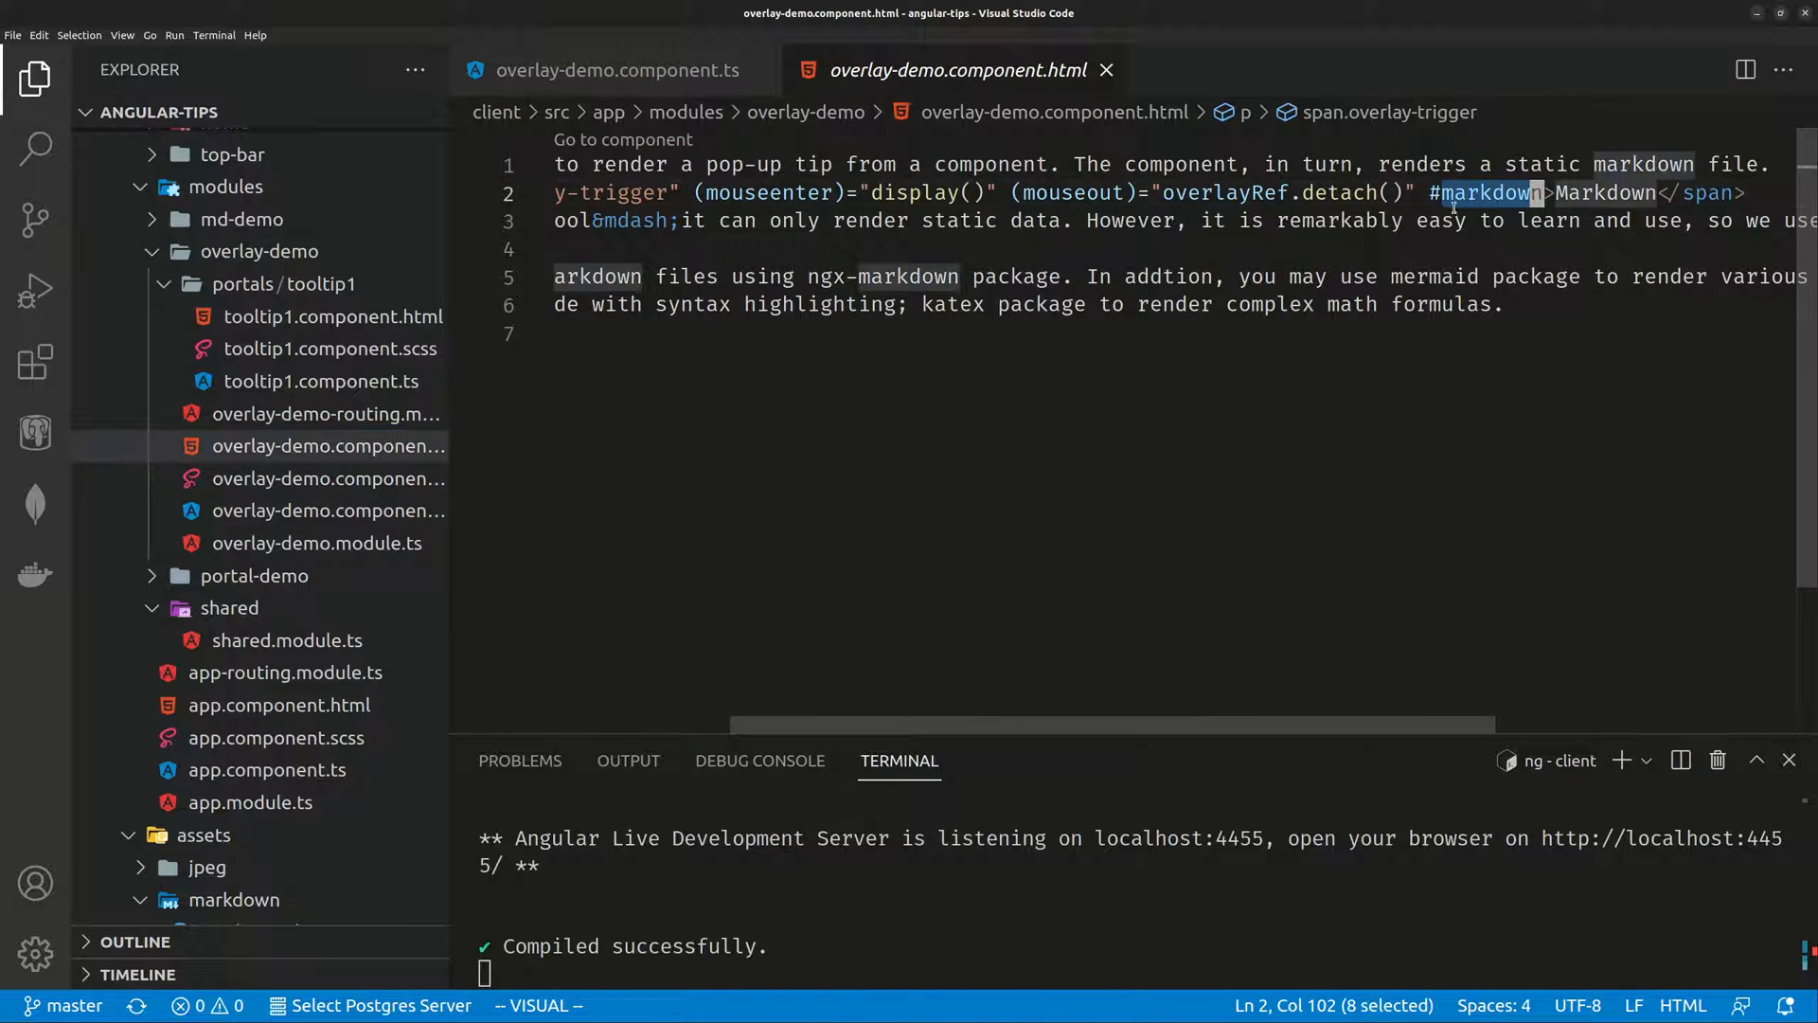
pyautogui.click(614, 70)
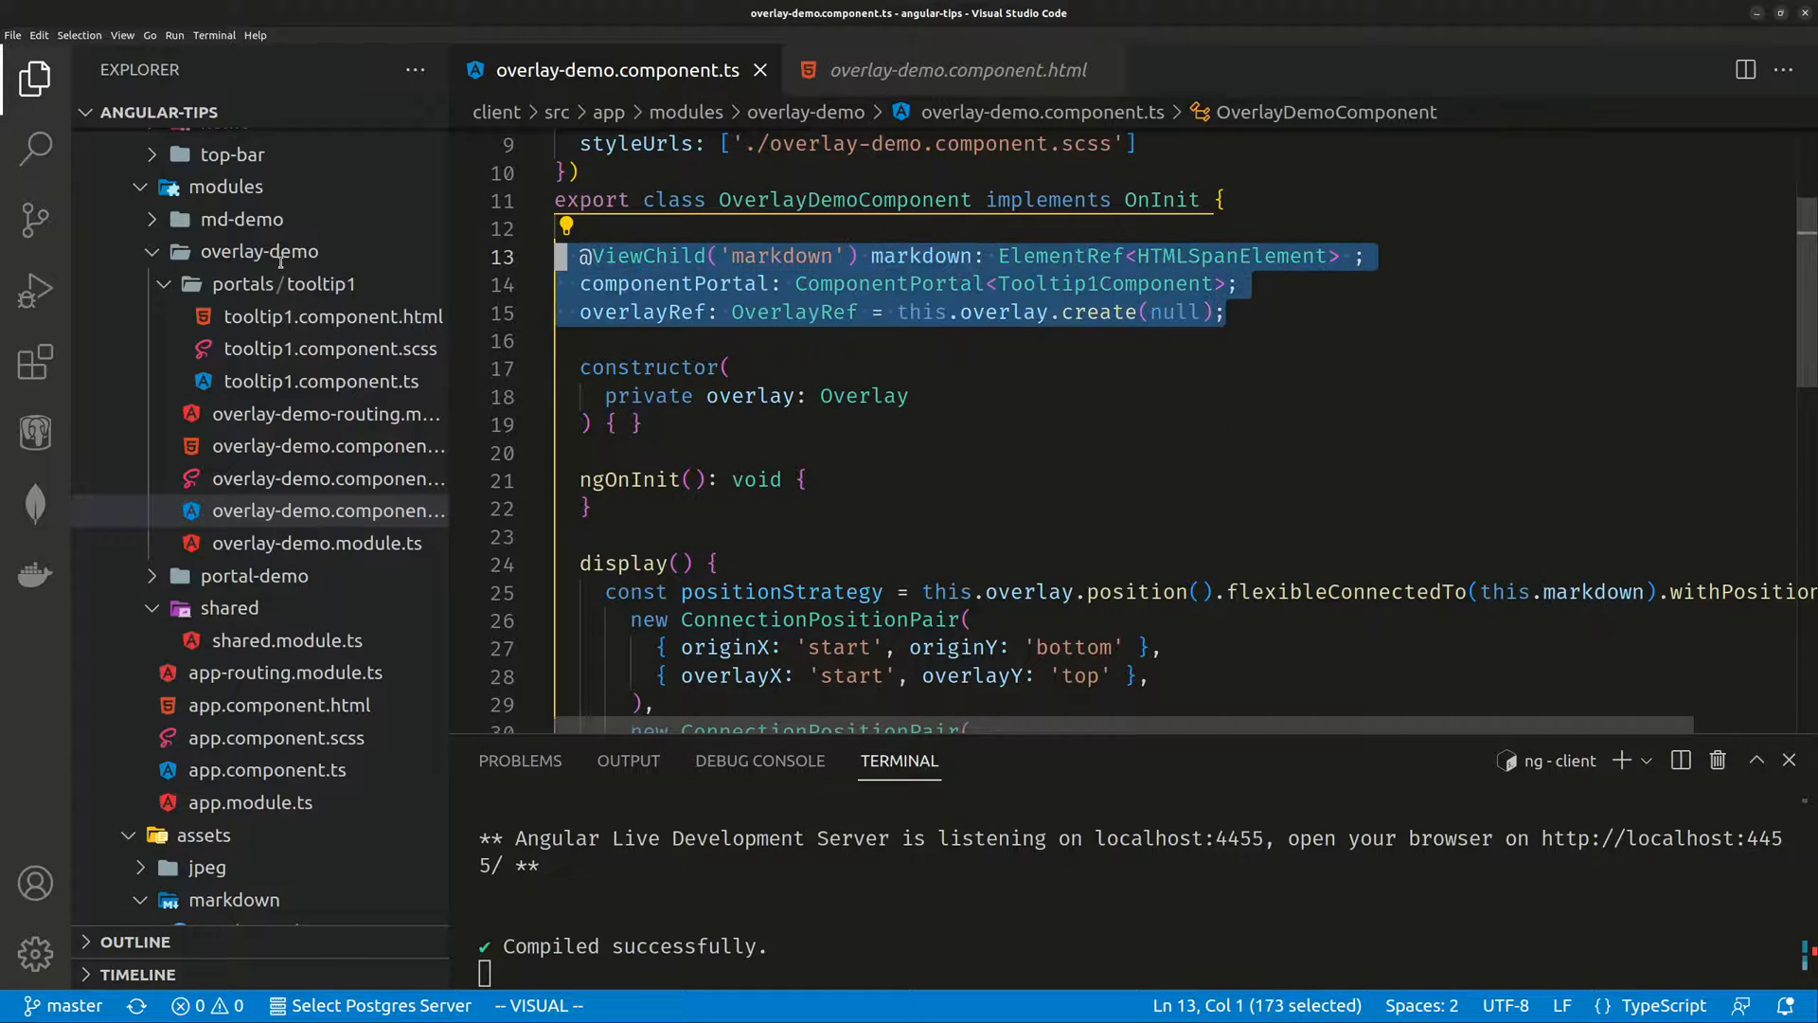
# Scroll through the component's constructor down to the display() position strategy.
pyautogui.scroll(-3)
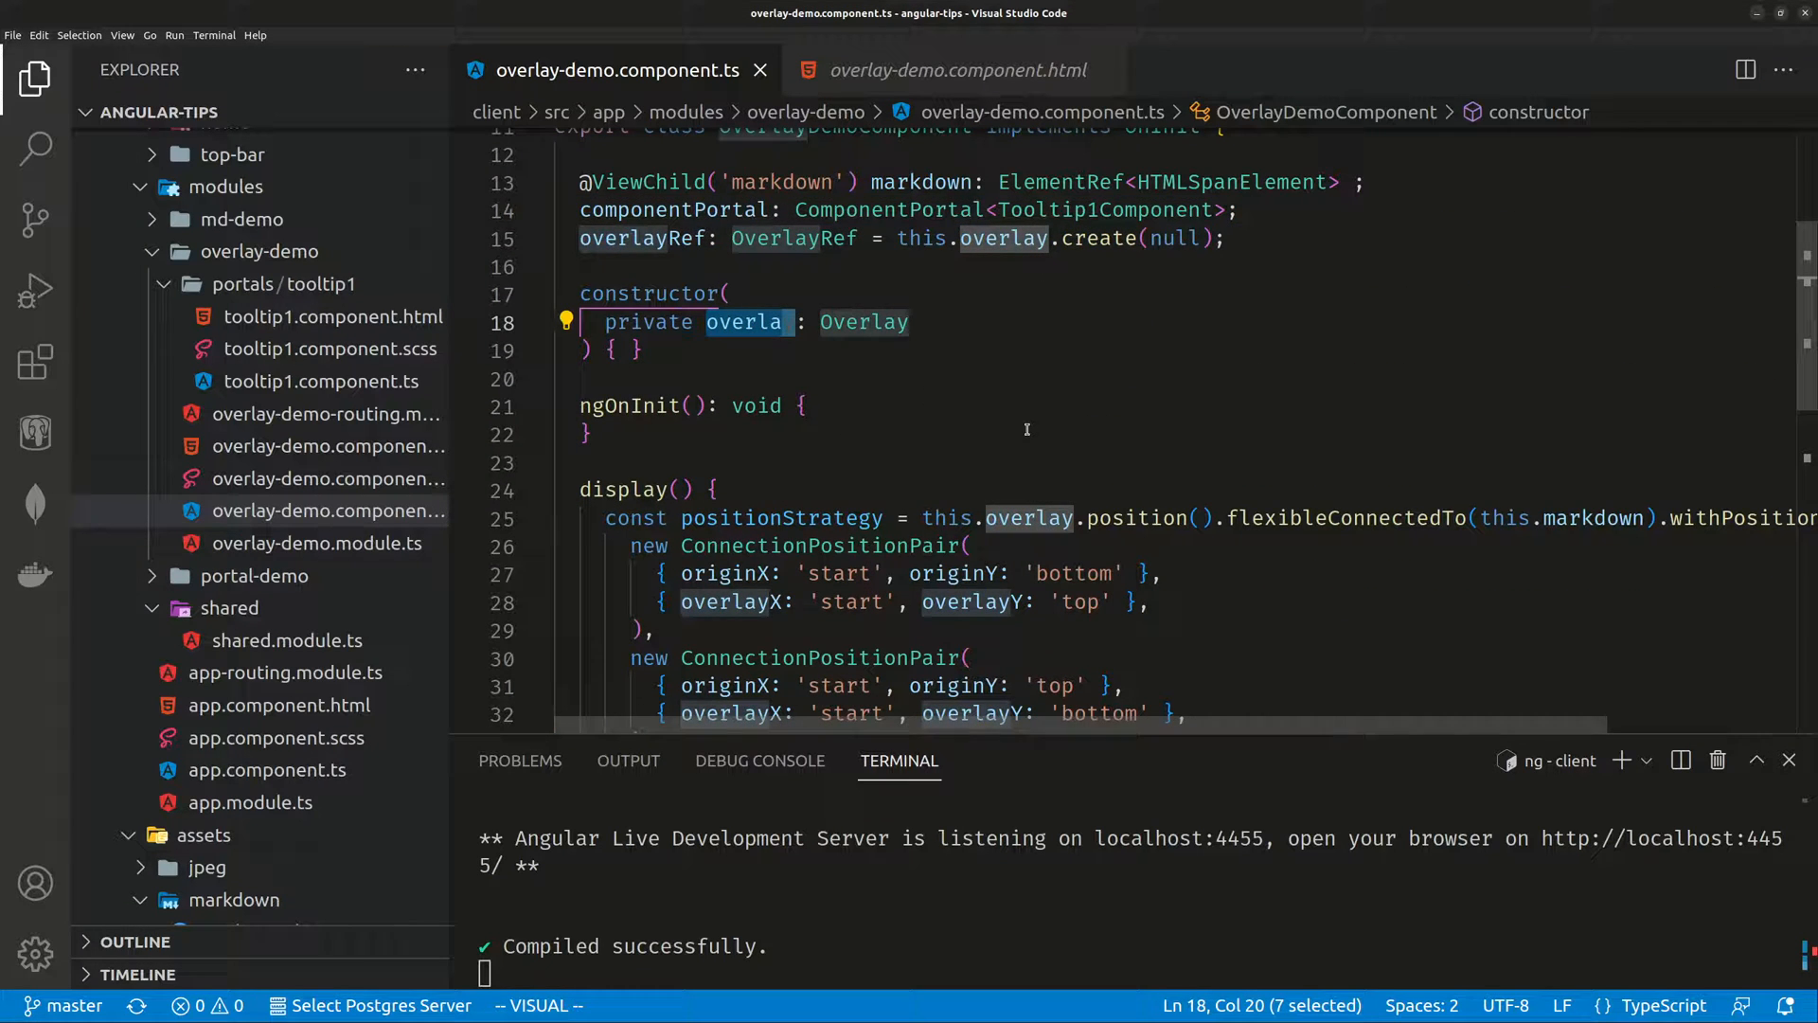
pyautogui.scroll(-3)
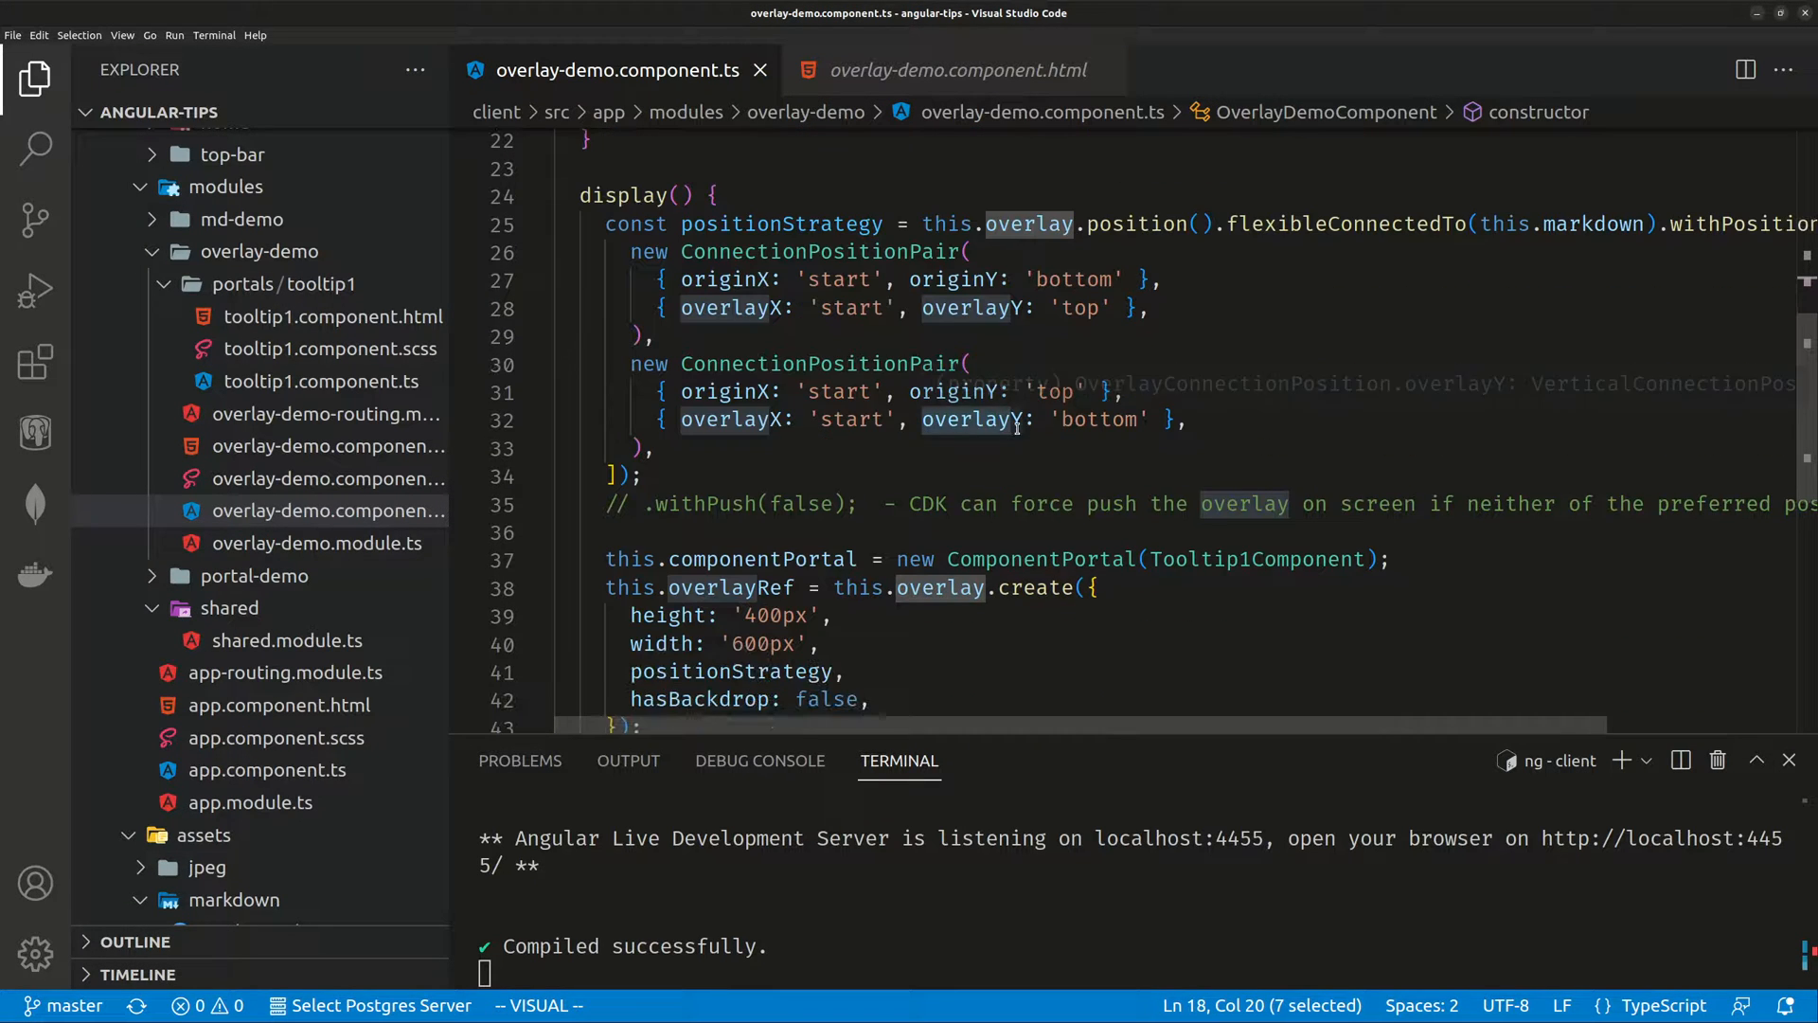
pyautogui.press('Escape')
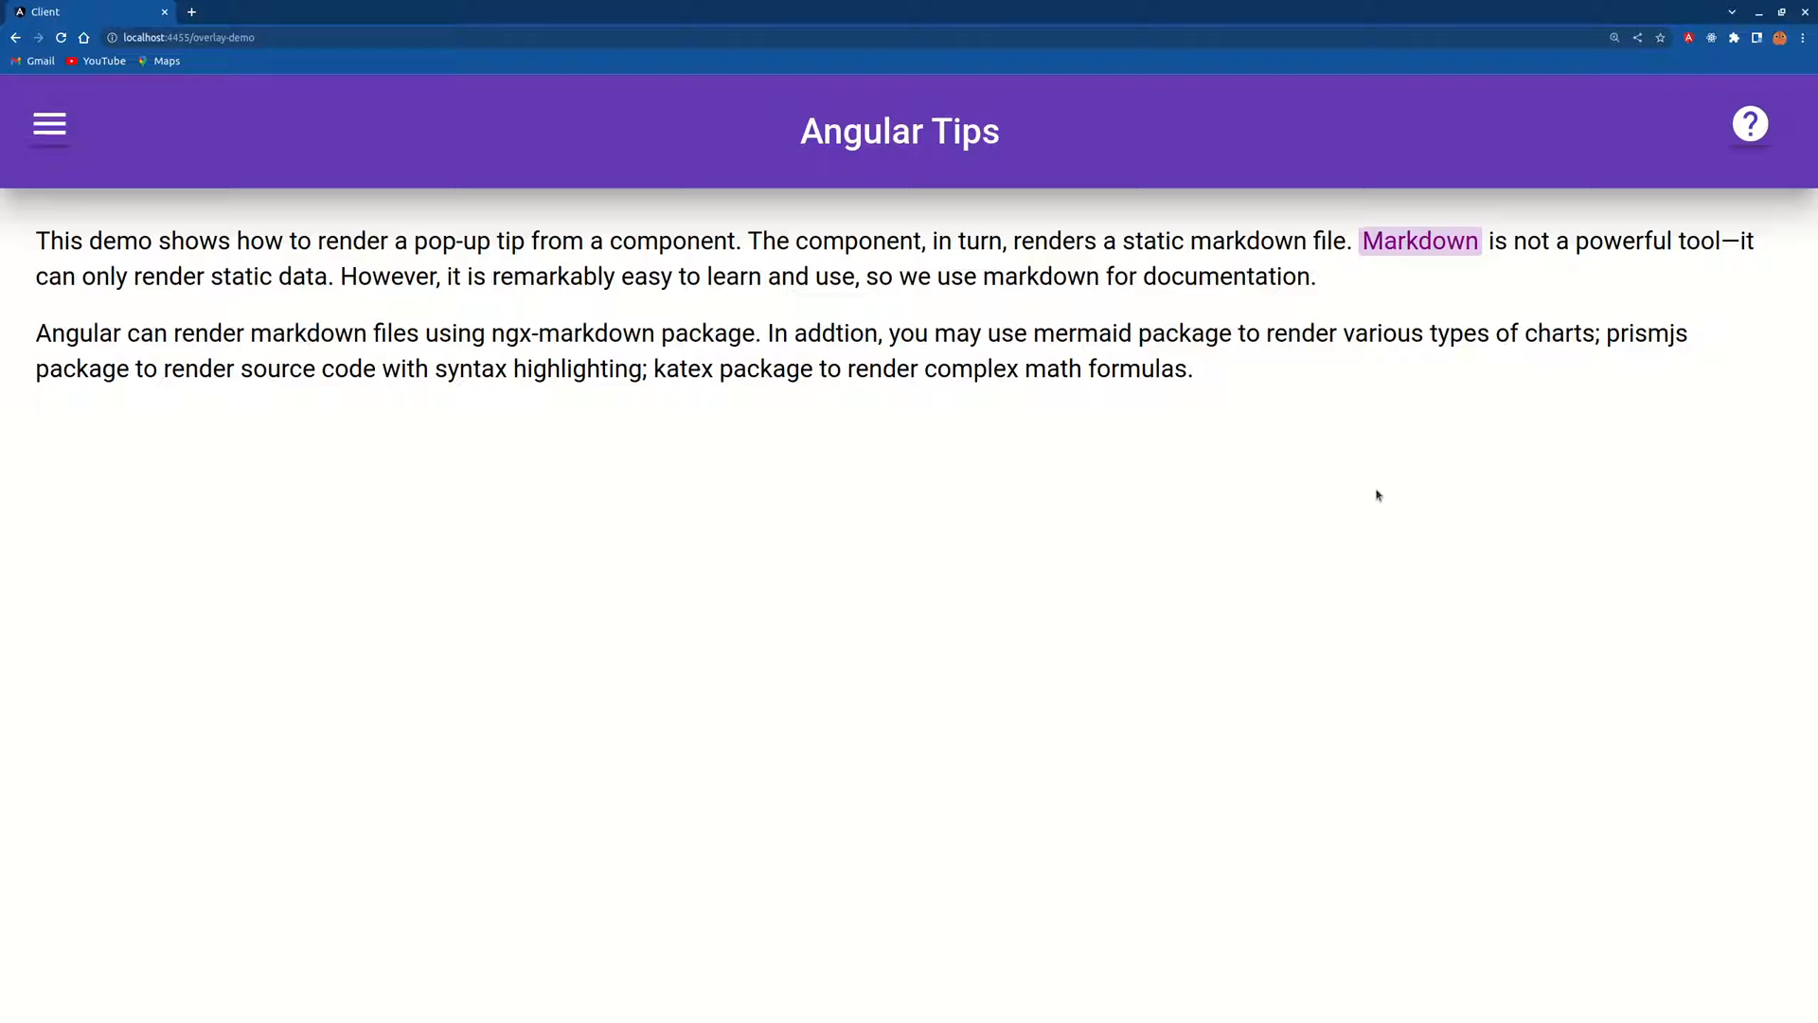
# Un-maximize and move the Chrome window, then hover 'Markdown' to check tooltip placement.
pyautogui.click(1419, 241)
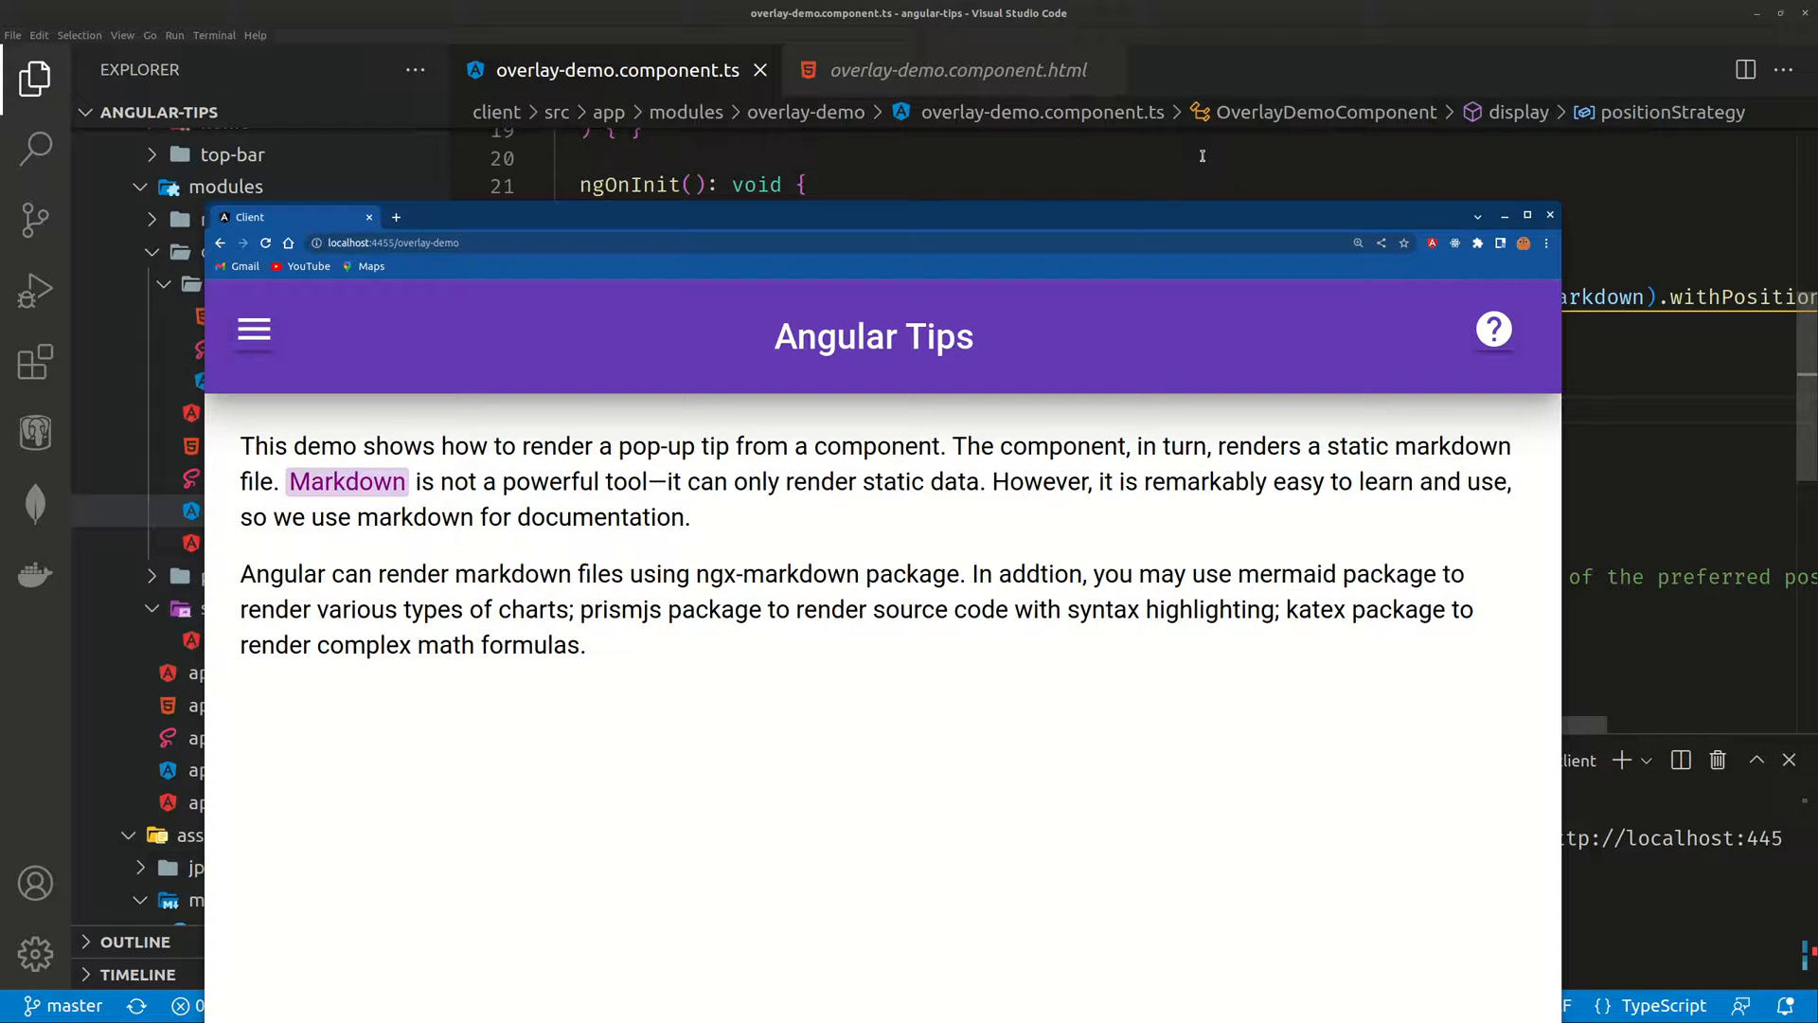
pyautogui.click(1551, 216)
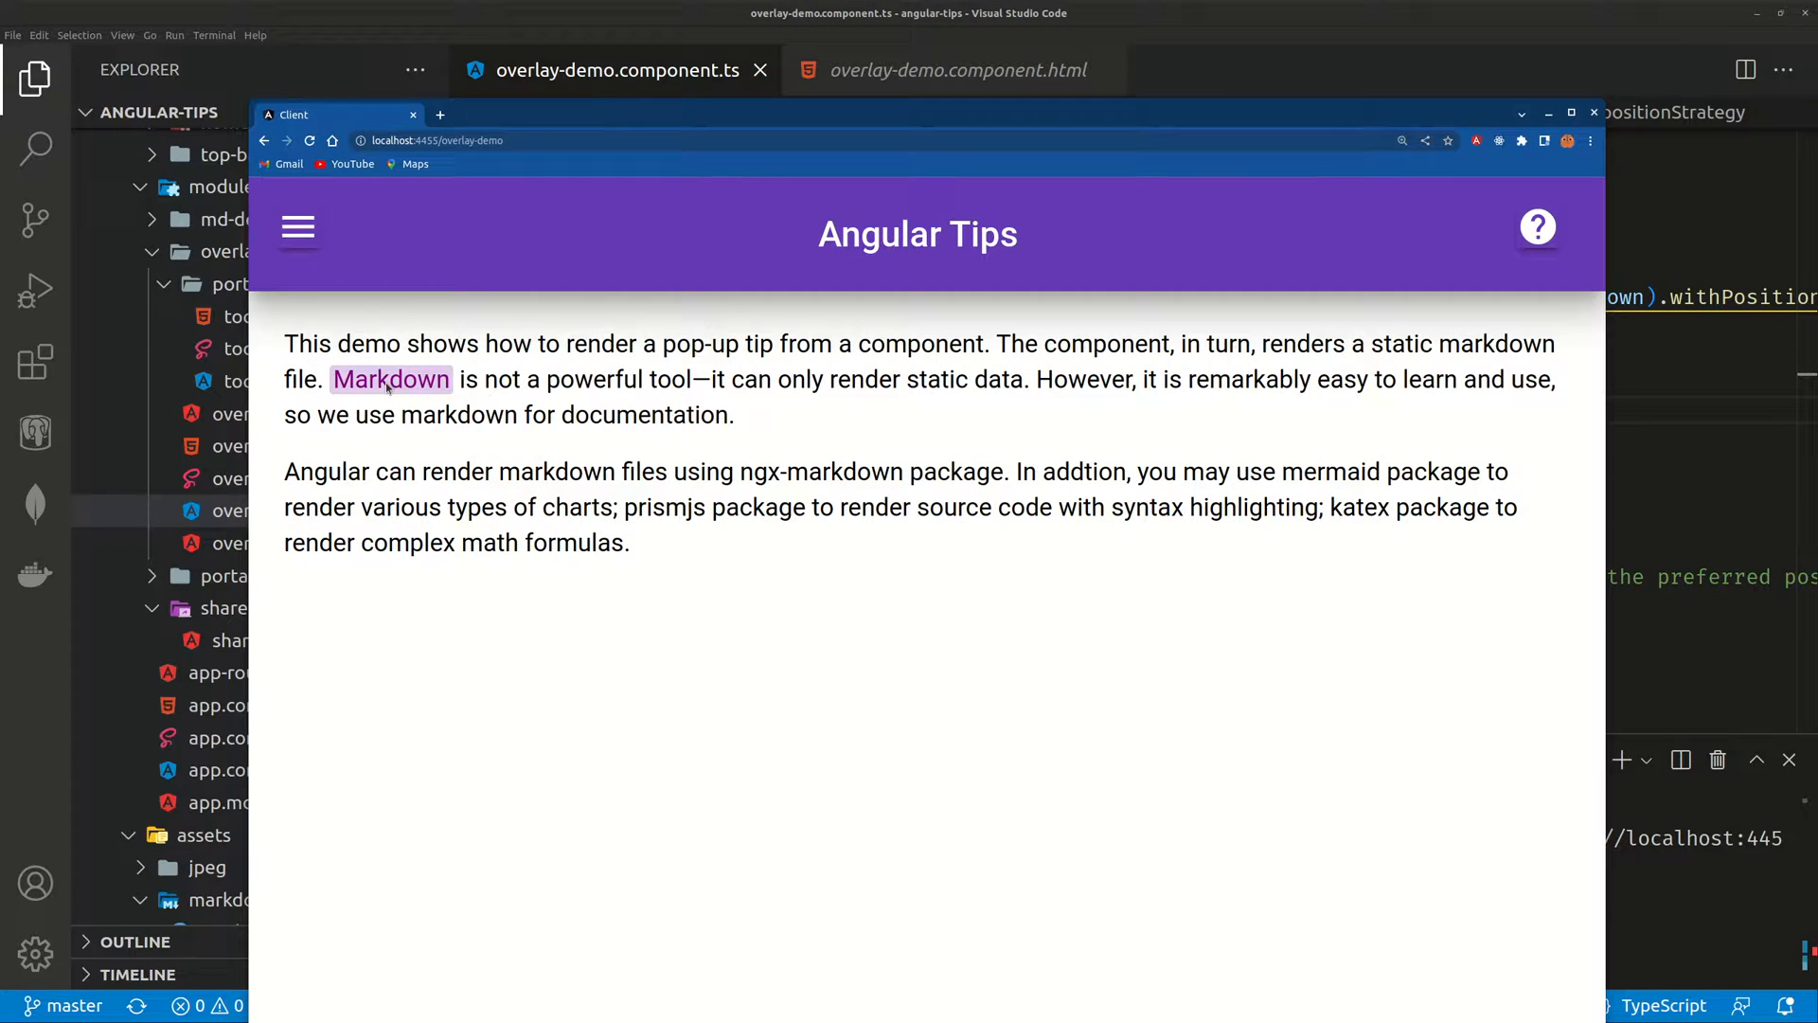
pyautogui.click(1572, 112)
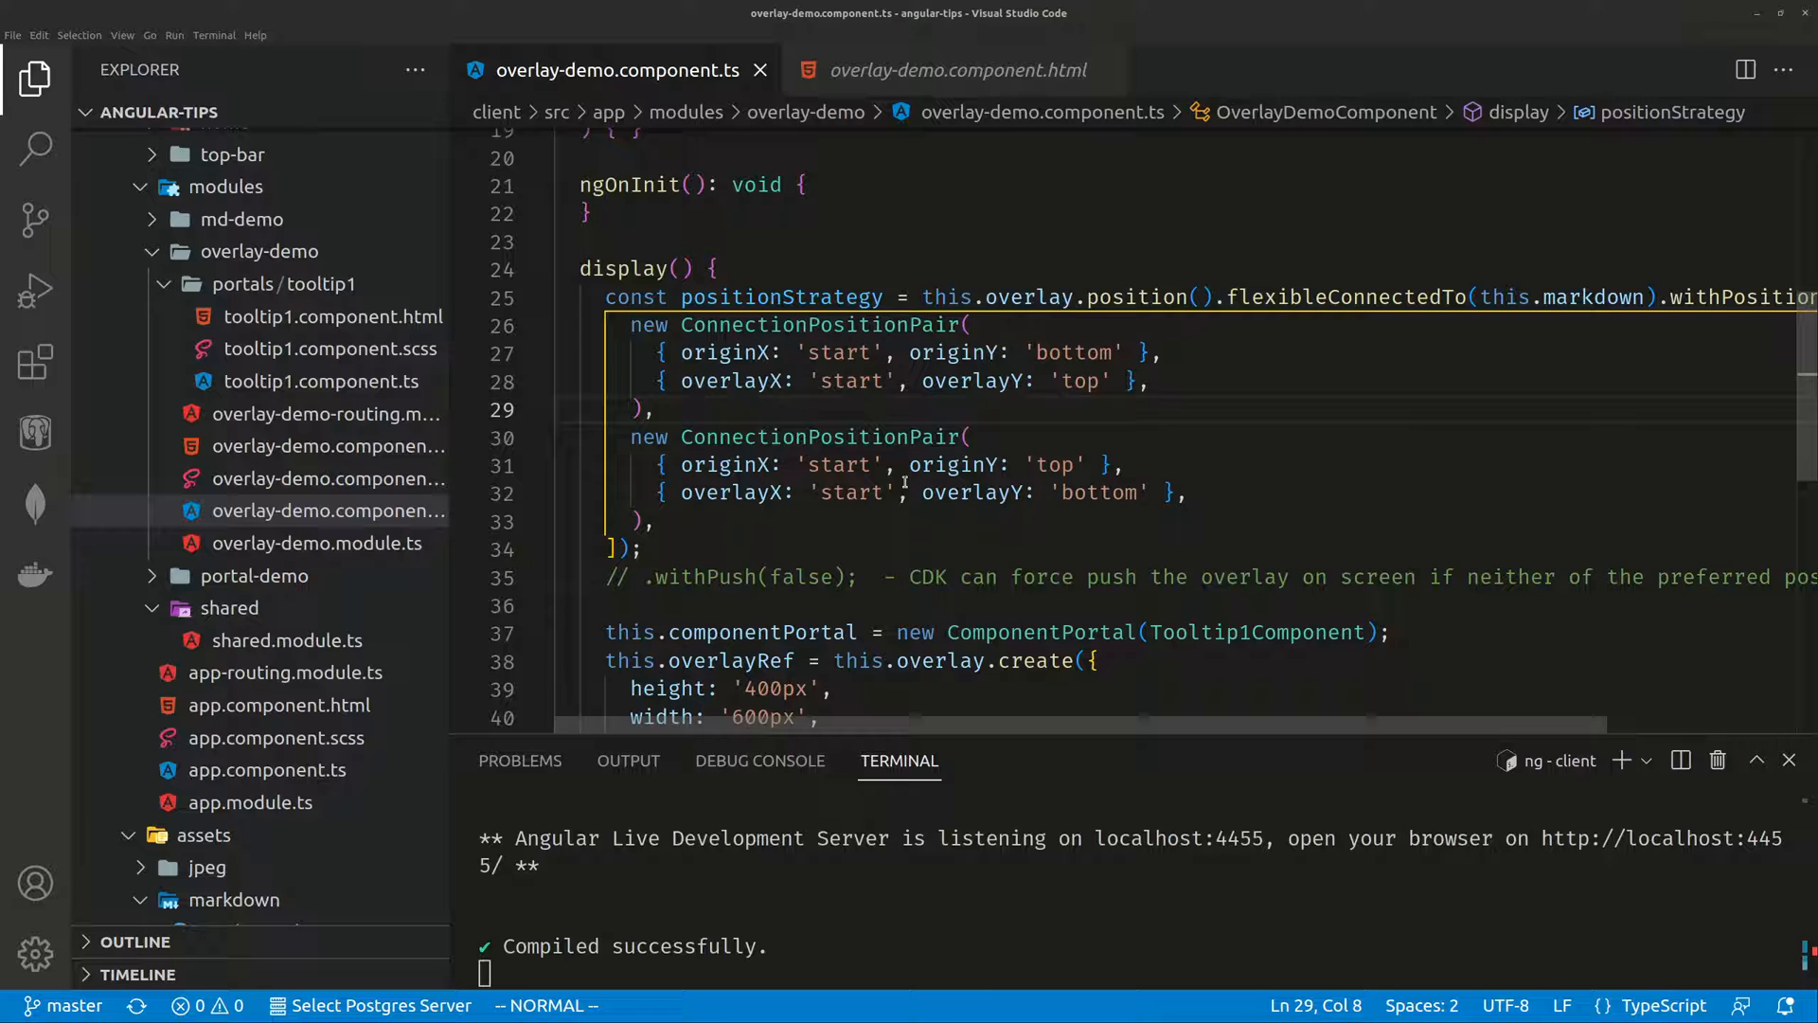
pyautogui.moveTo(731, 381)
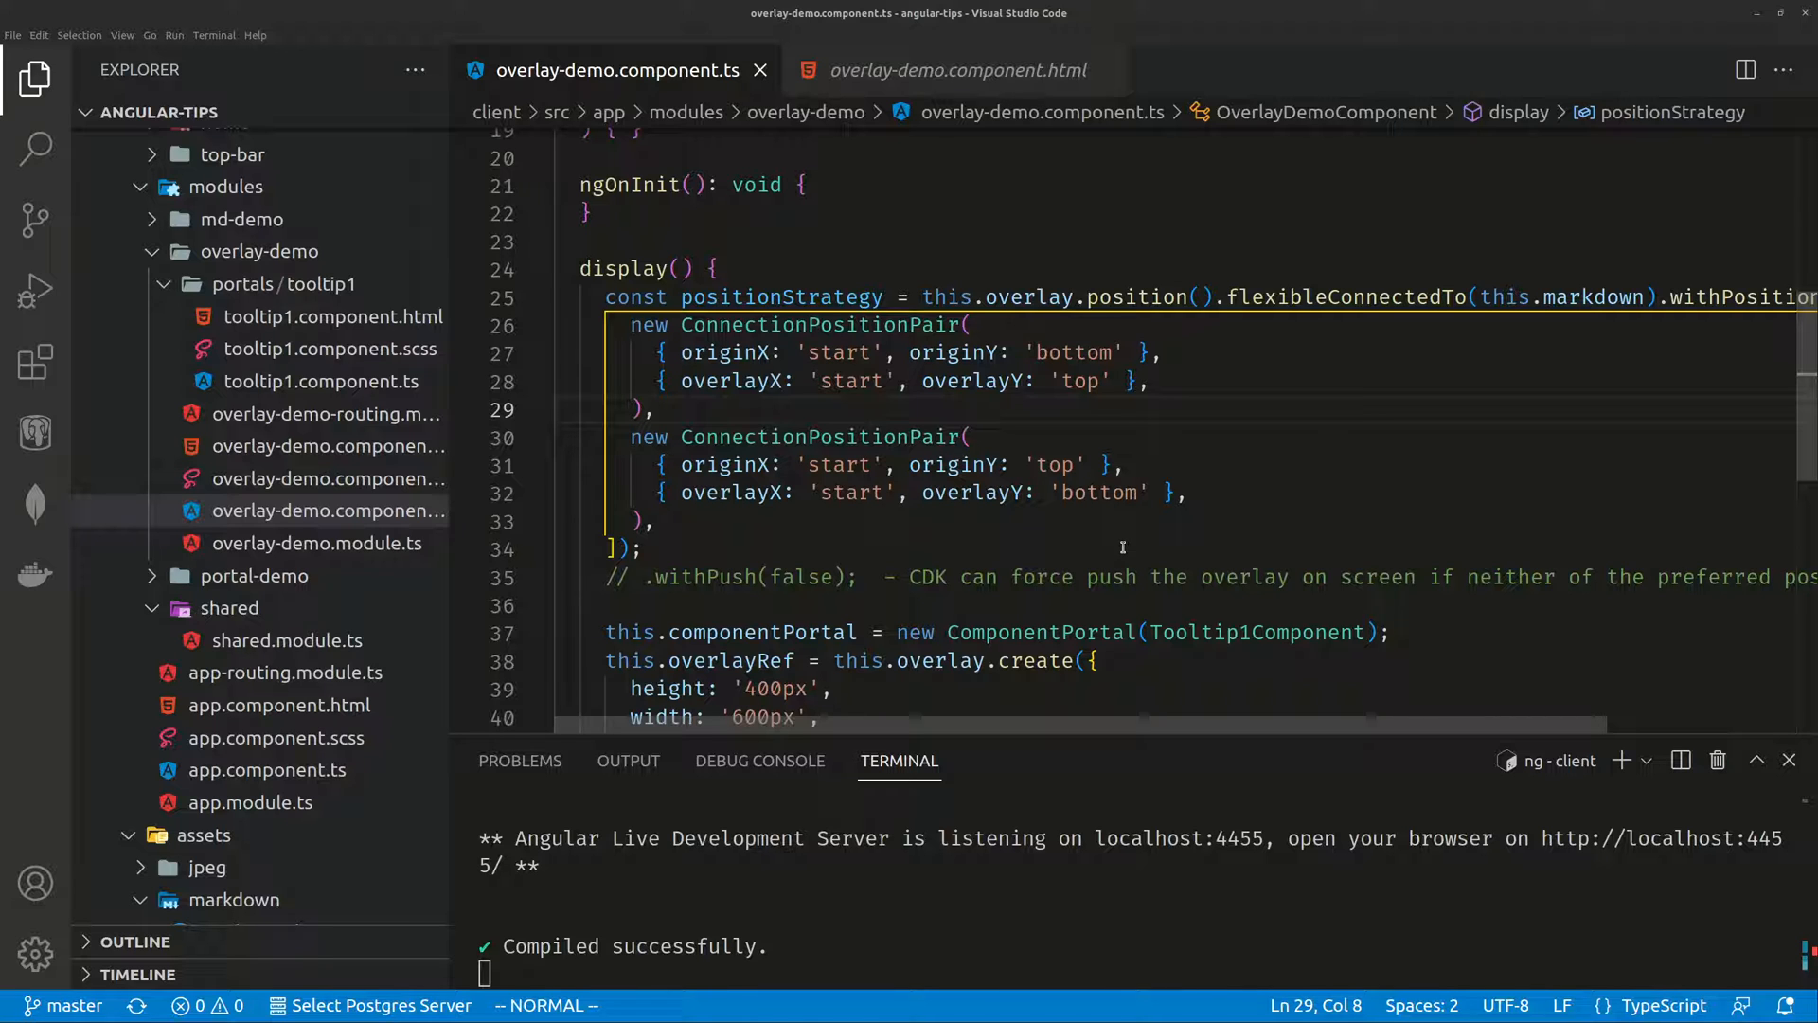
pyautogui.scroll(-3)
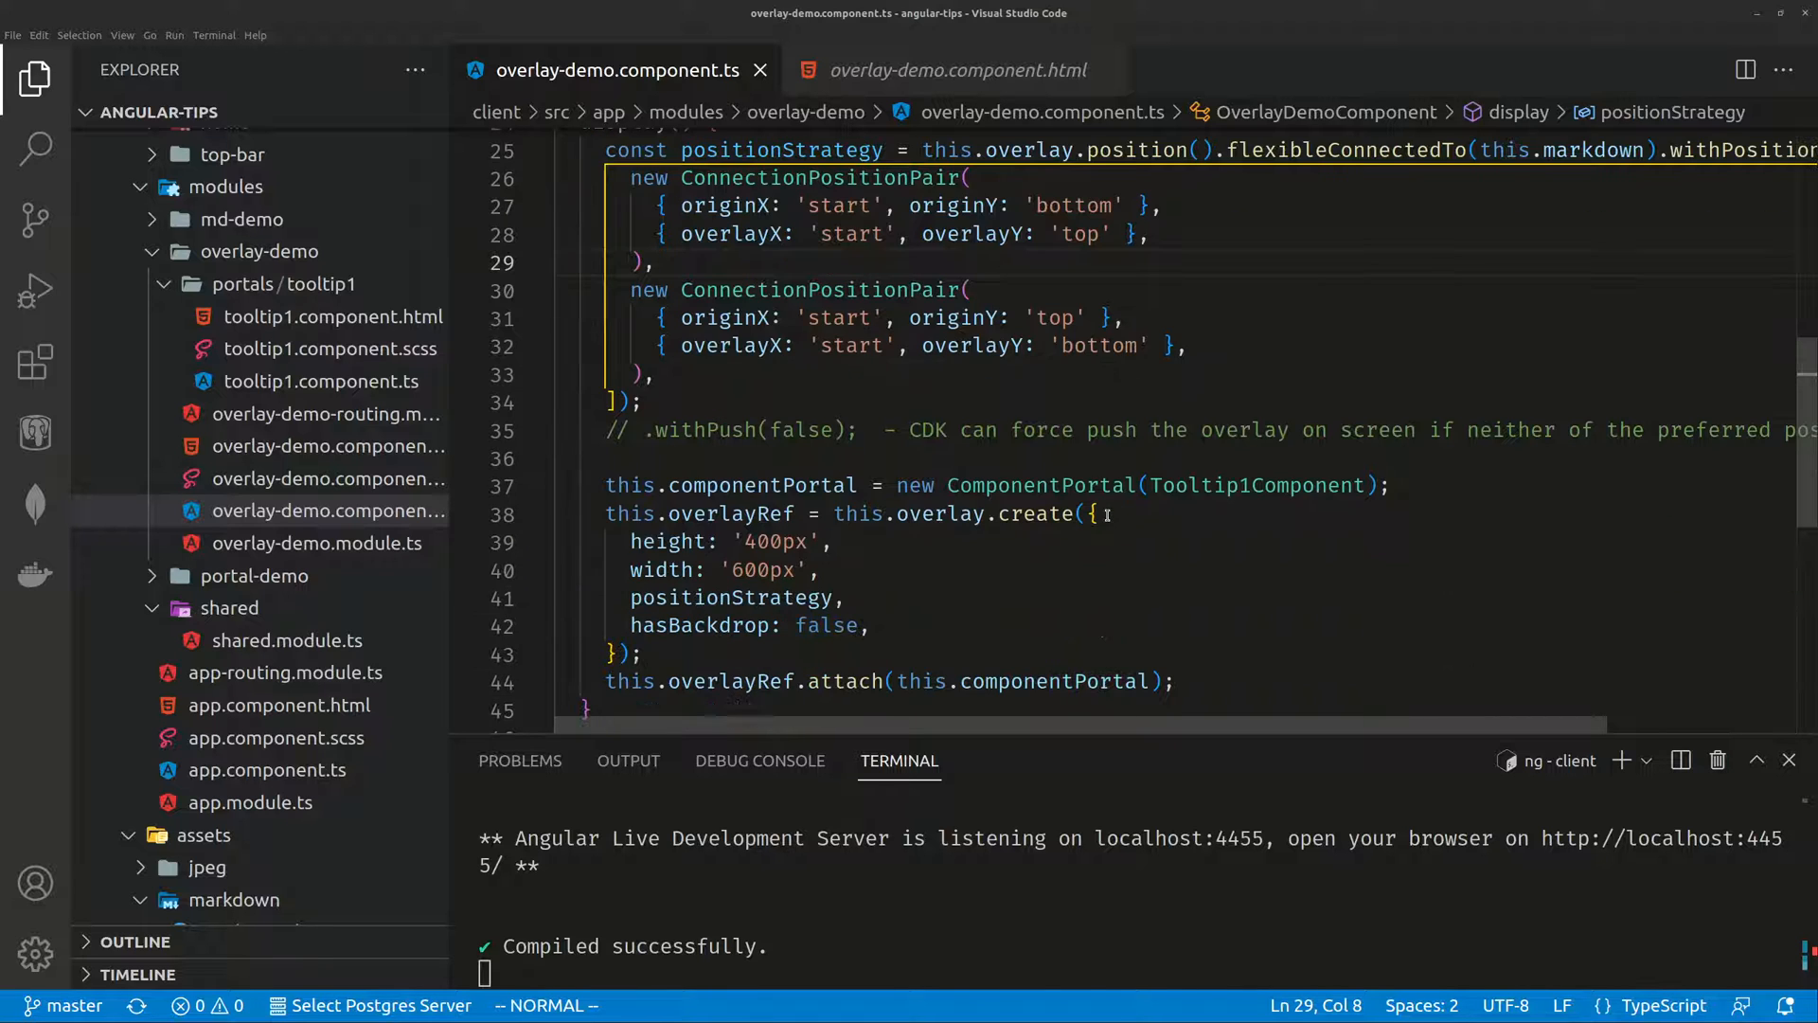
pyautogui.click(690, 430)
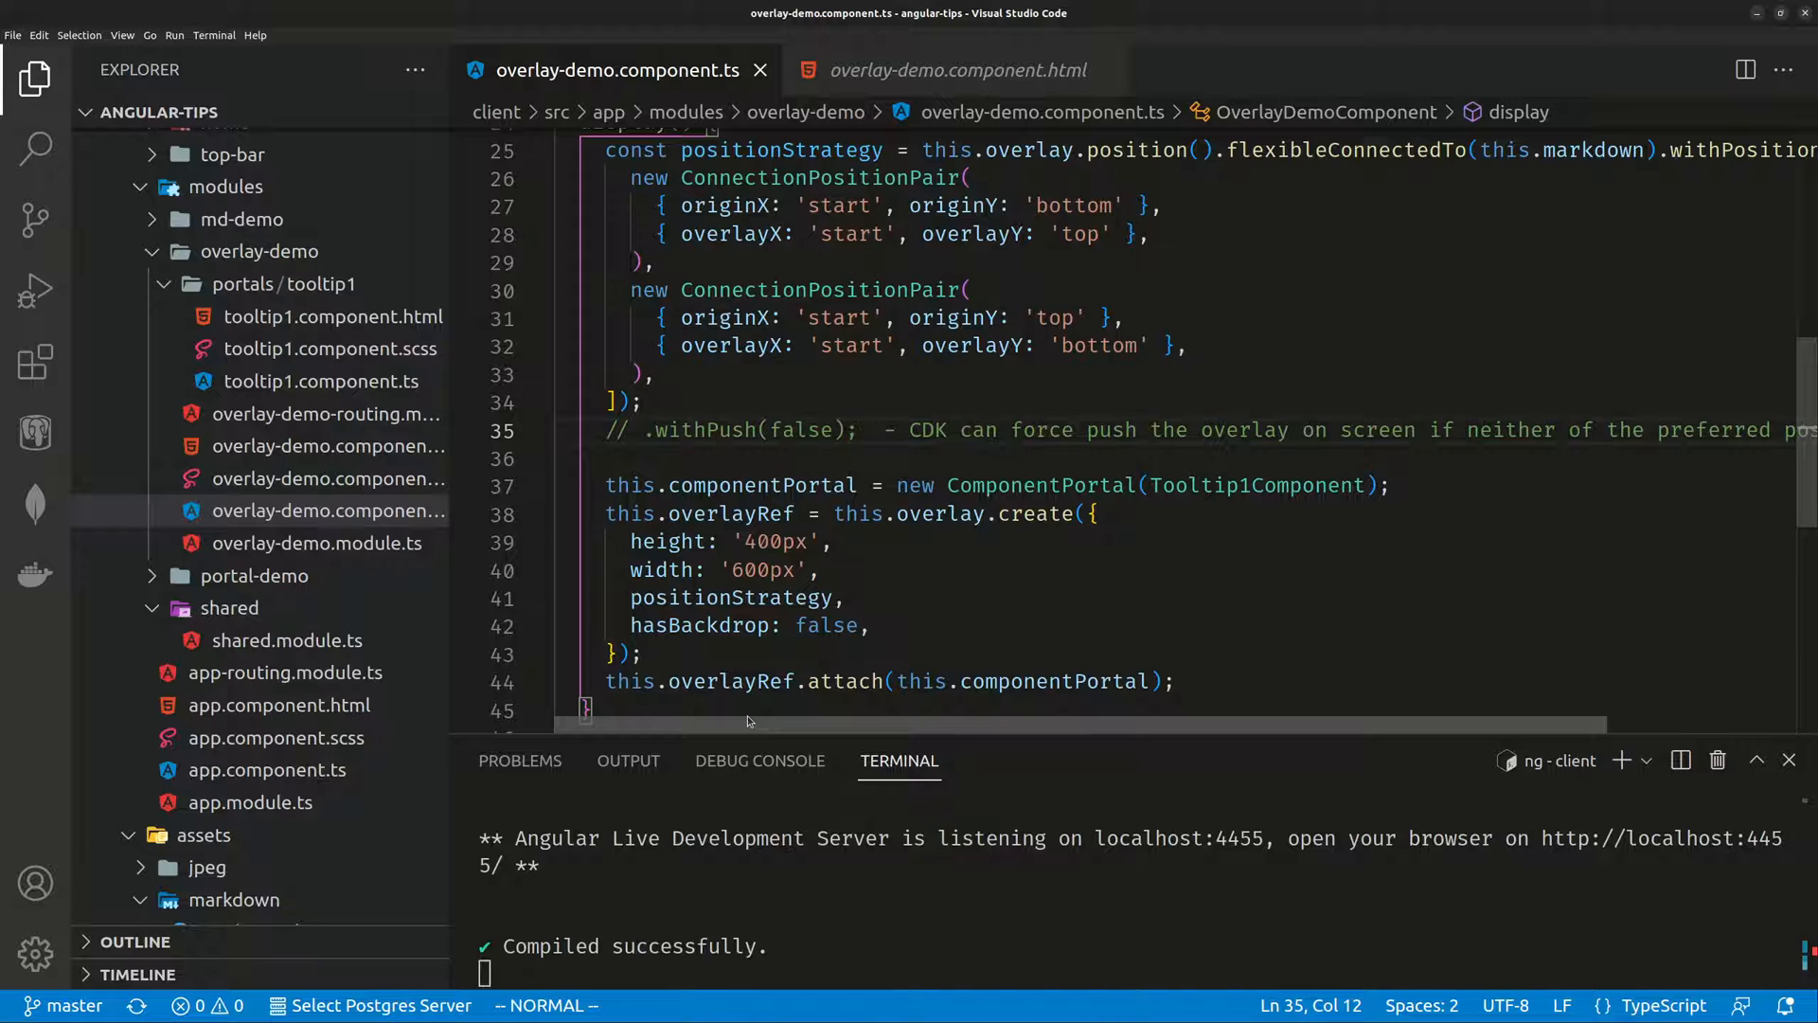
pyautogui.scroll(3)
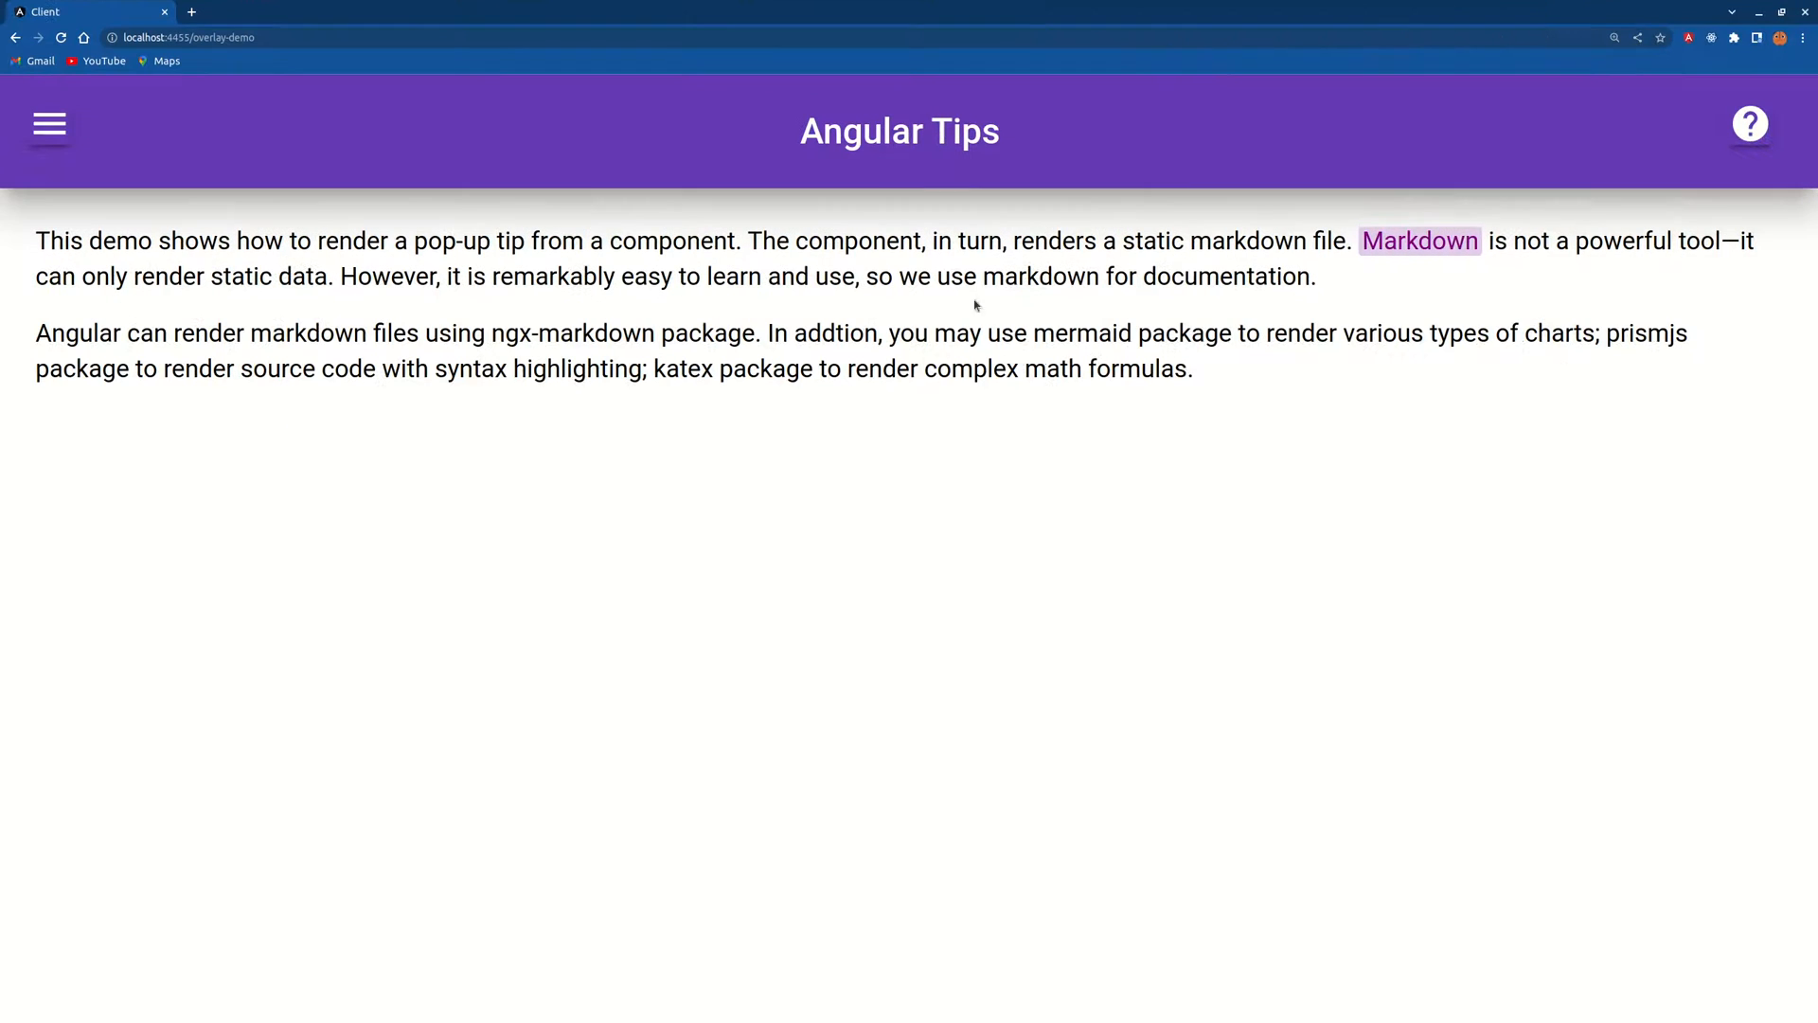
pyautogui.moveTo(1434, 354)
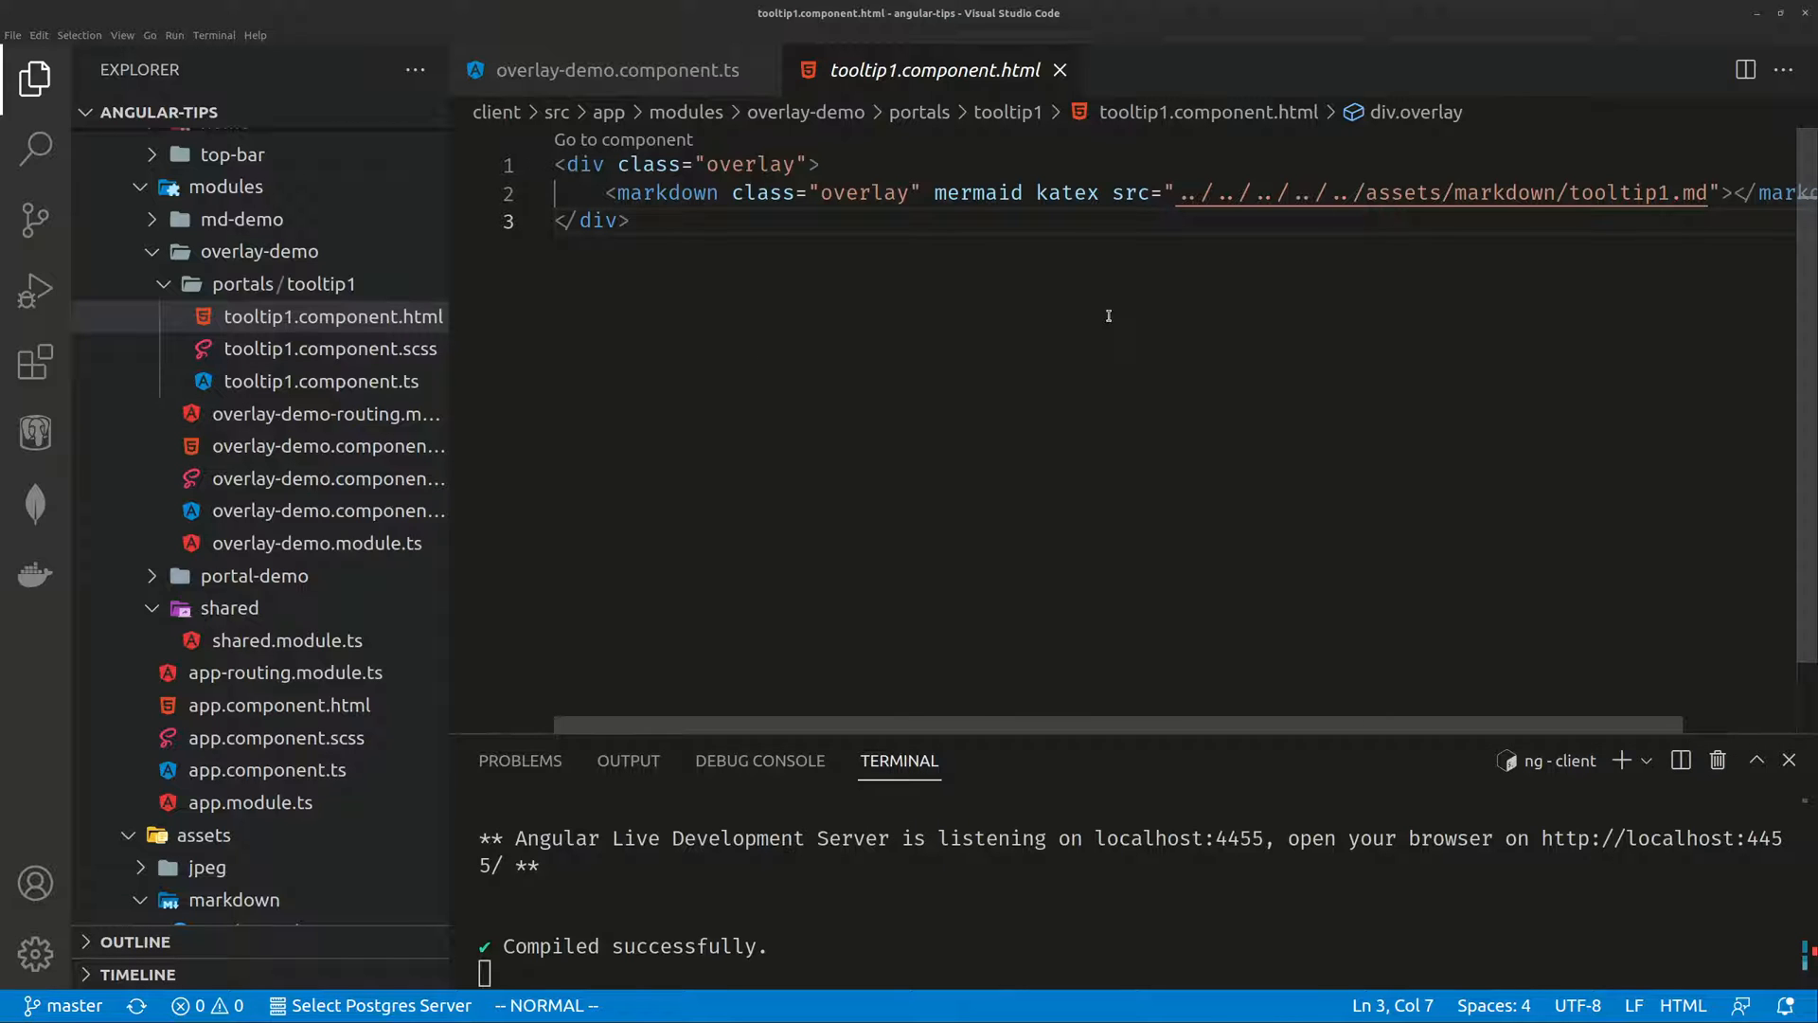
pyautogui.moveTo(868, 163)
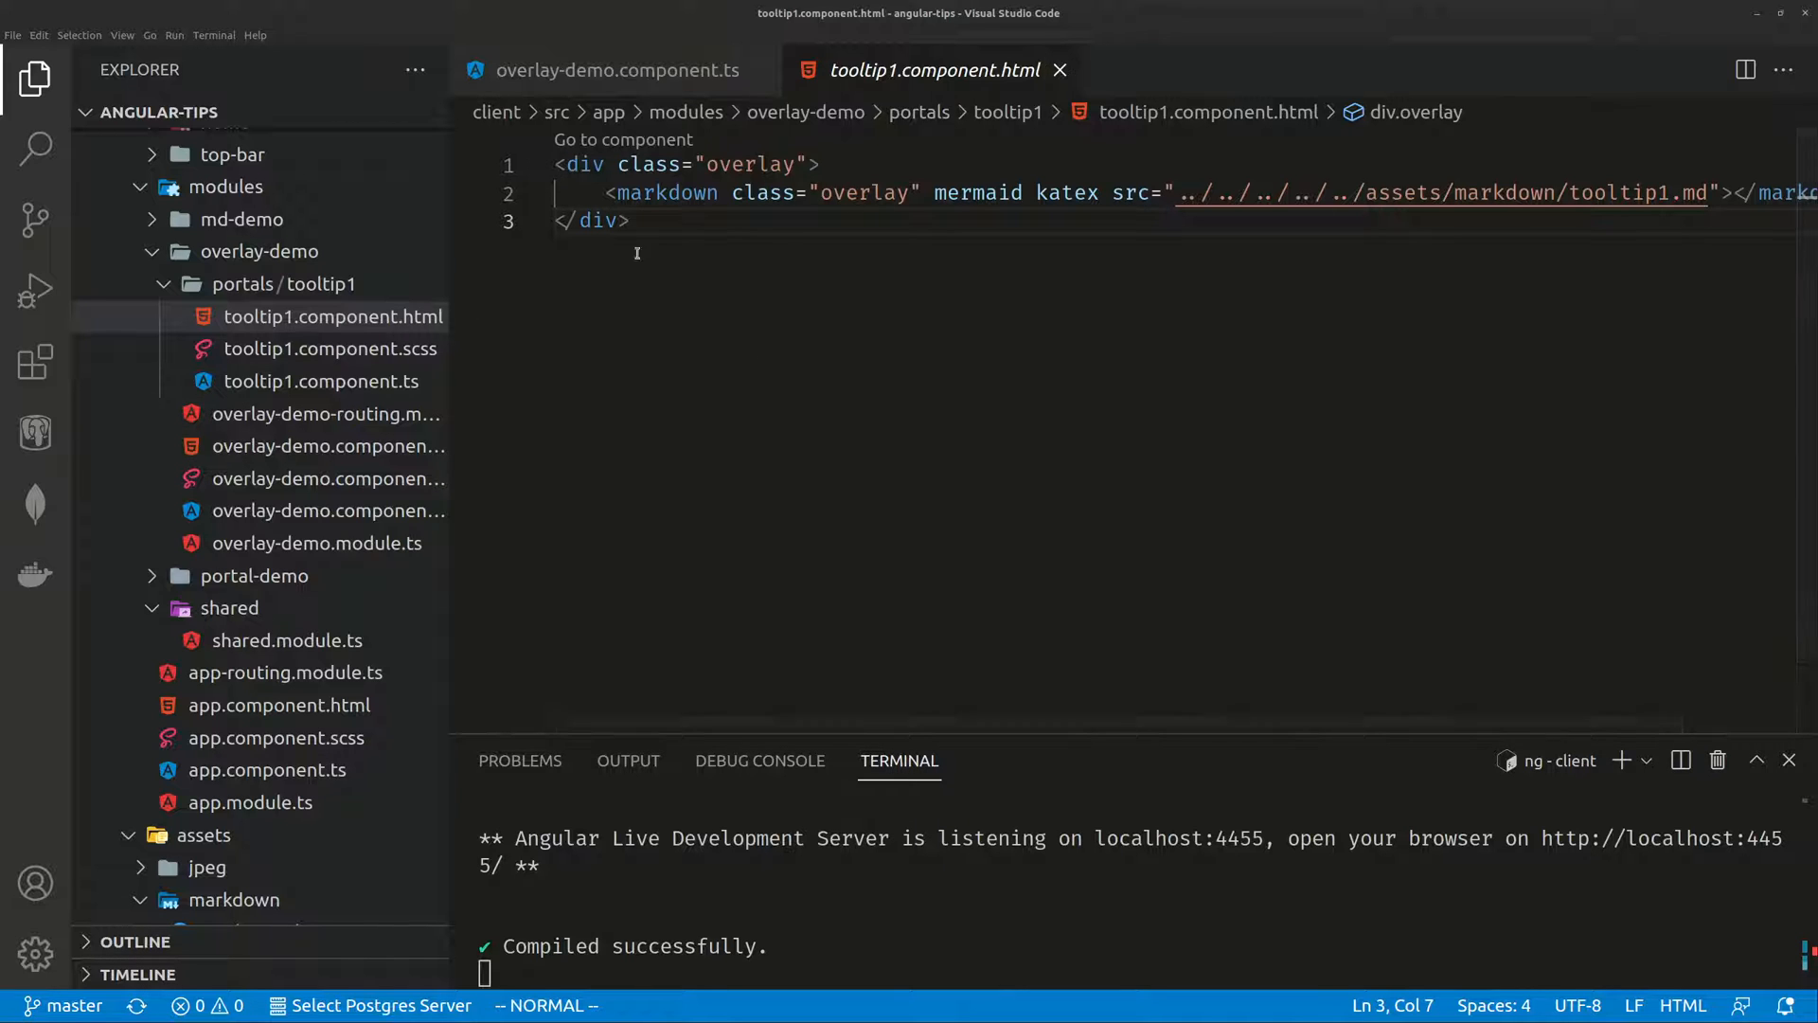
# Open tooltip1.component.scss with the beige, padded, rounded overlay class at opacity 1.
pyautogui.click(329, 348)
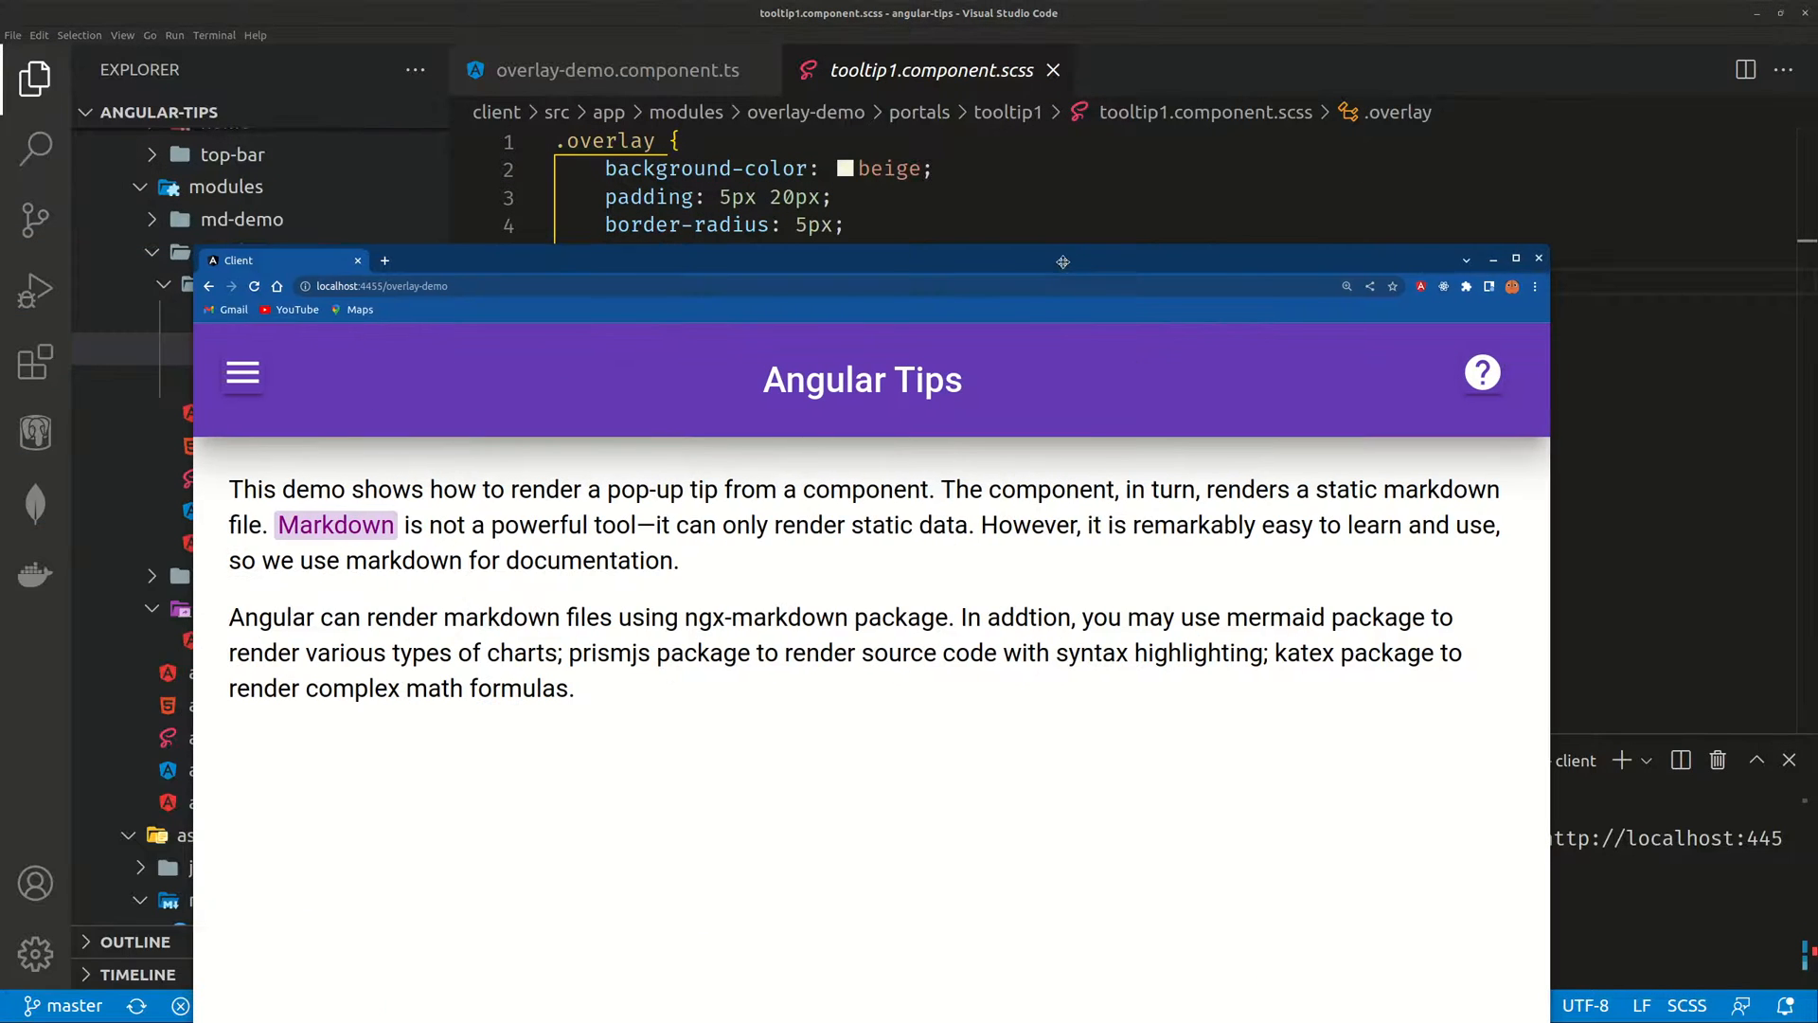
pyautogui.click(1516, 259)
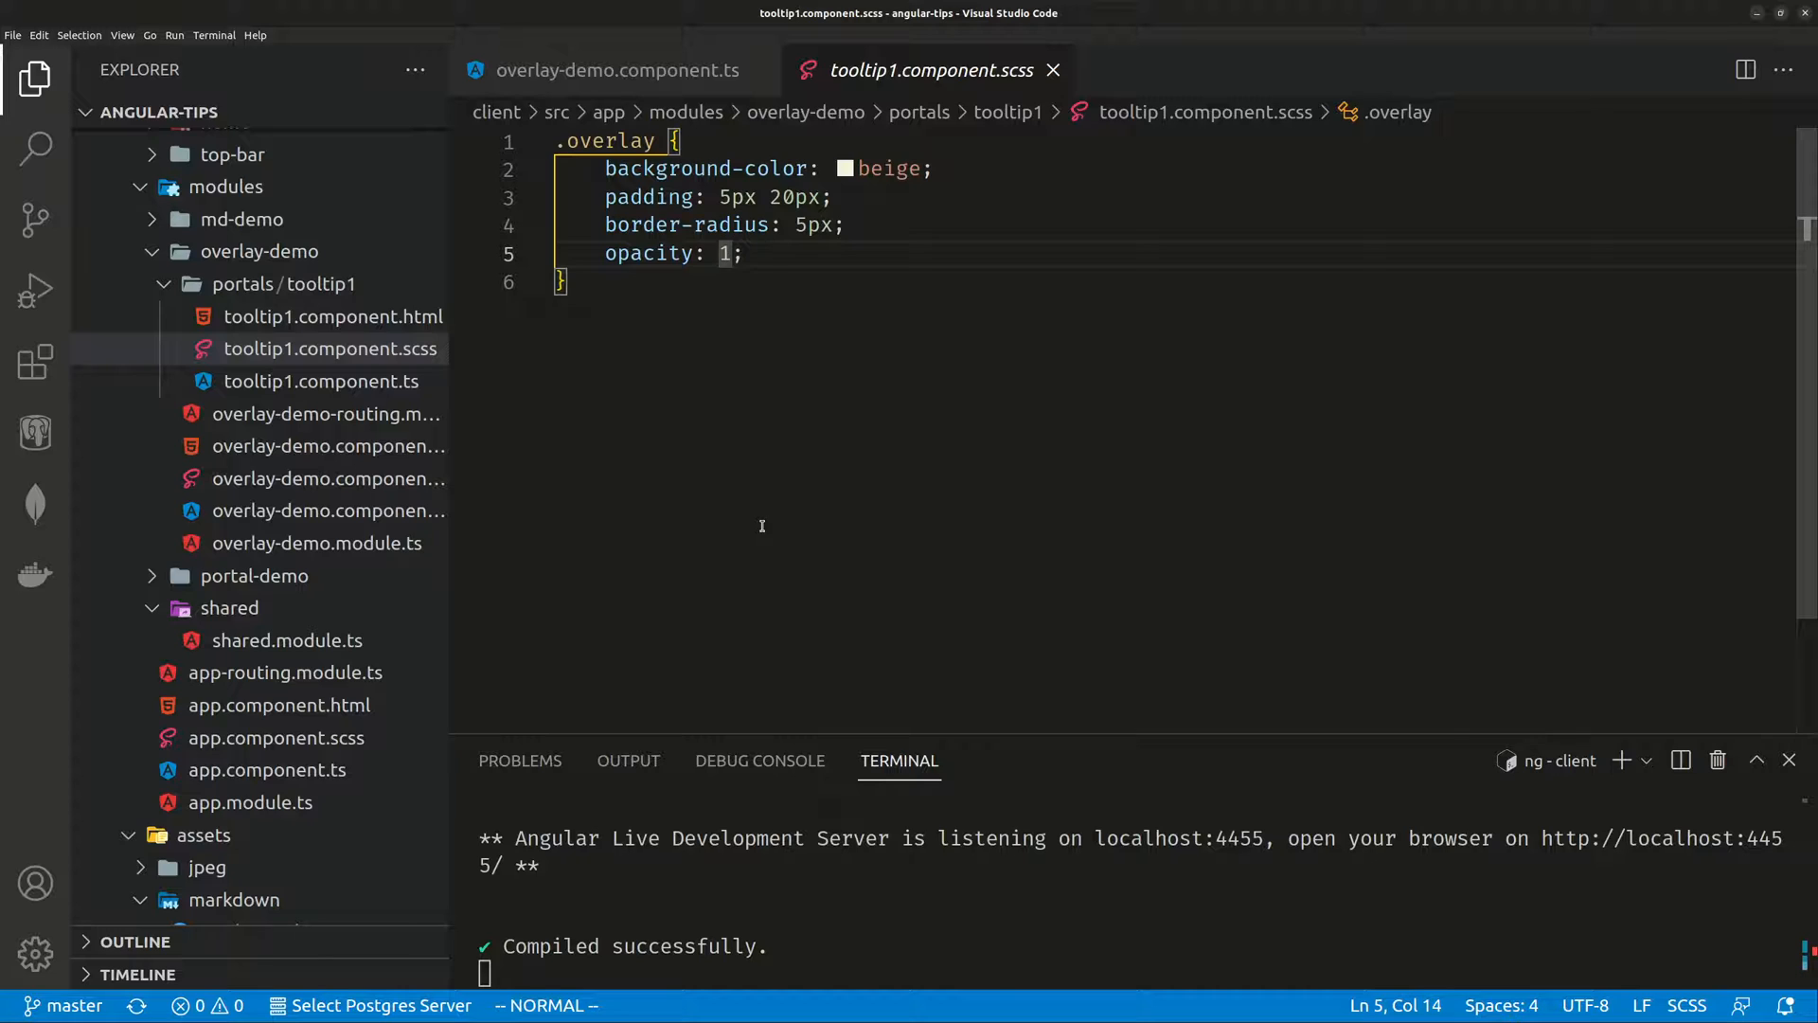
# Change the overlay opacity to .5, save, and check the translucent tooltip in the demo.
pyautogui.write('5')
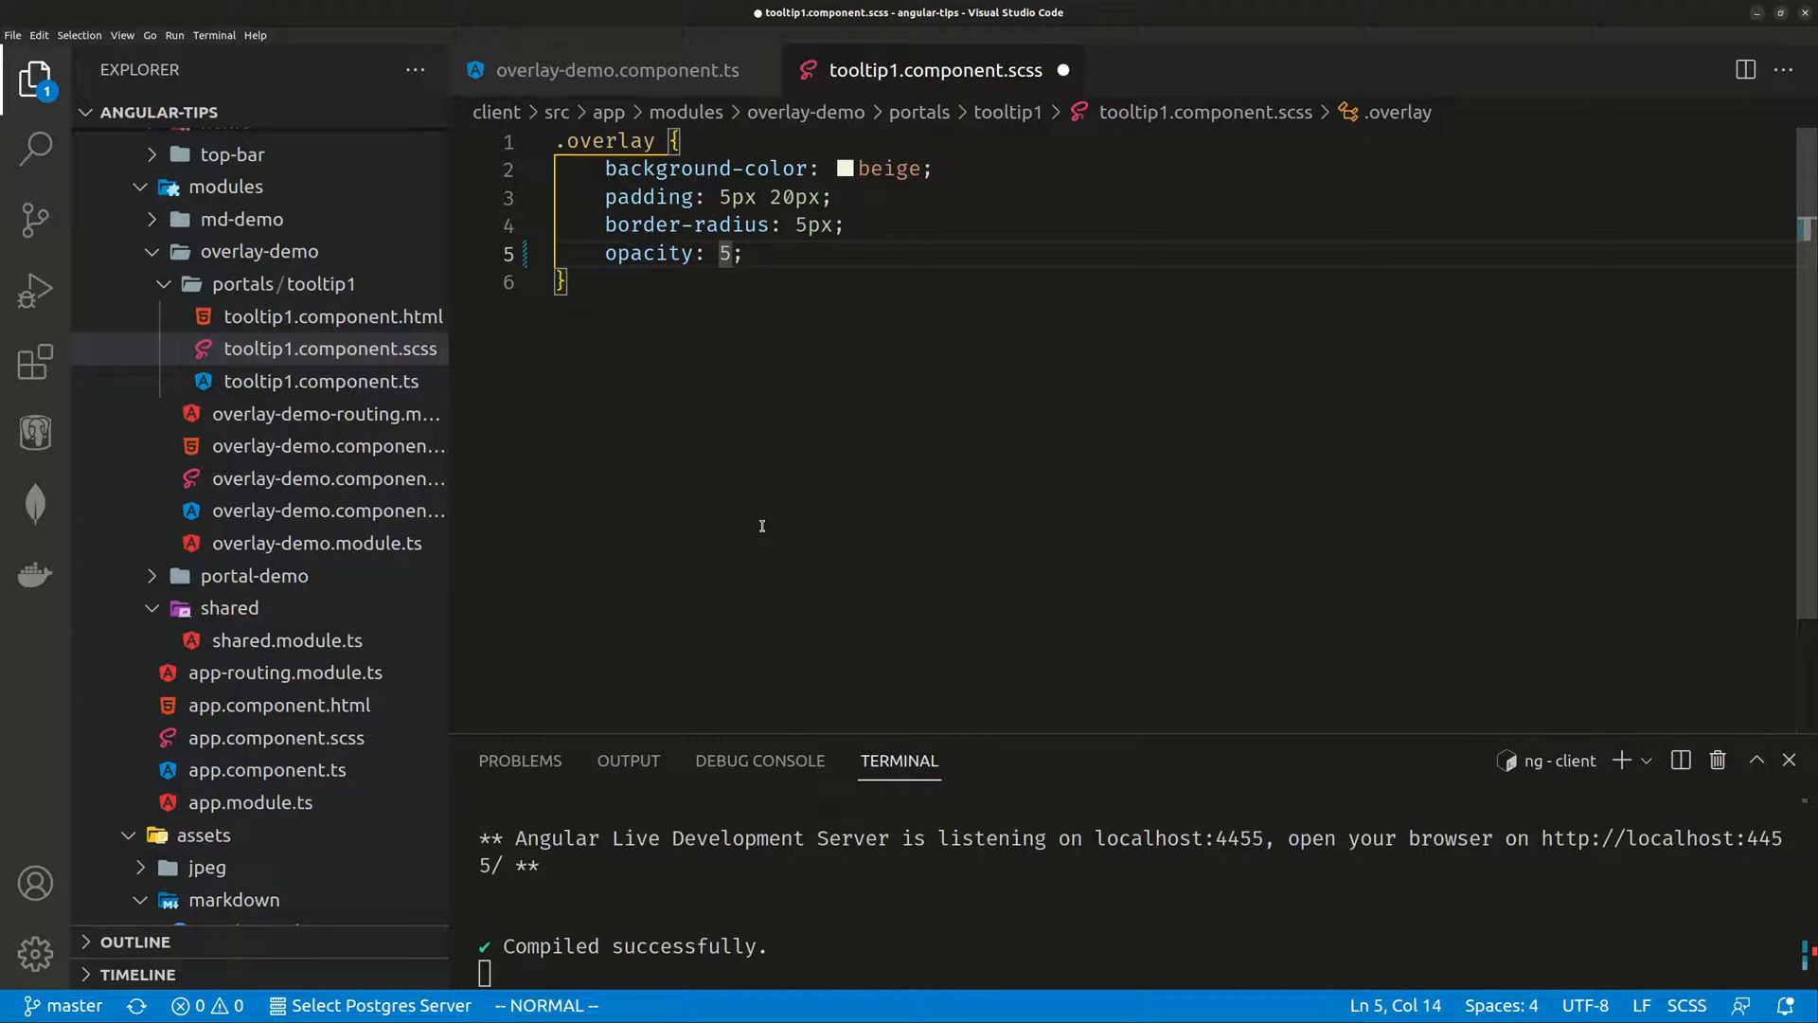
pyautogui.write('.')
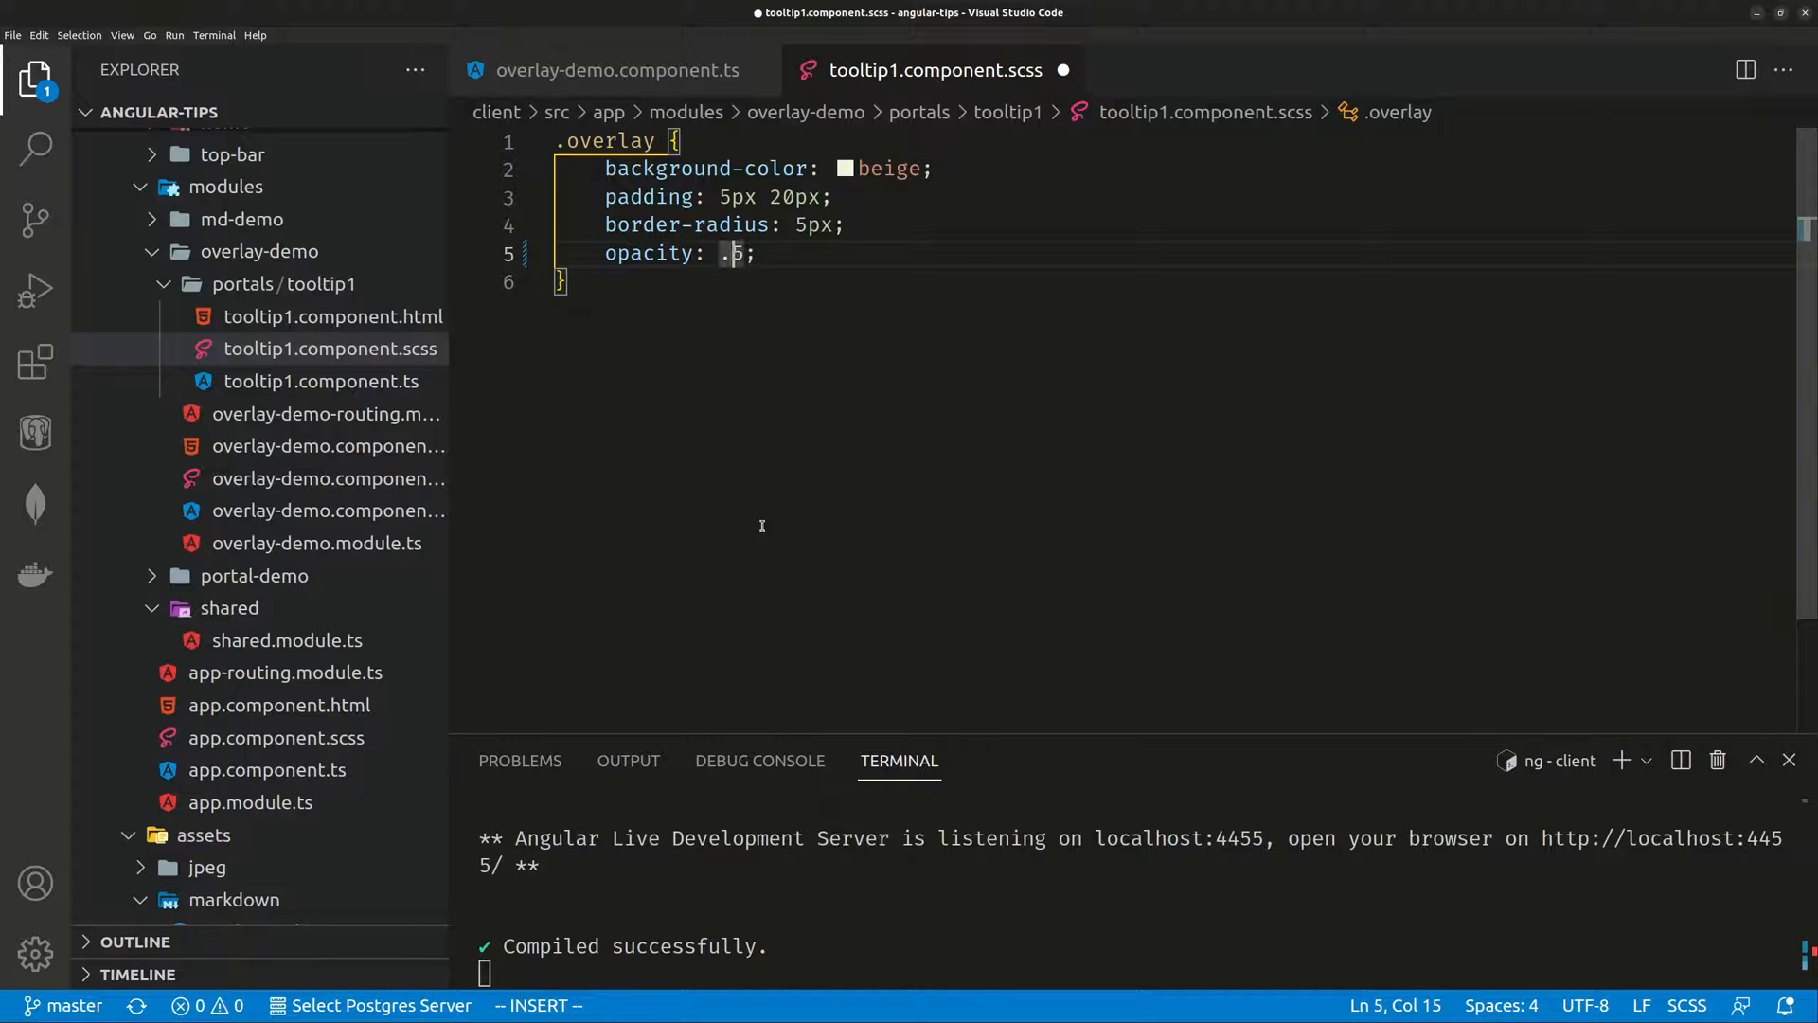
pyautogui.press('ctrl+s')
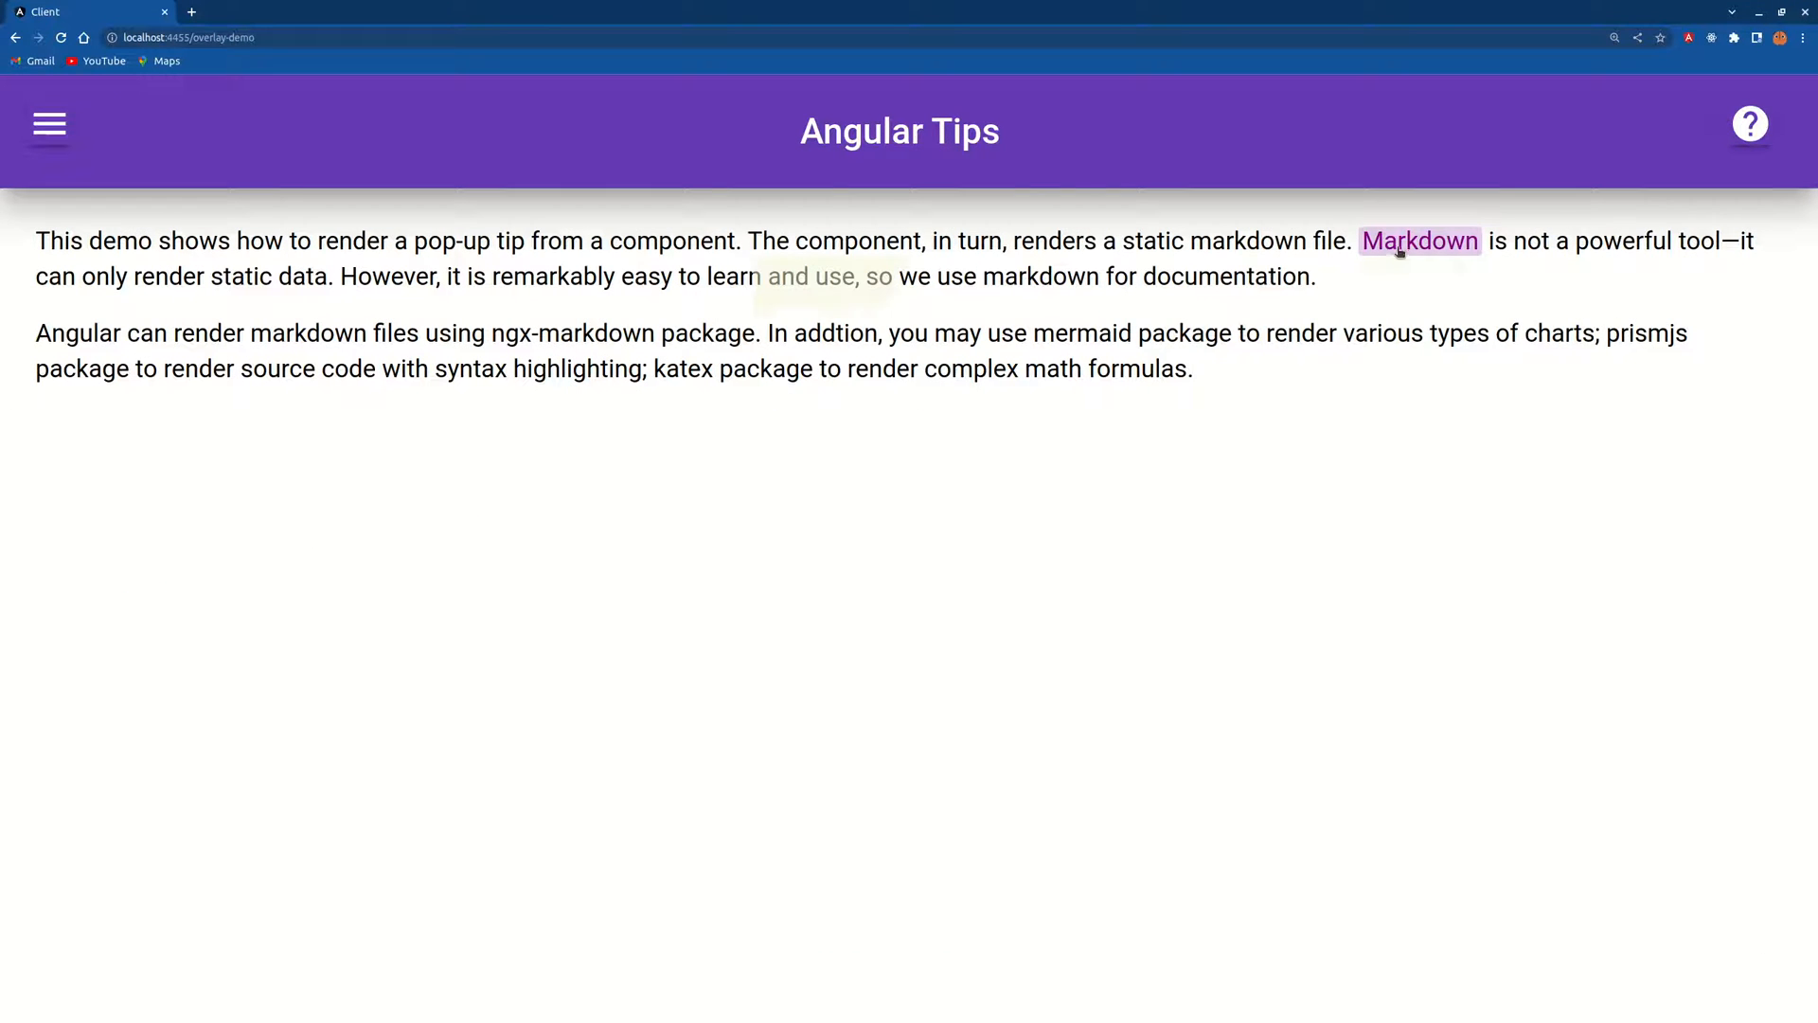
pyautogui.click(1419, 240)
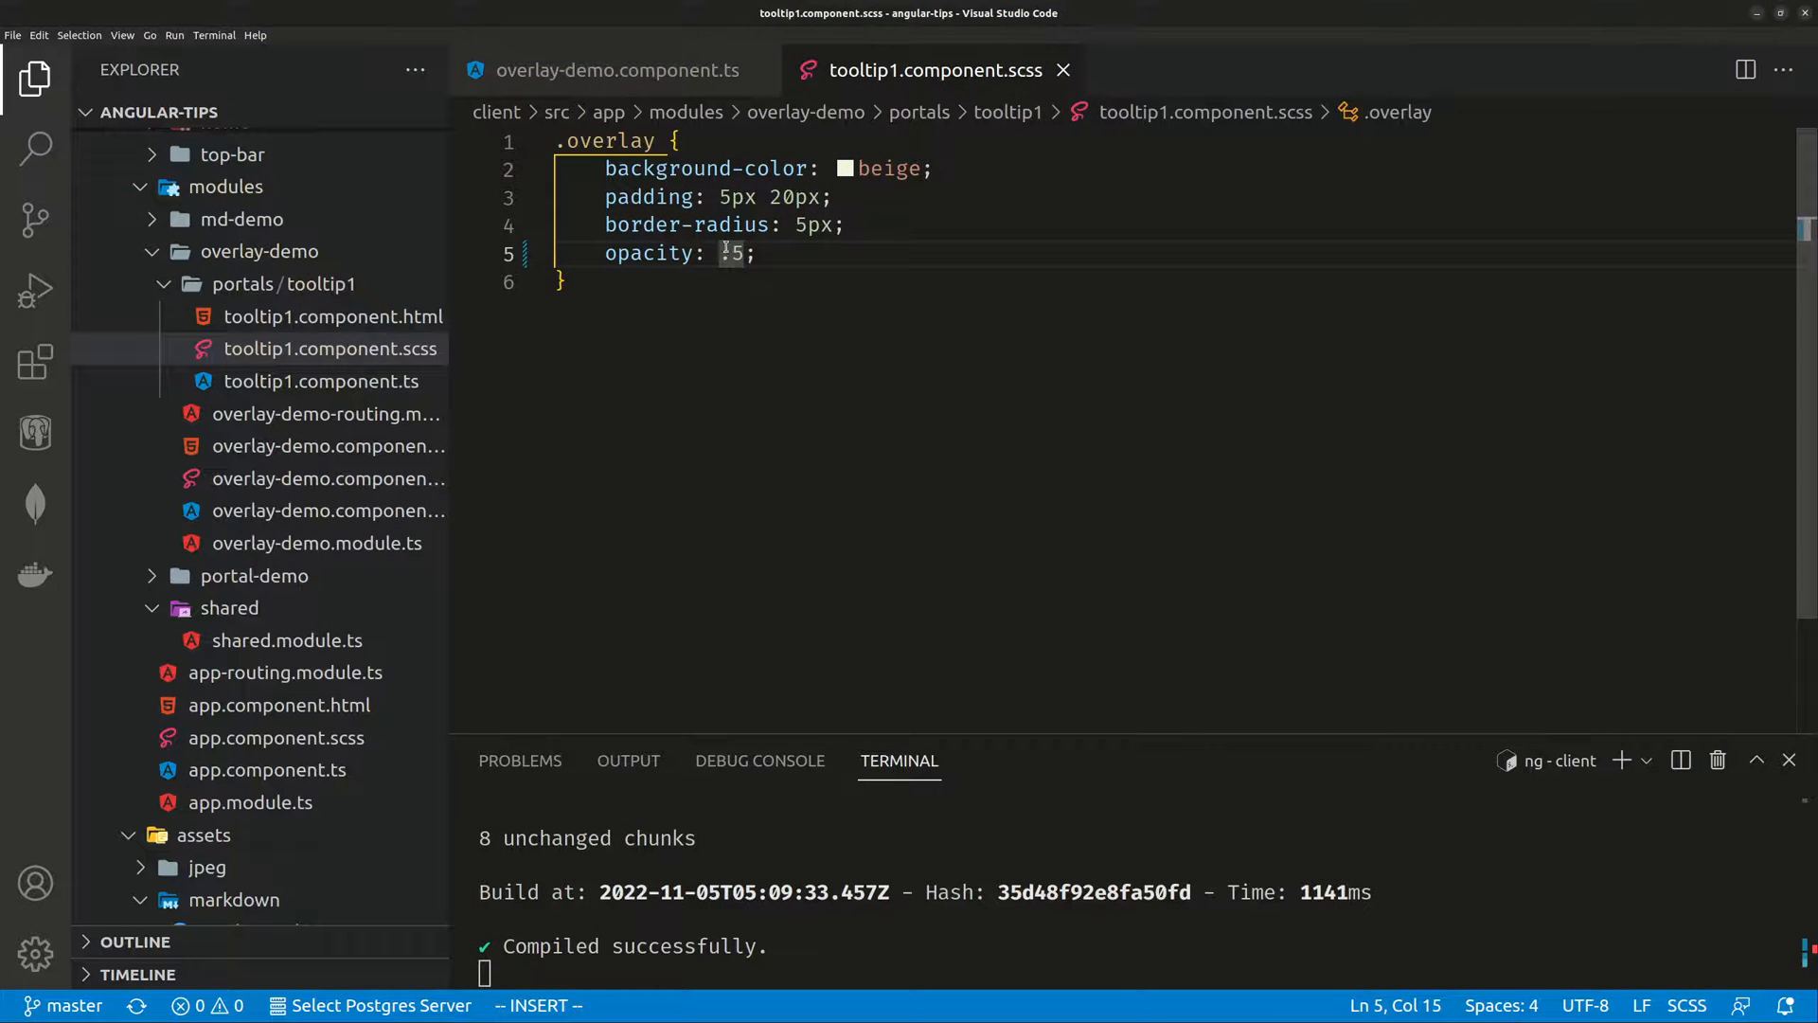
# Set the overlay opacity back to 1 and save the stylesheet.
pyautogui.write('1')
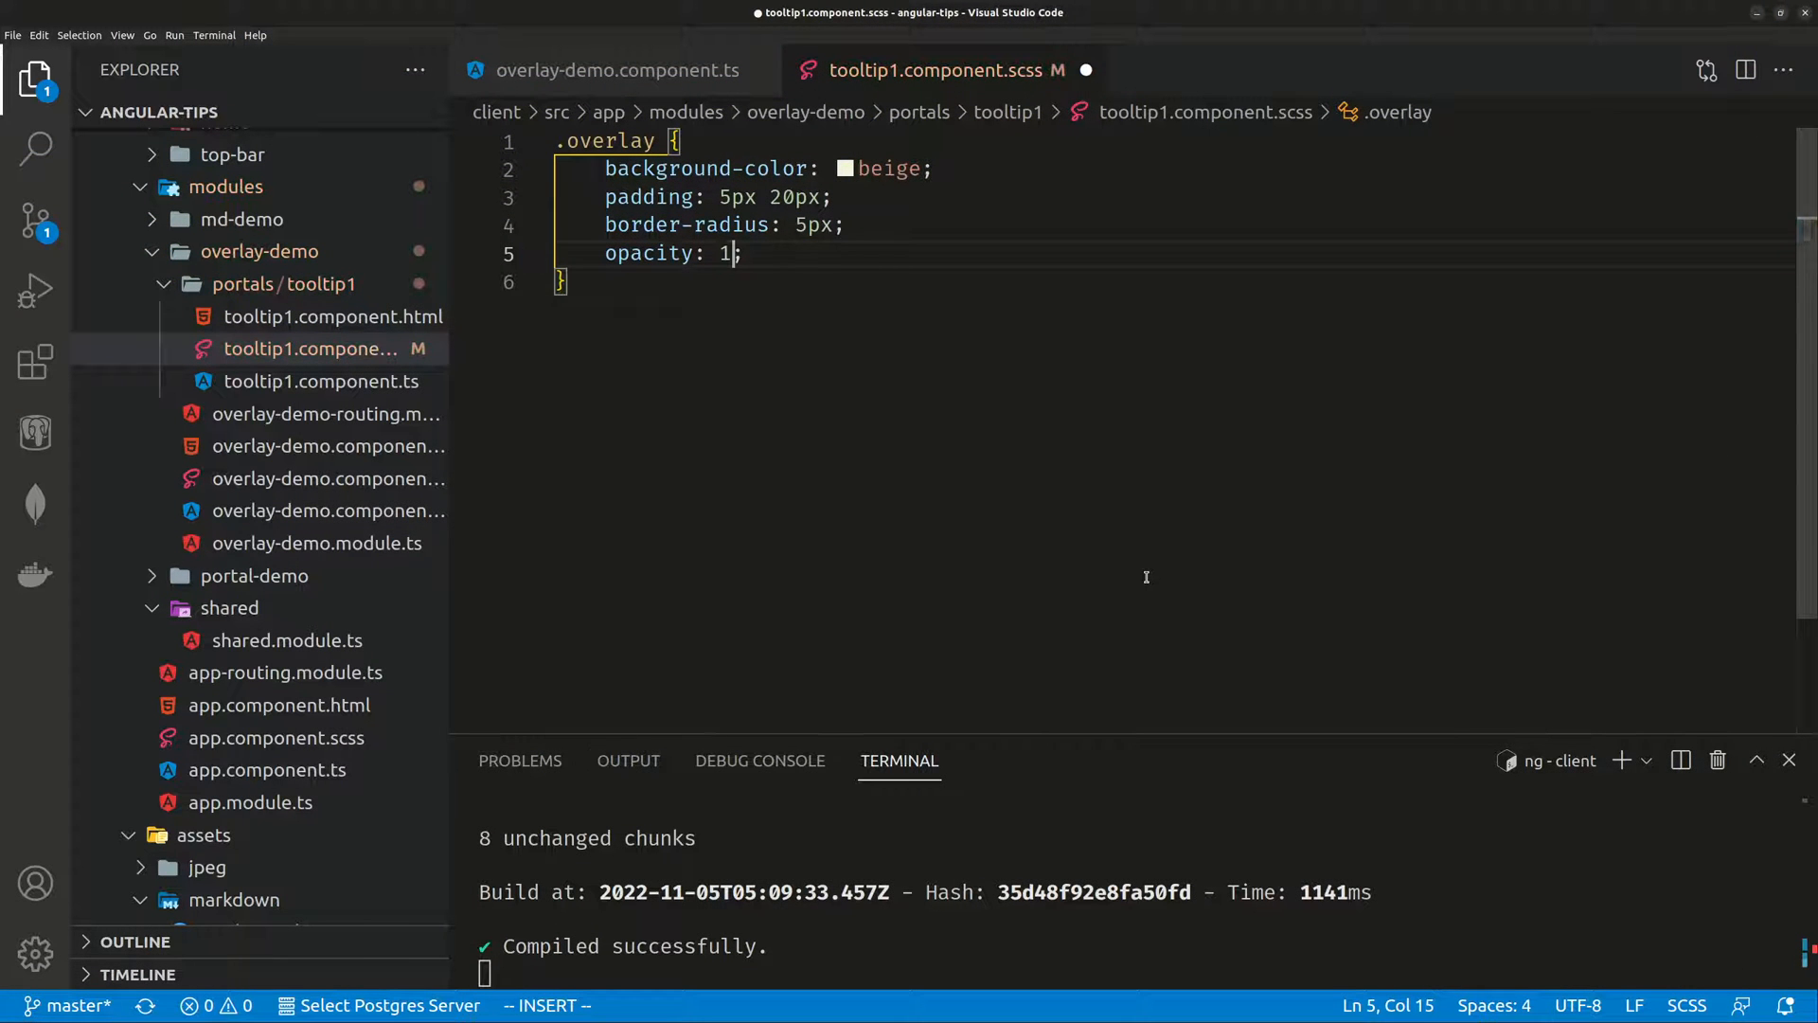
pyautogui.press('ctrl+s')
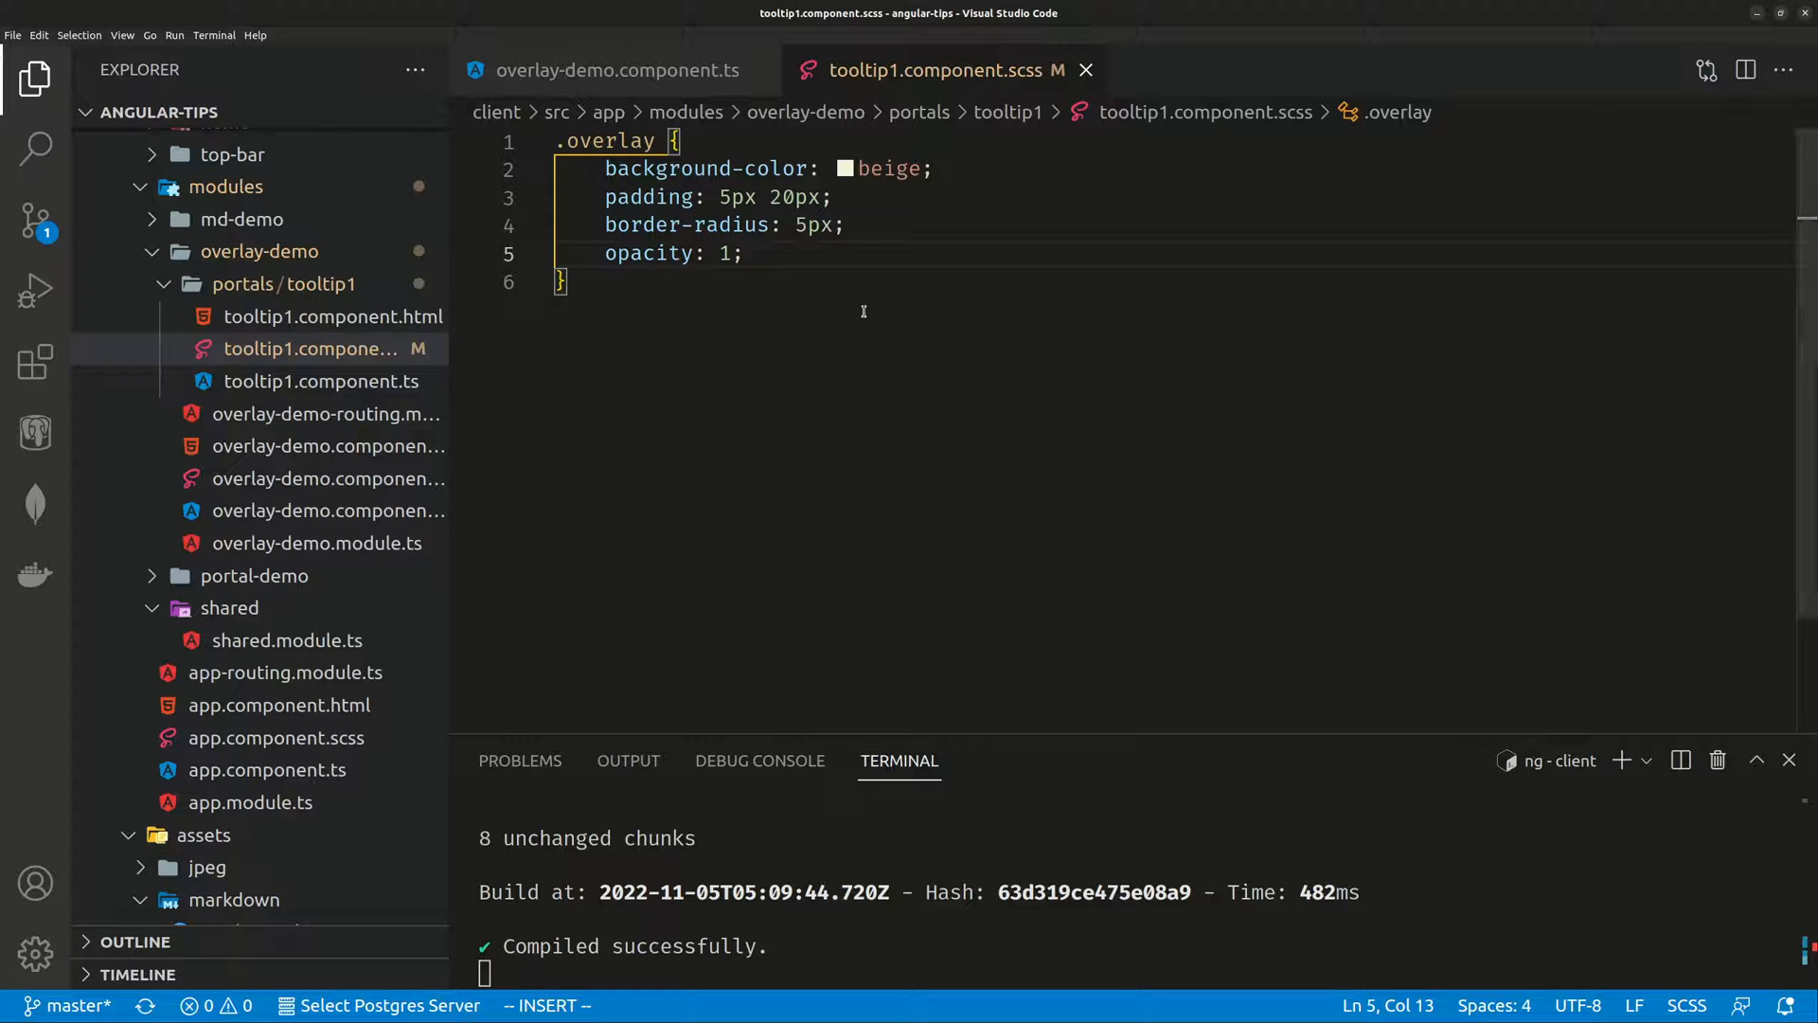
pyautogui.moveTo(869, 341)
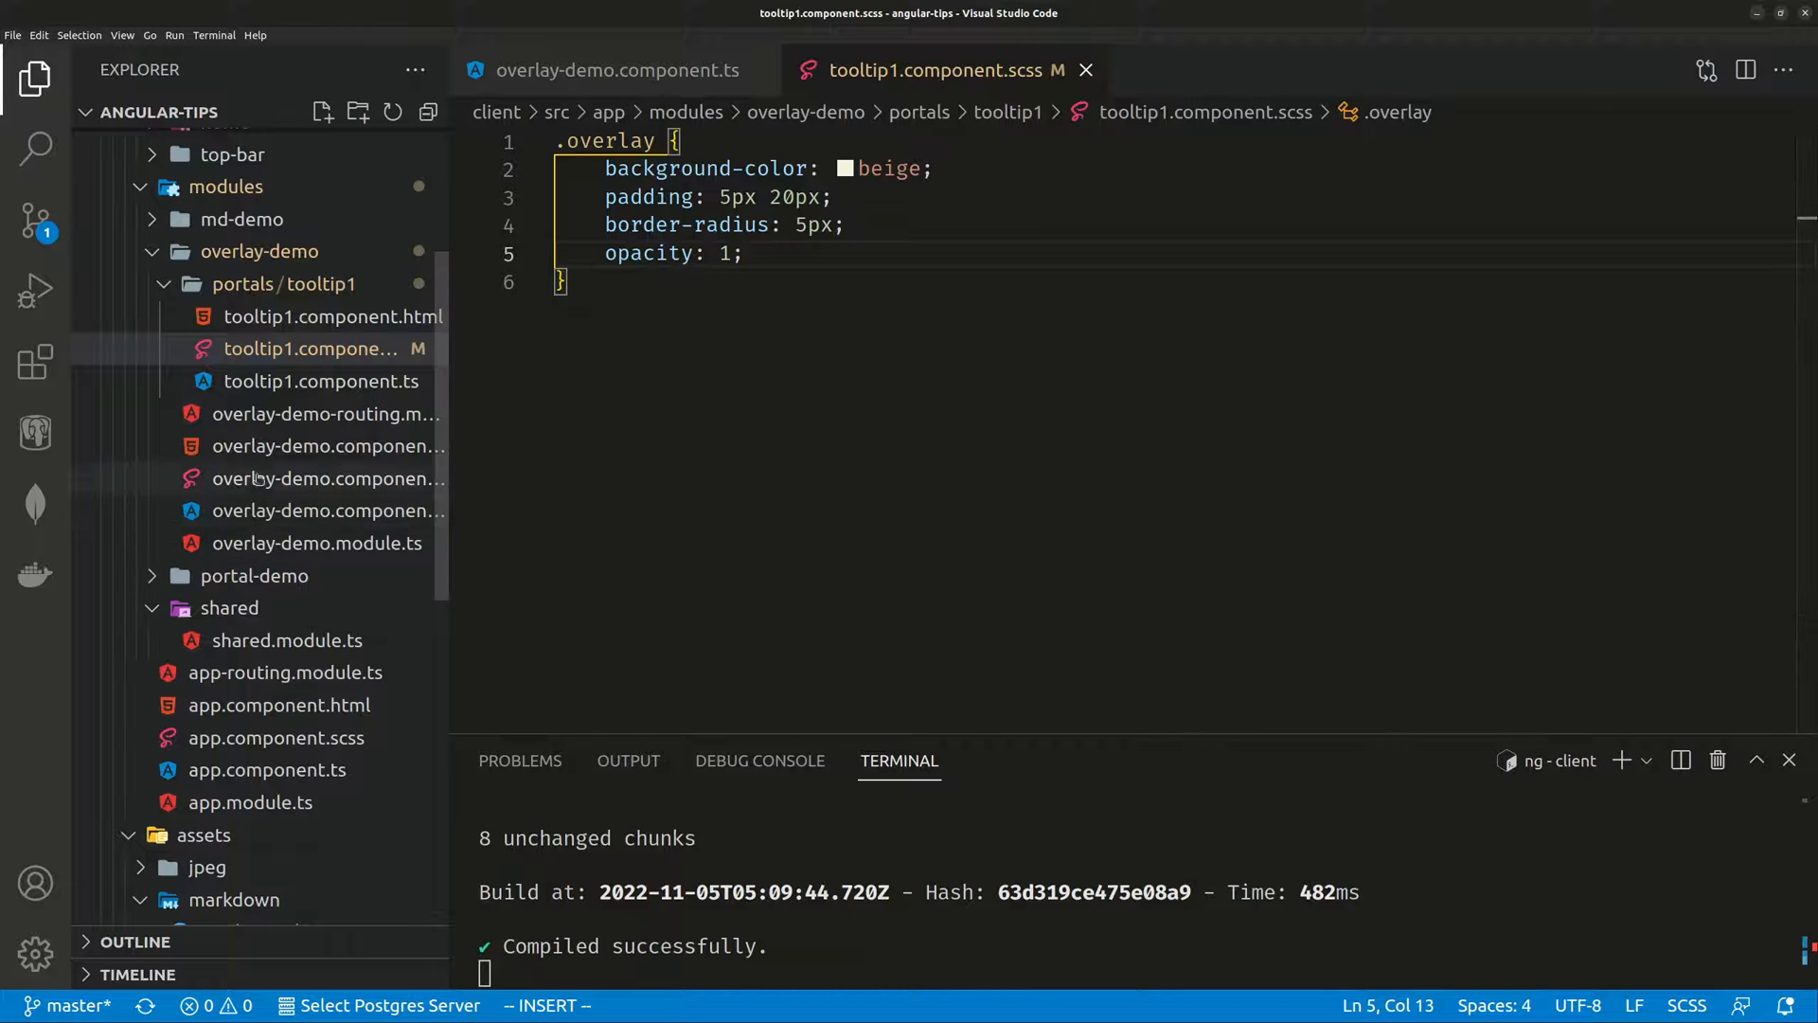
# Open overlay-demo.component.ts at display() and highlight the overlay.create height, width and hasBackdrop options.
pyautogui.click(328, 509)
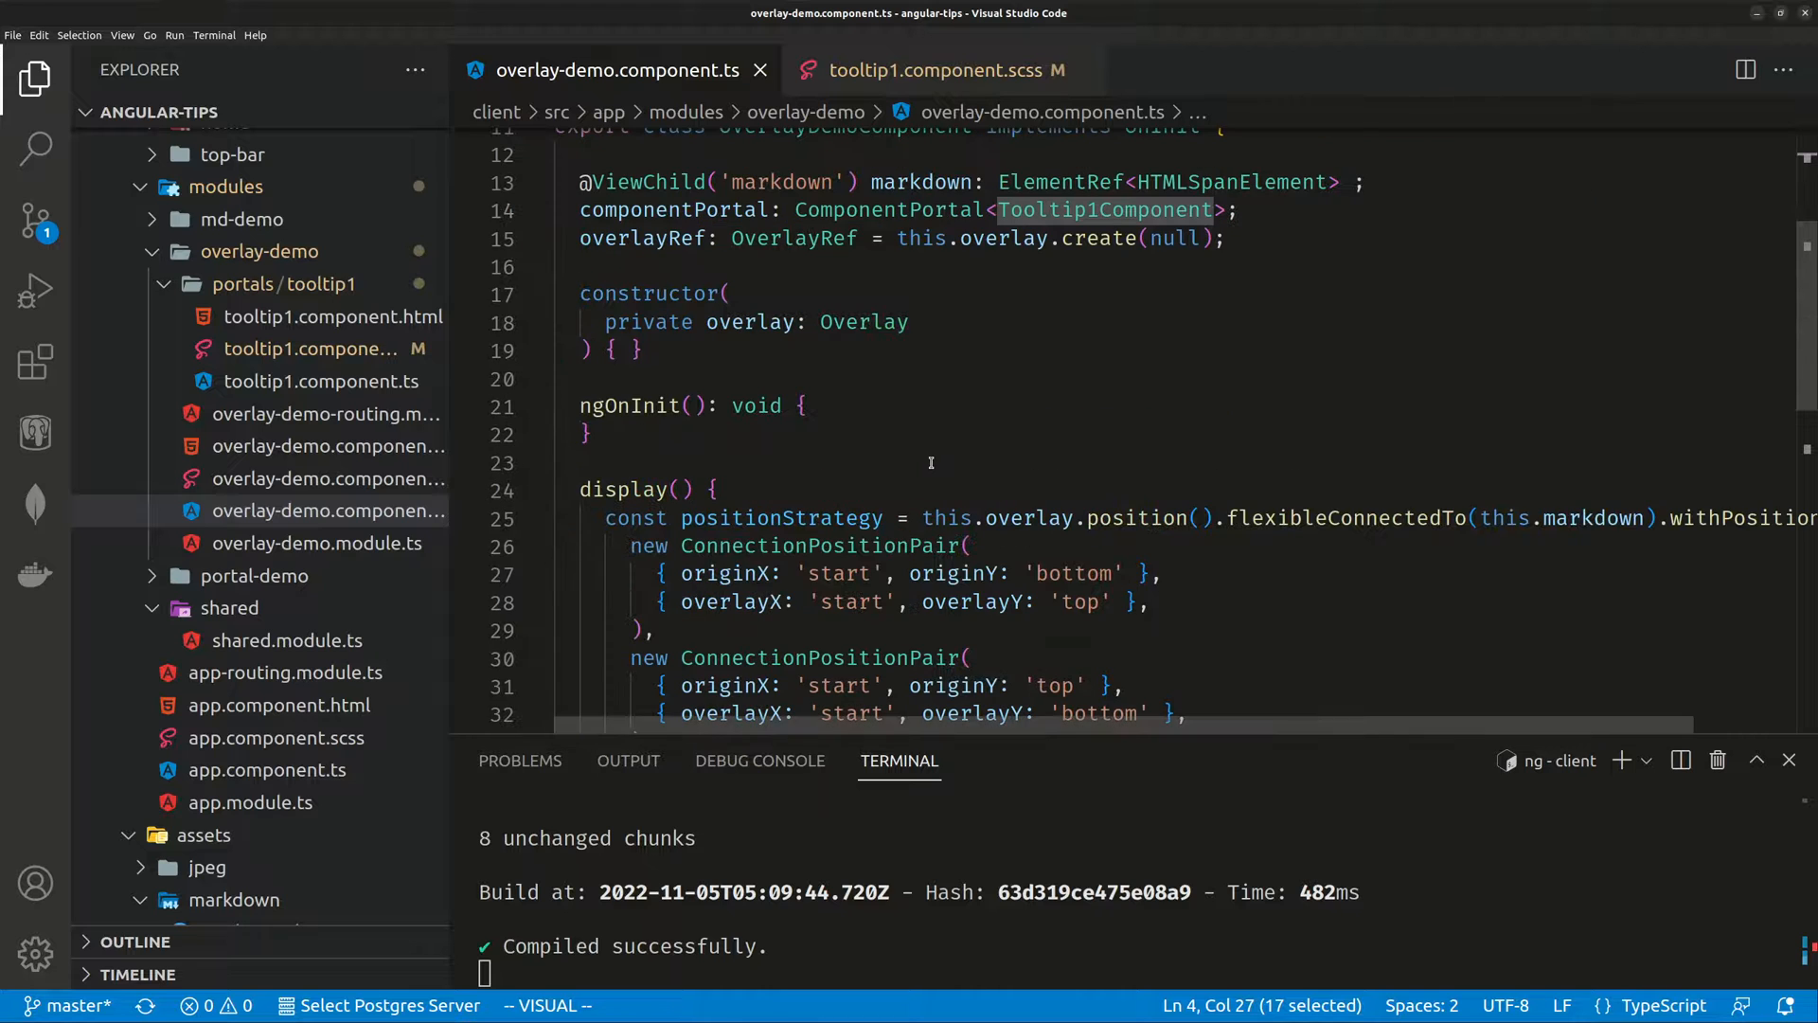
pyautogui.scroll(-3)
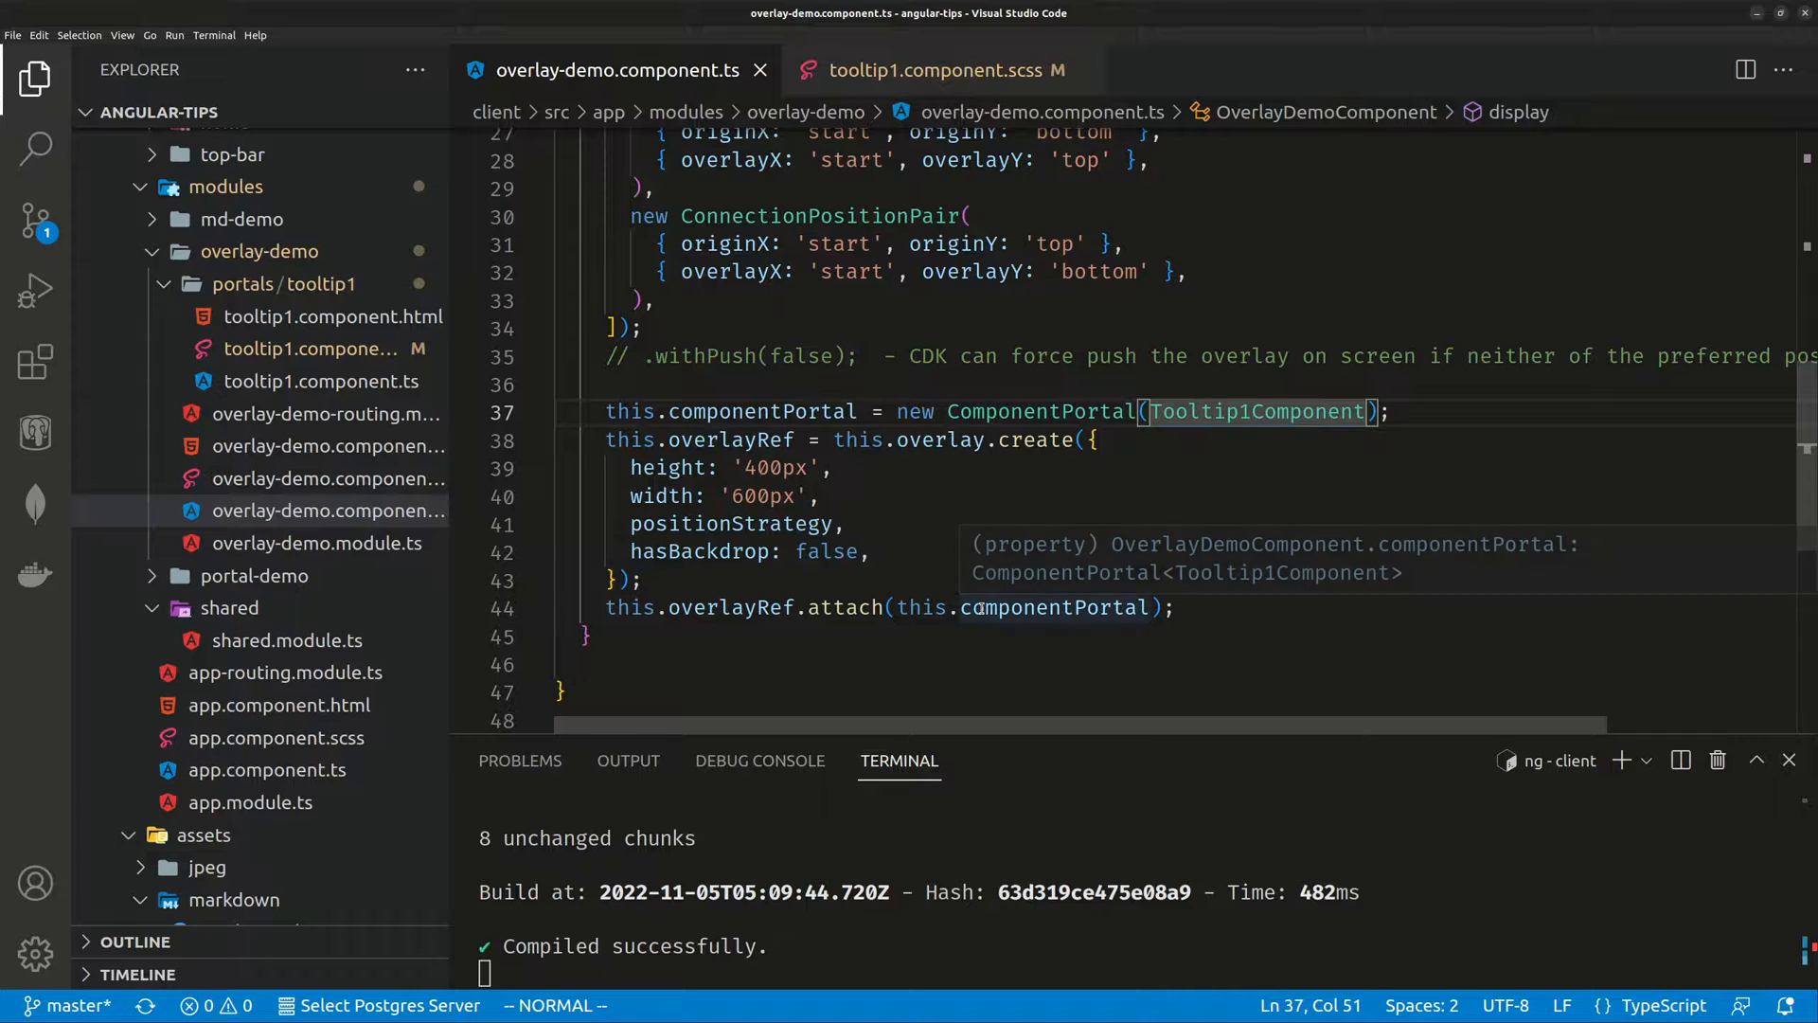
pyautogui.moveTo(943, 492)
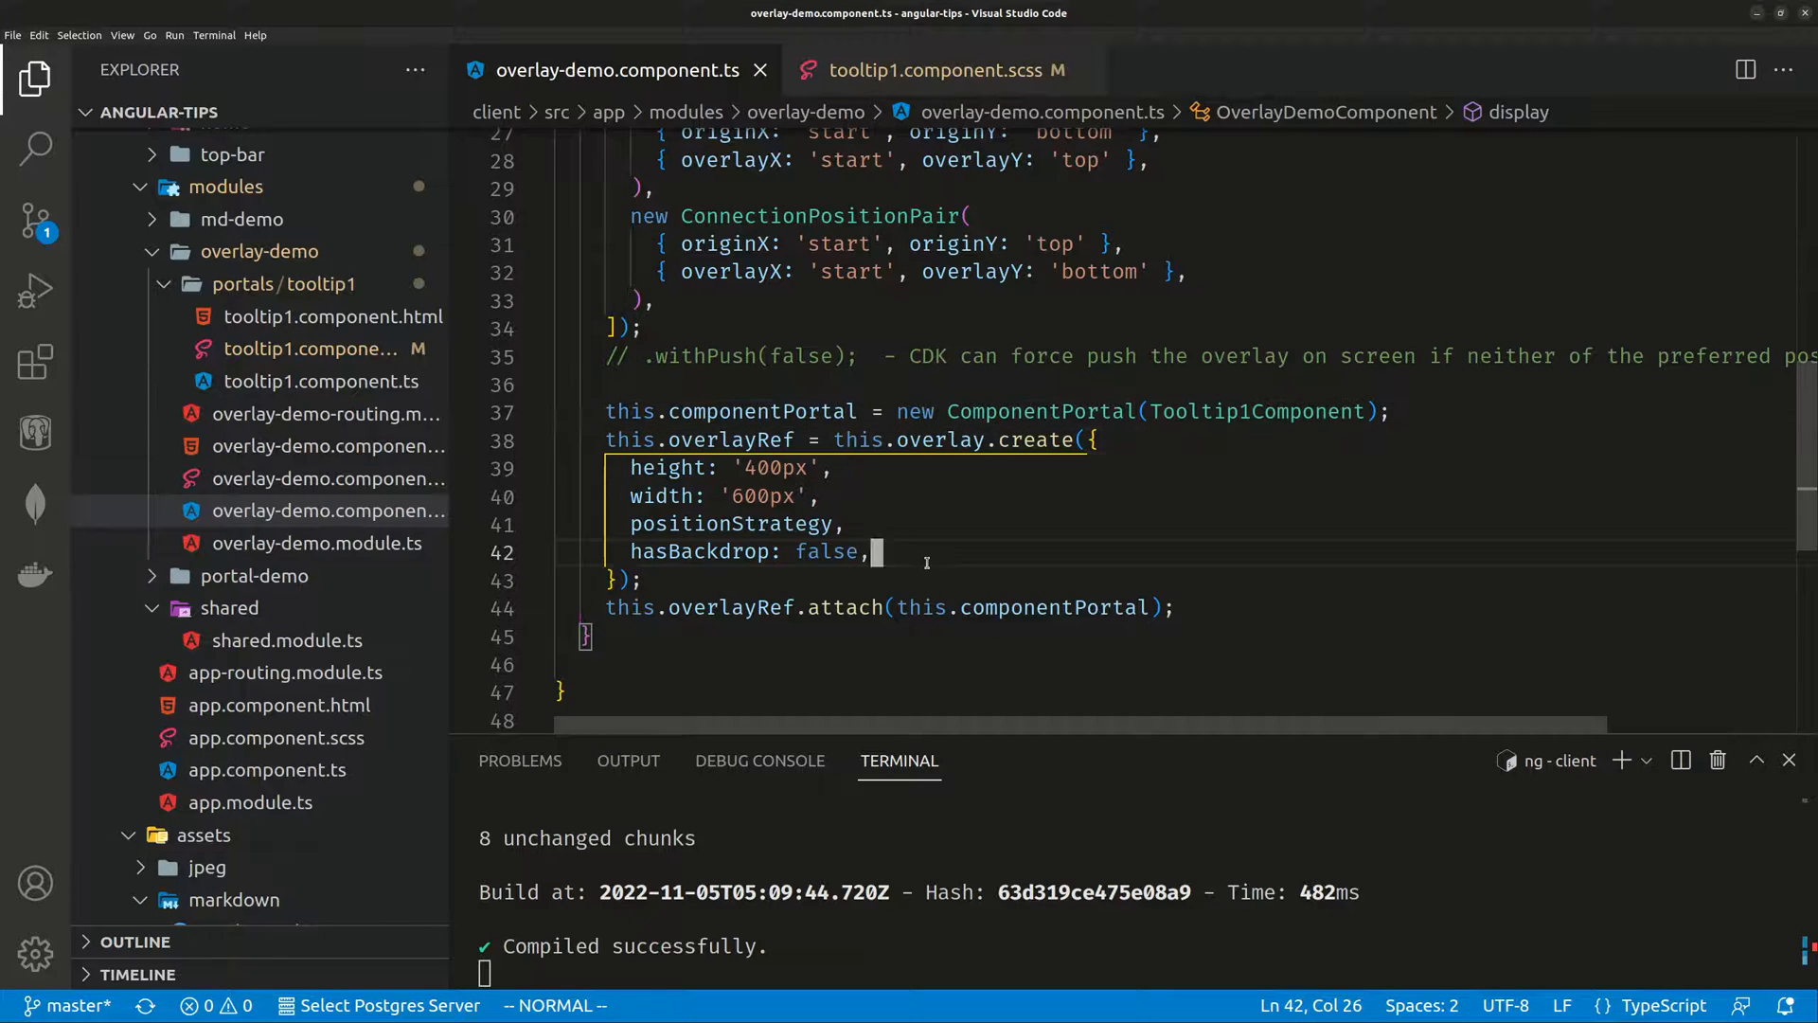
pyautogui.press('v')
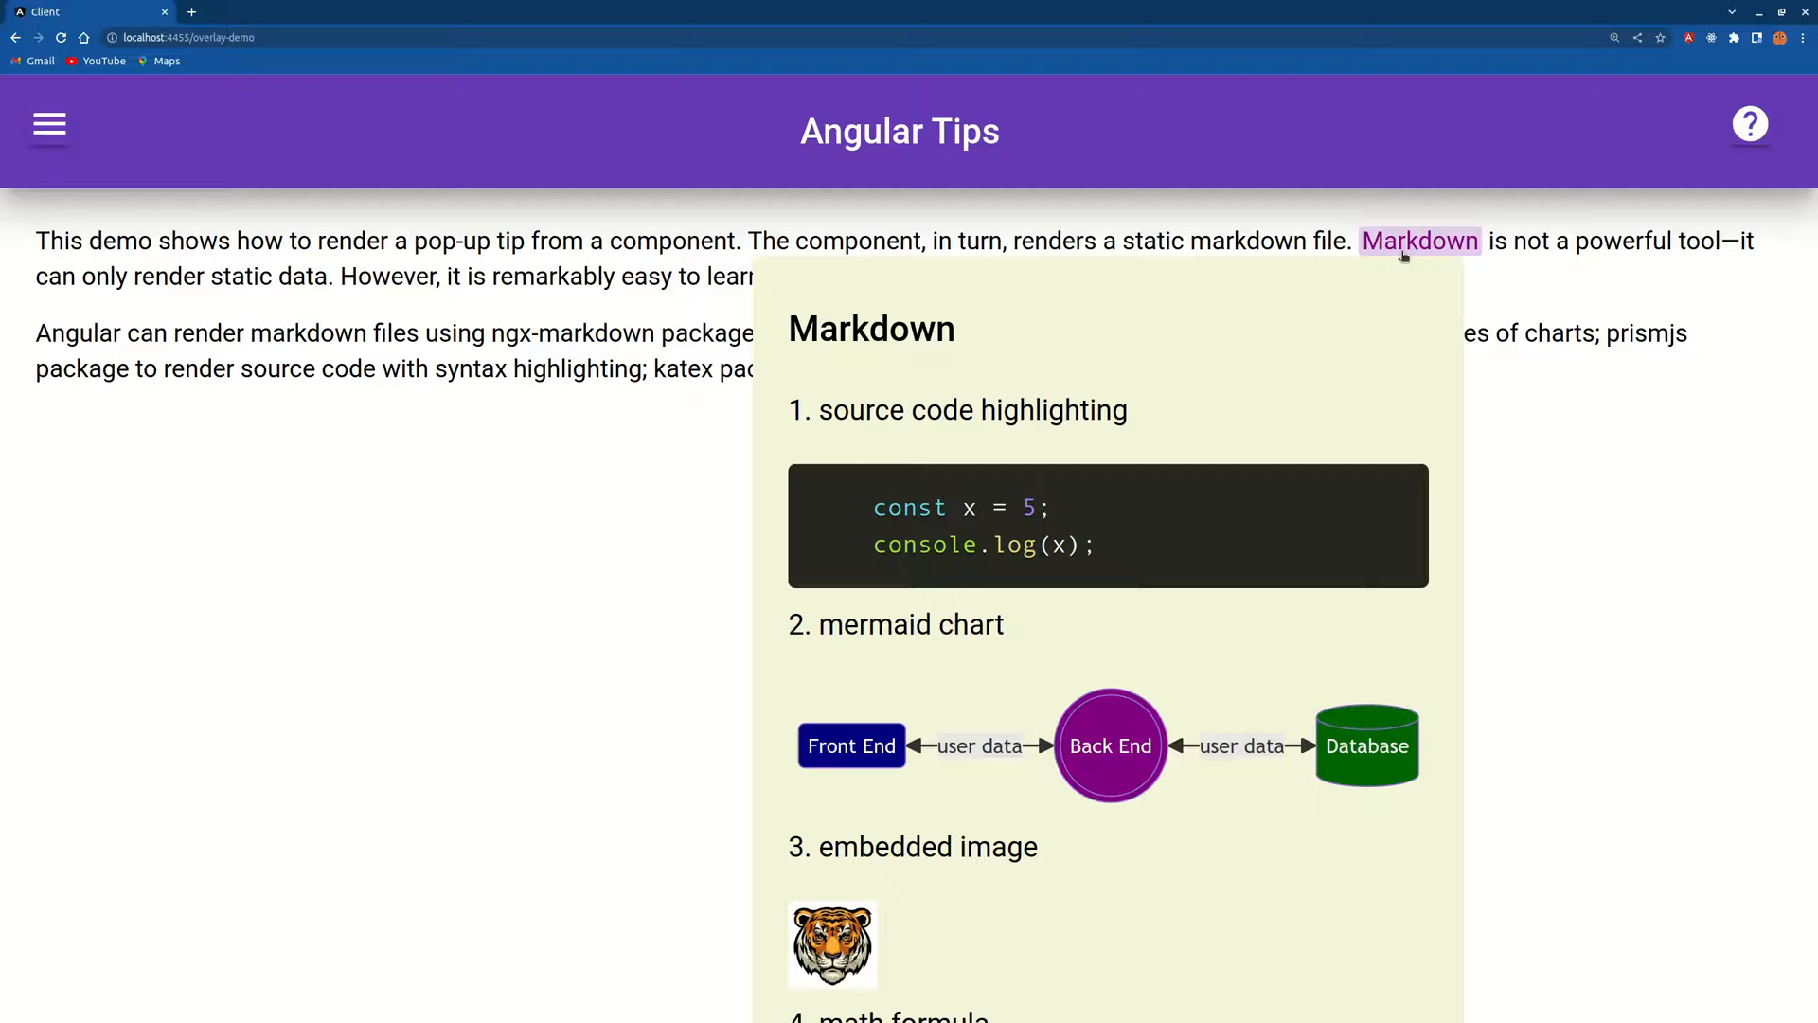
pyautogui.press('alt+tab')
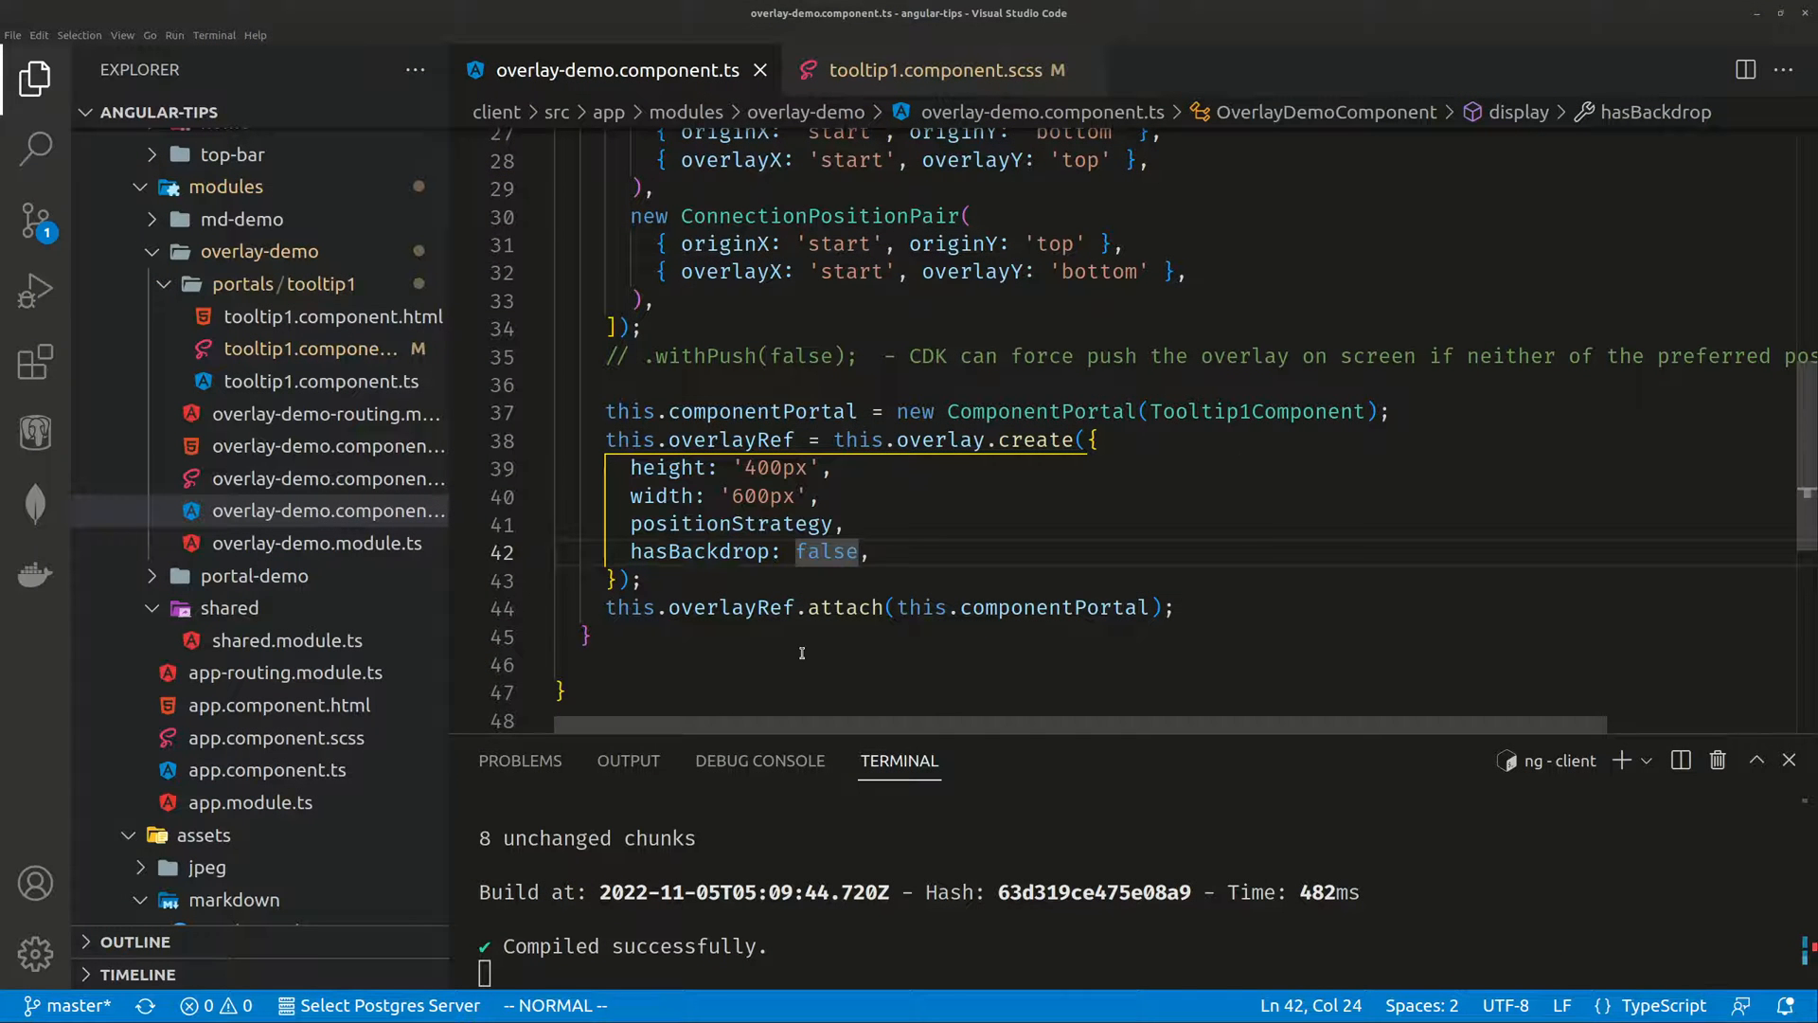
# Select the 600px width value, then open overlay-demo.component.html with the mouseenter/mouseout span.
pyautogui.click(743, 495)
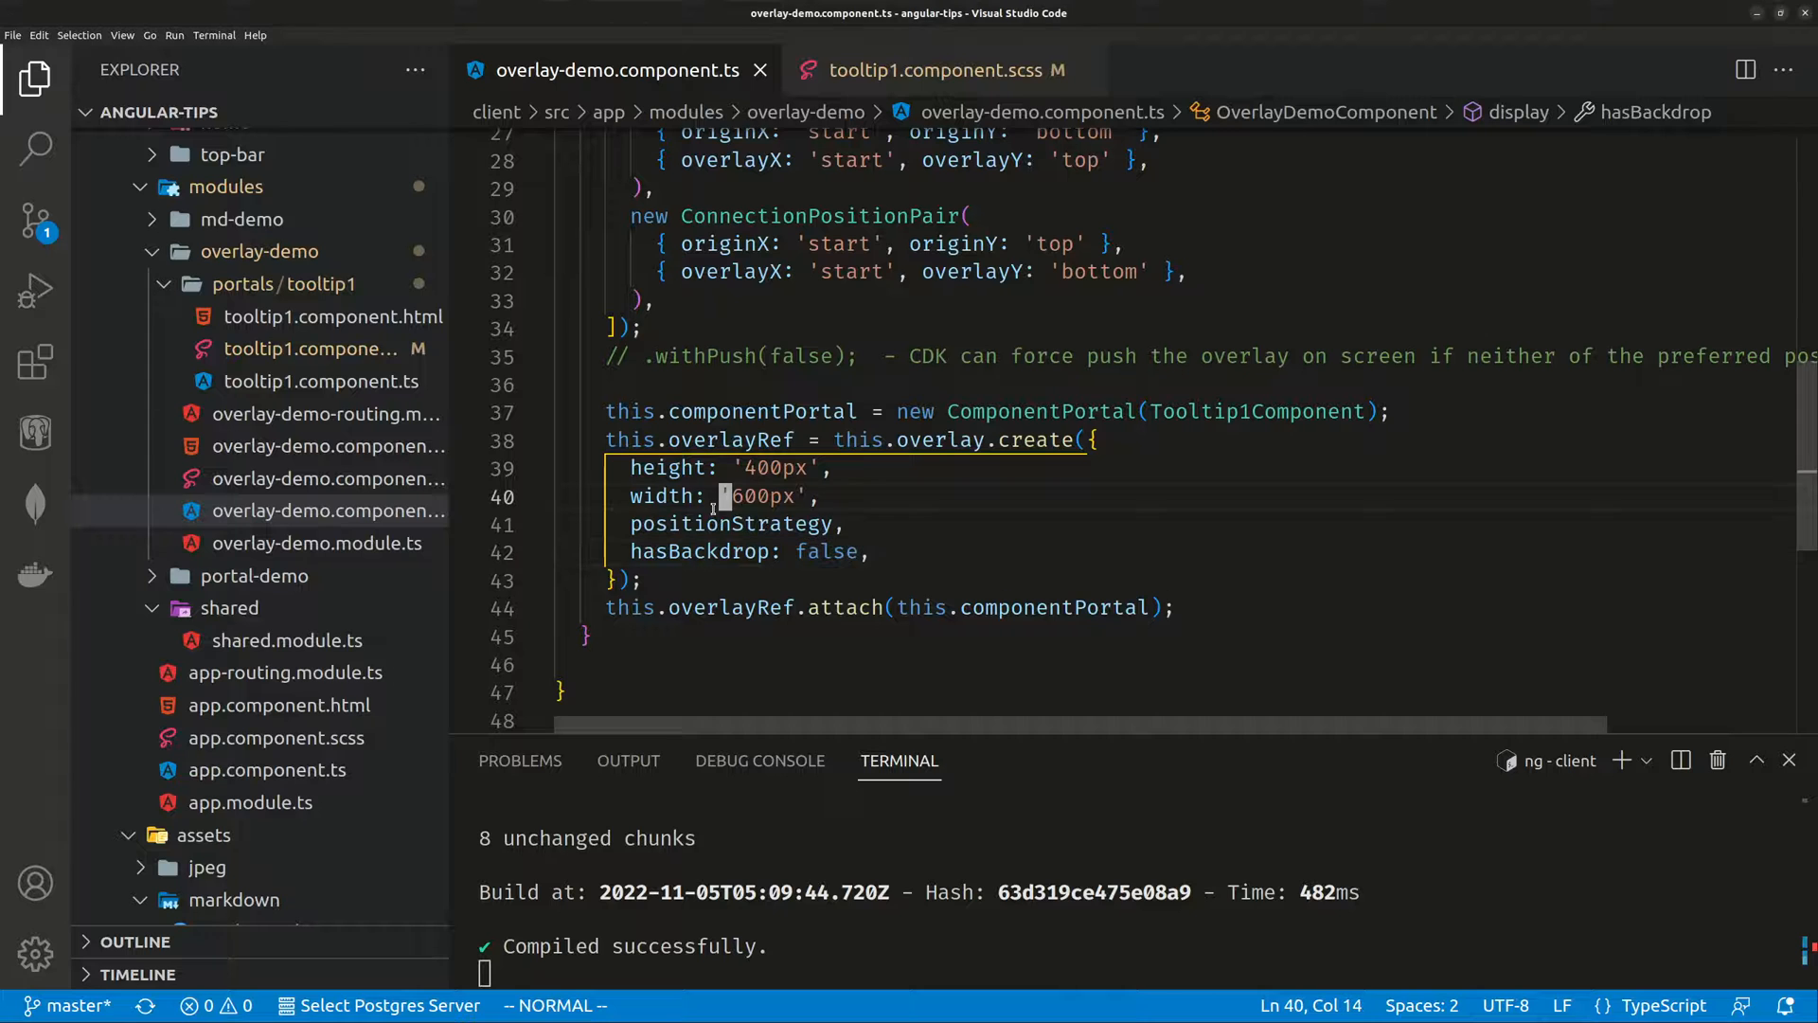
pyautogui.doubleClick(780, 369)
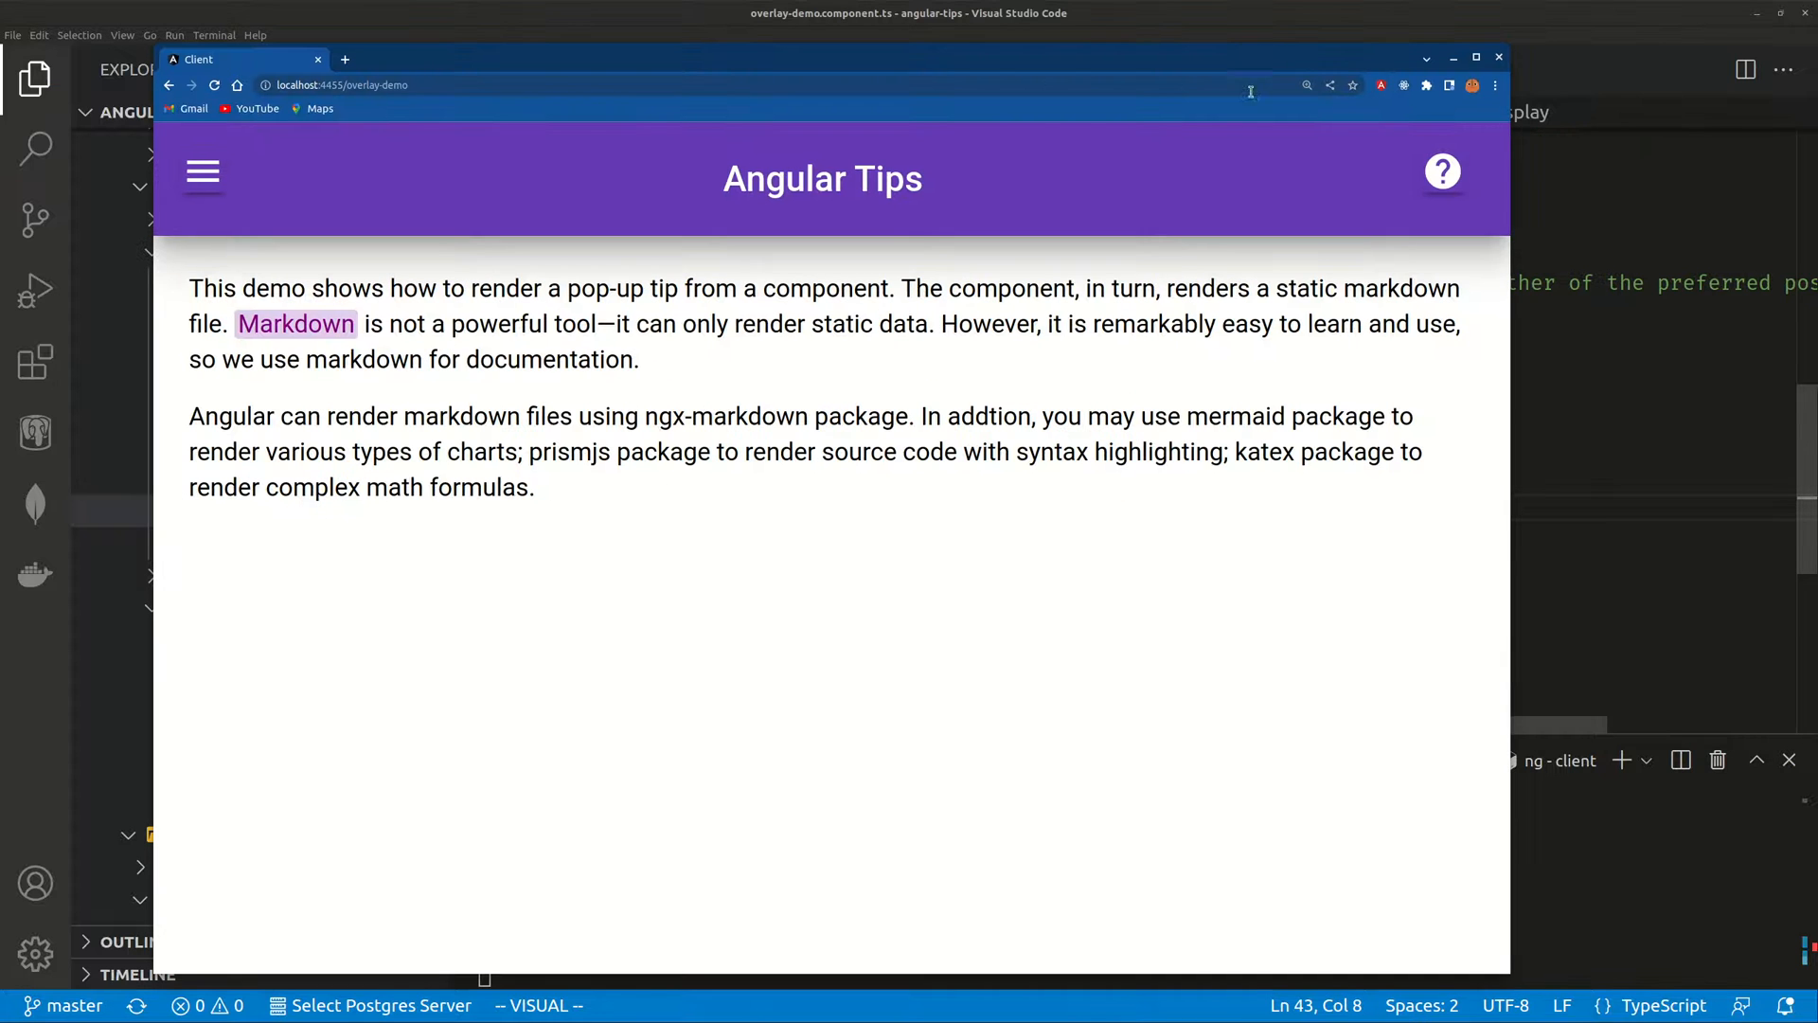
pyautogui.moveTo(803, 81)
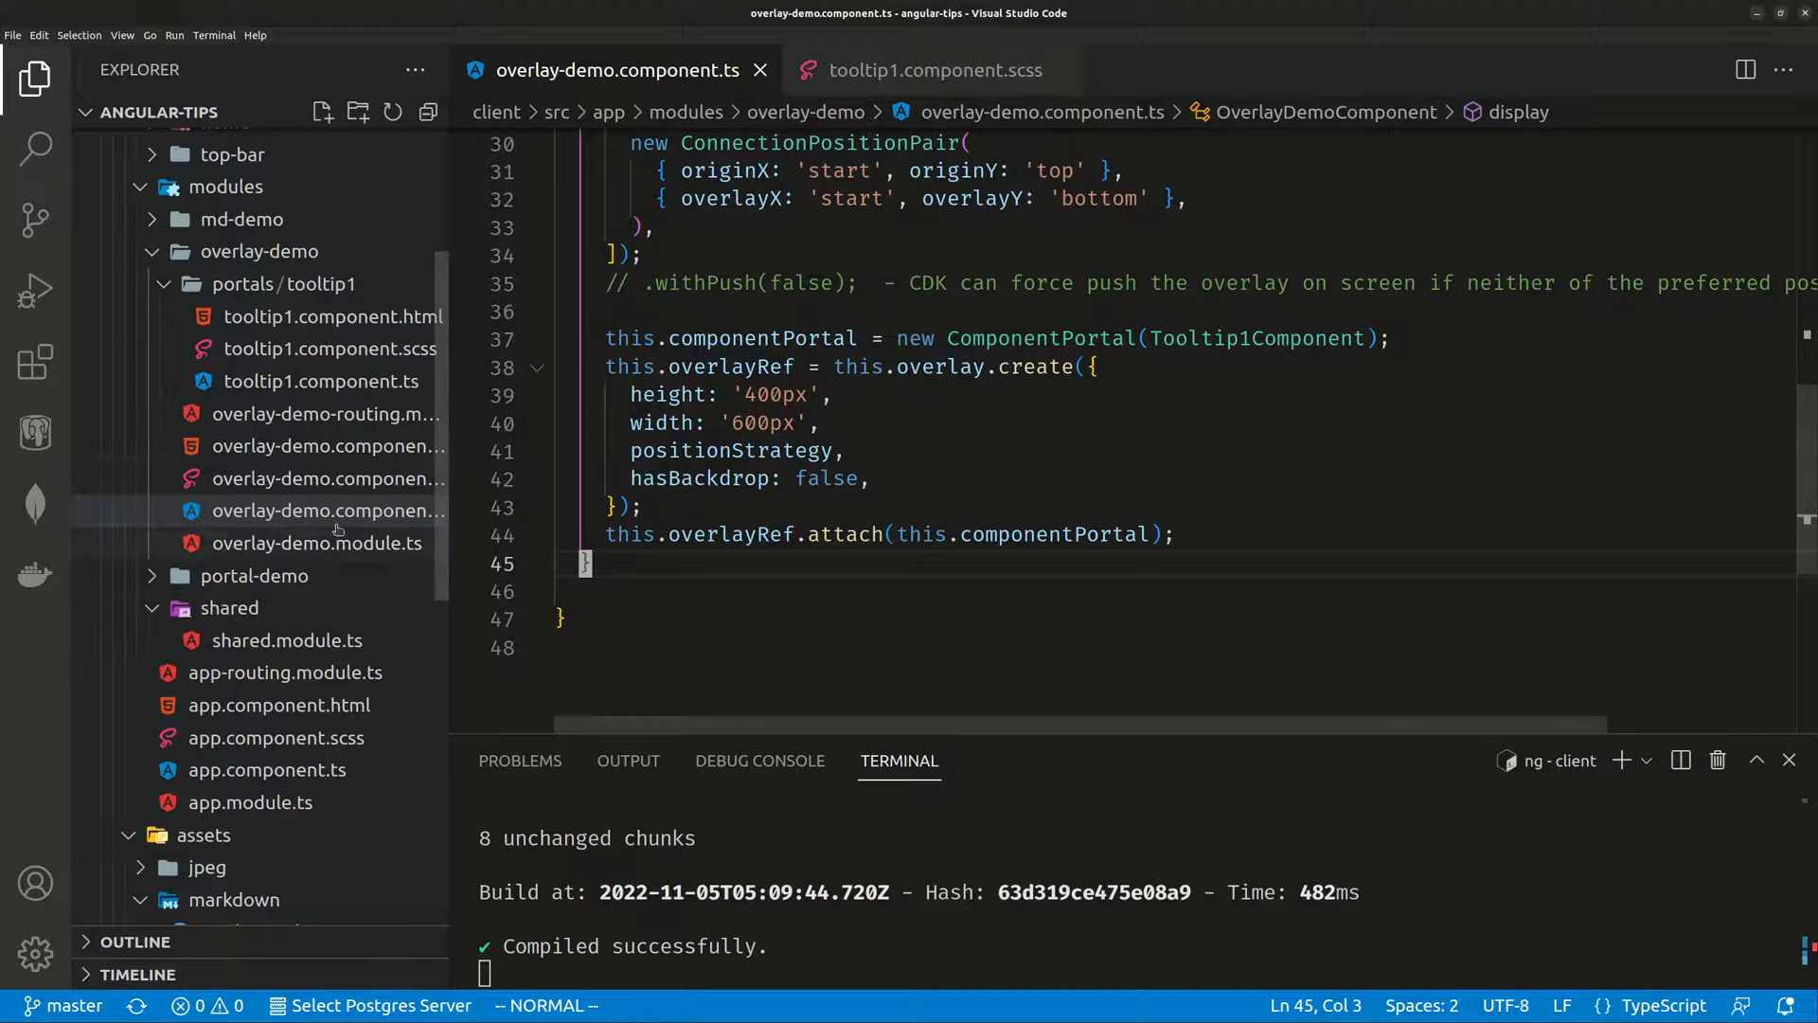
pyautogui.click(327, 445)
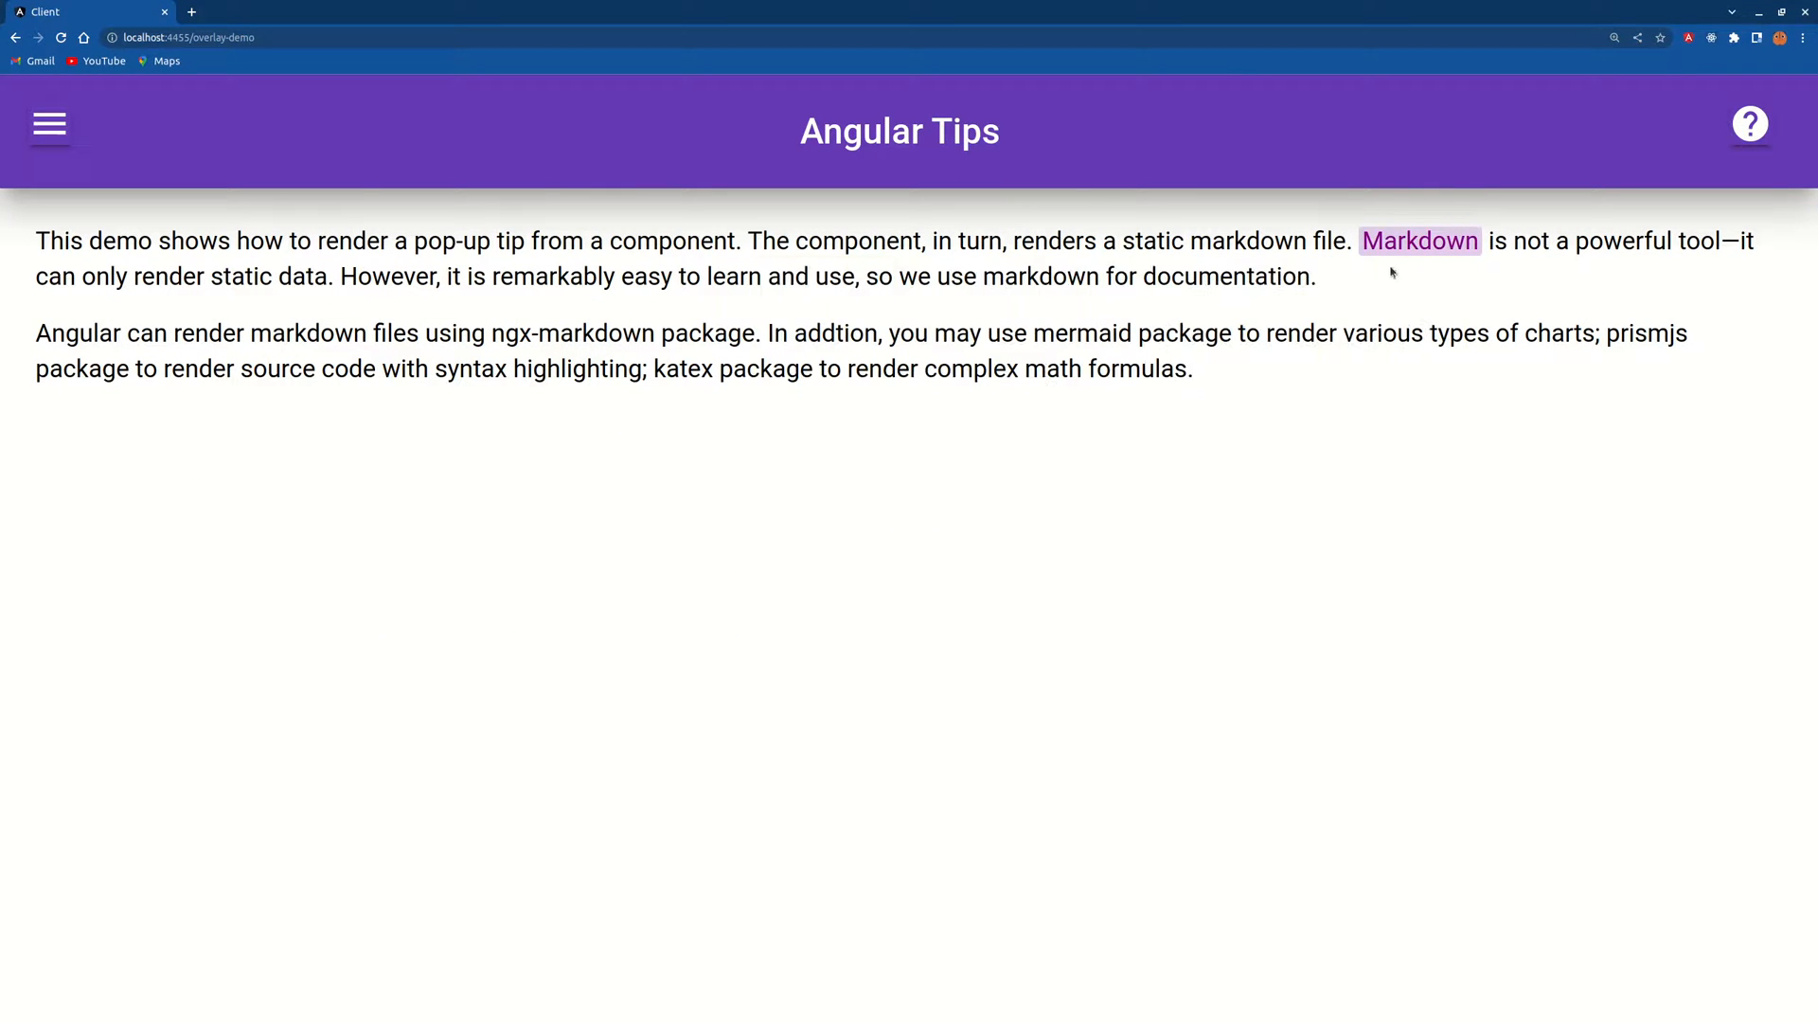
pyautogui.moveTo(928, 186)
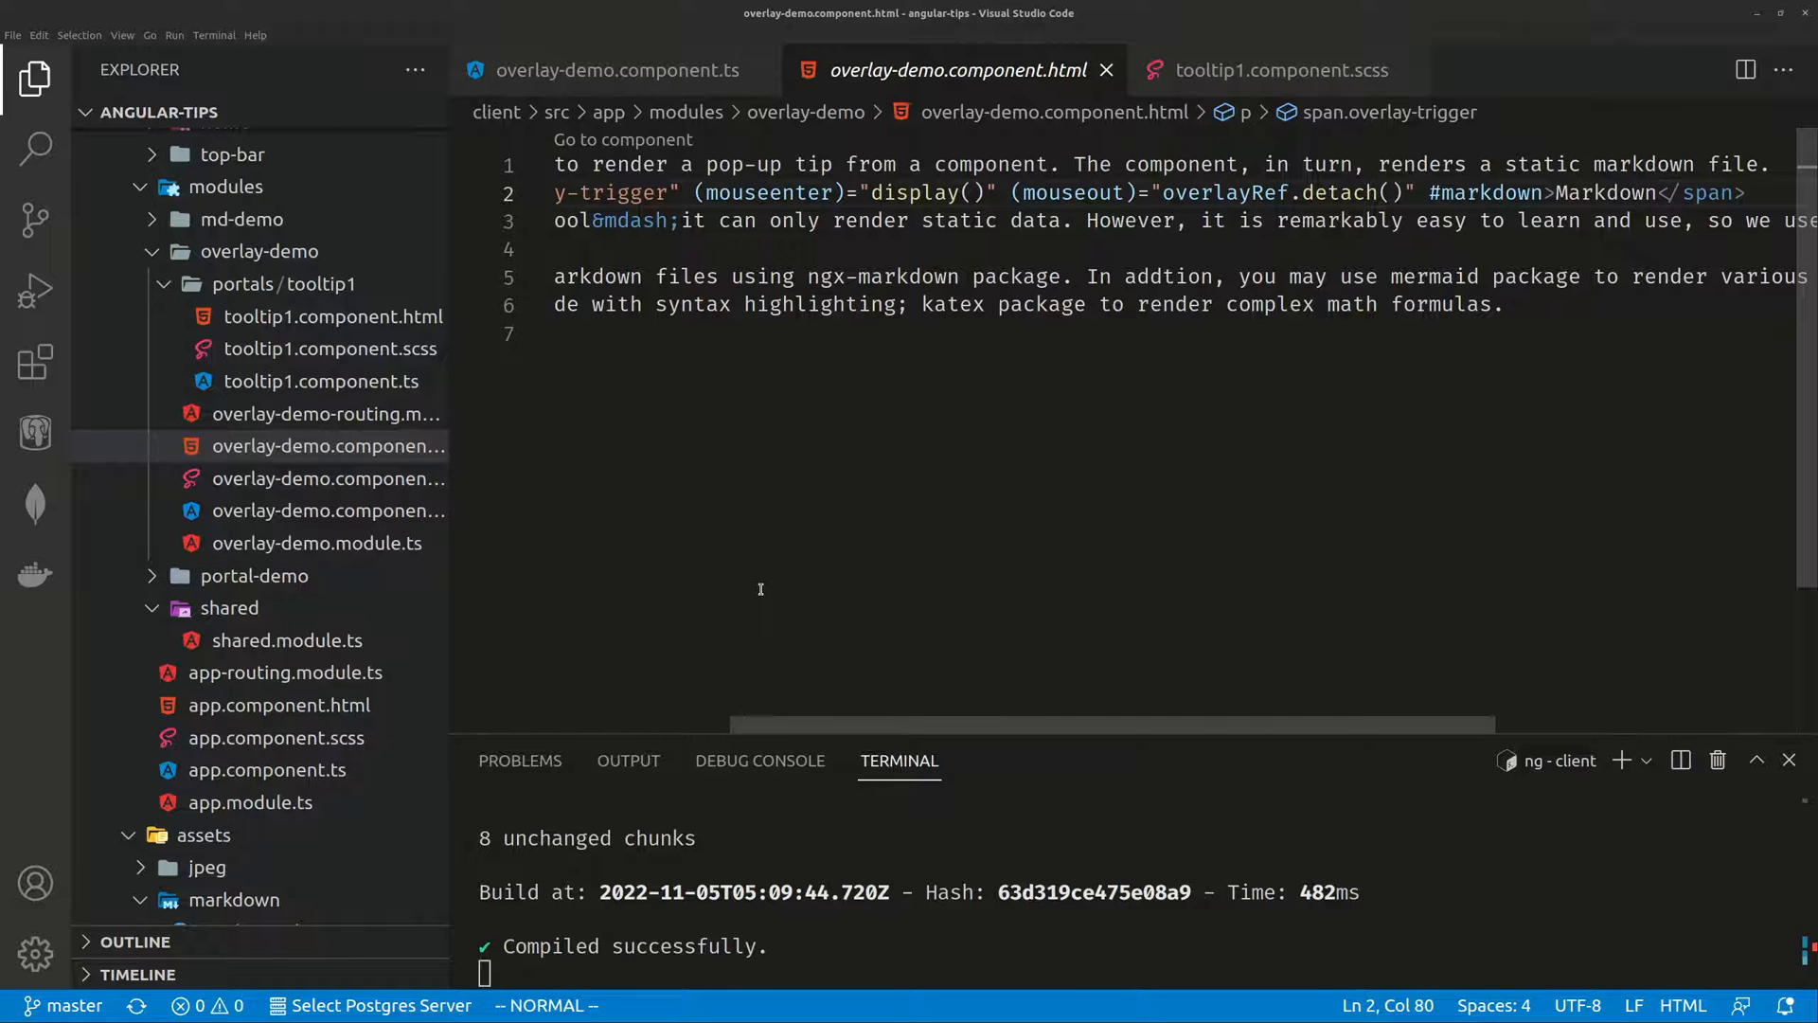
pyautogui.moveTo(601, 432)
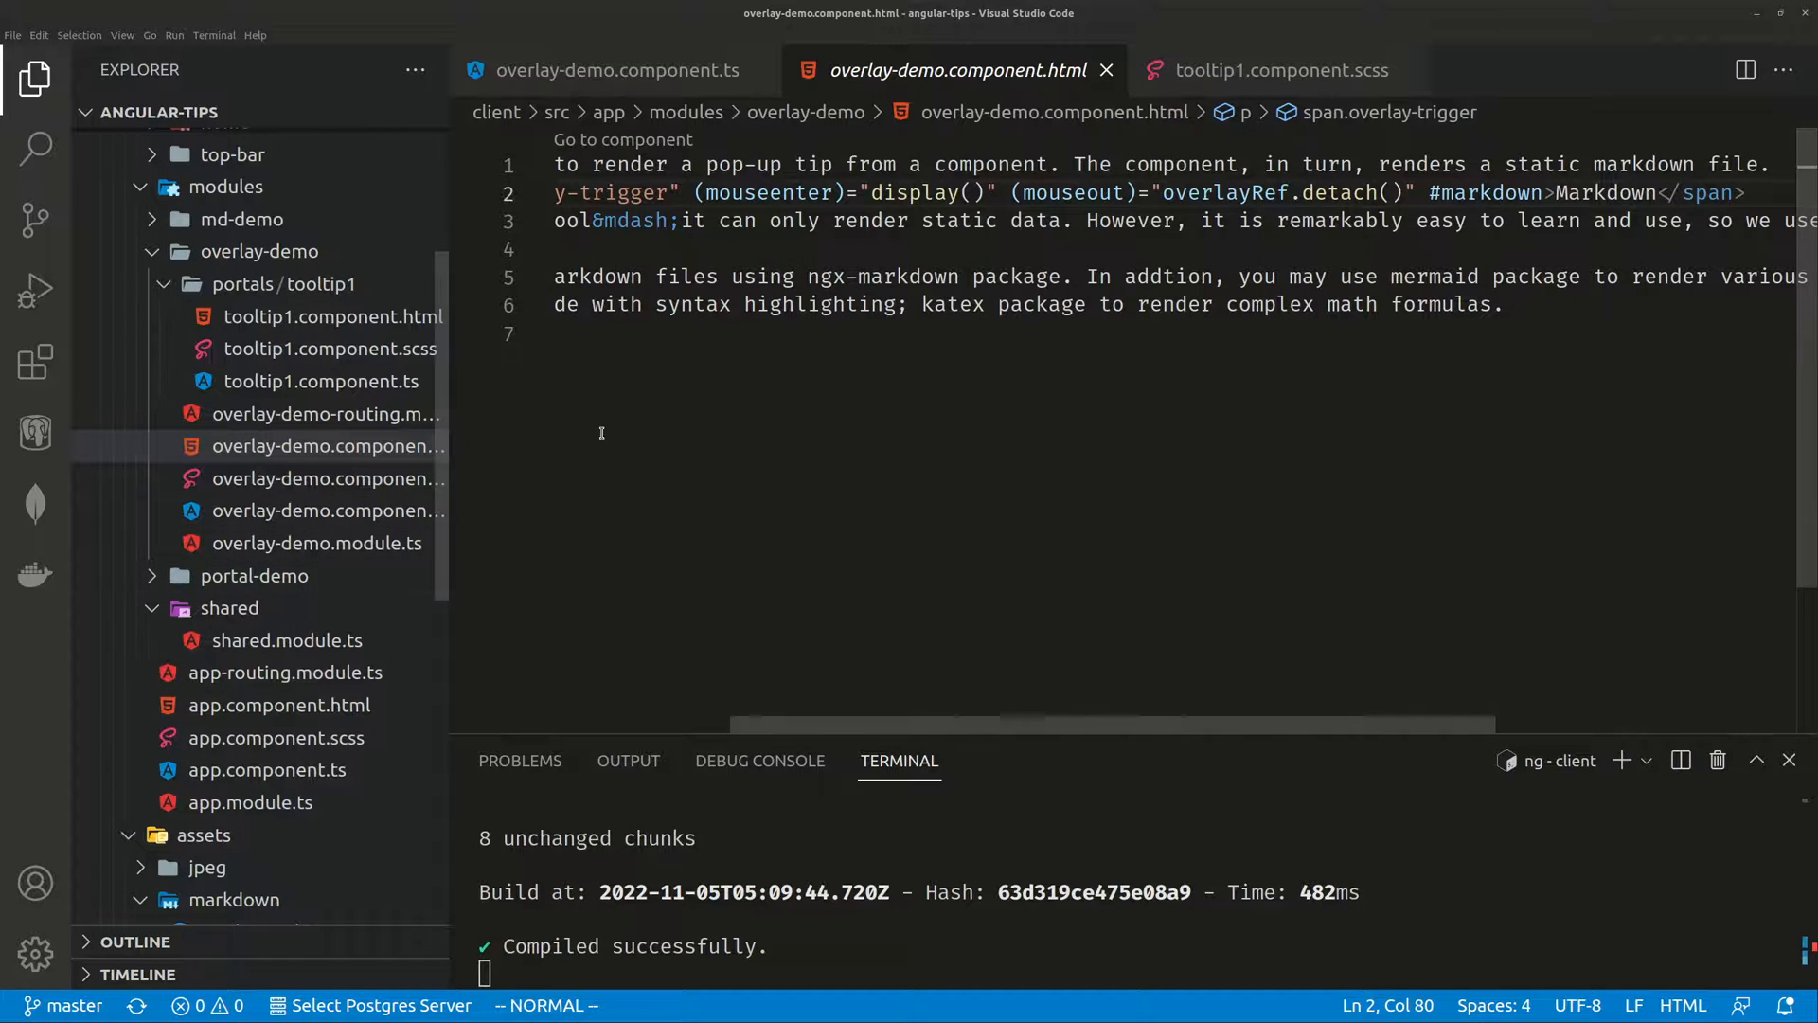
# Show tooltip1.component.scss and scroll the Explorer to the assets/markdown folder with tooltip1.md.
pyautogui.click(1275, 70)
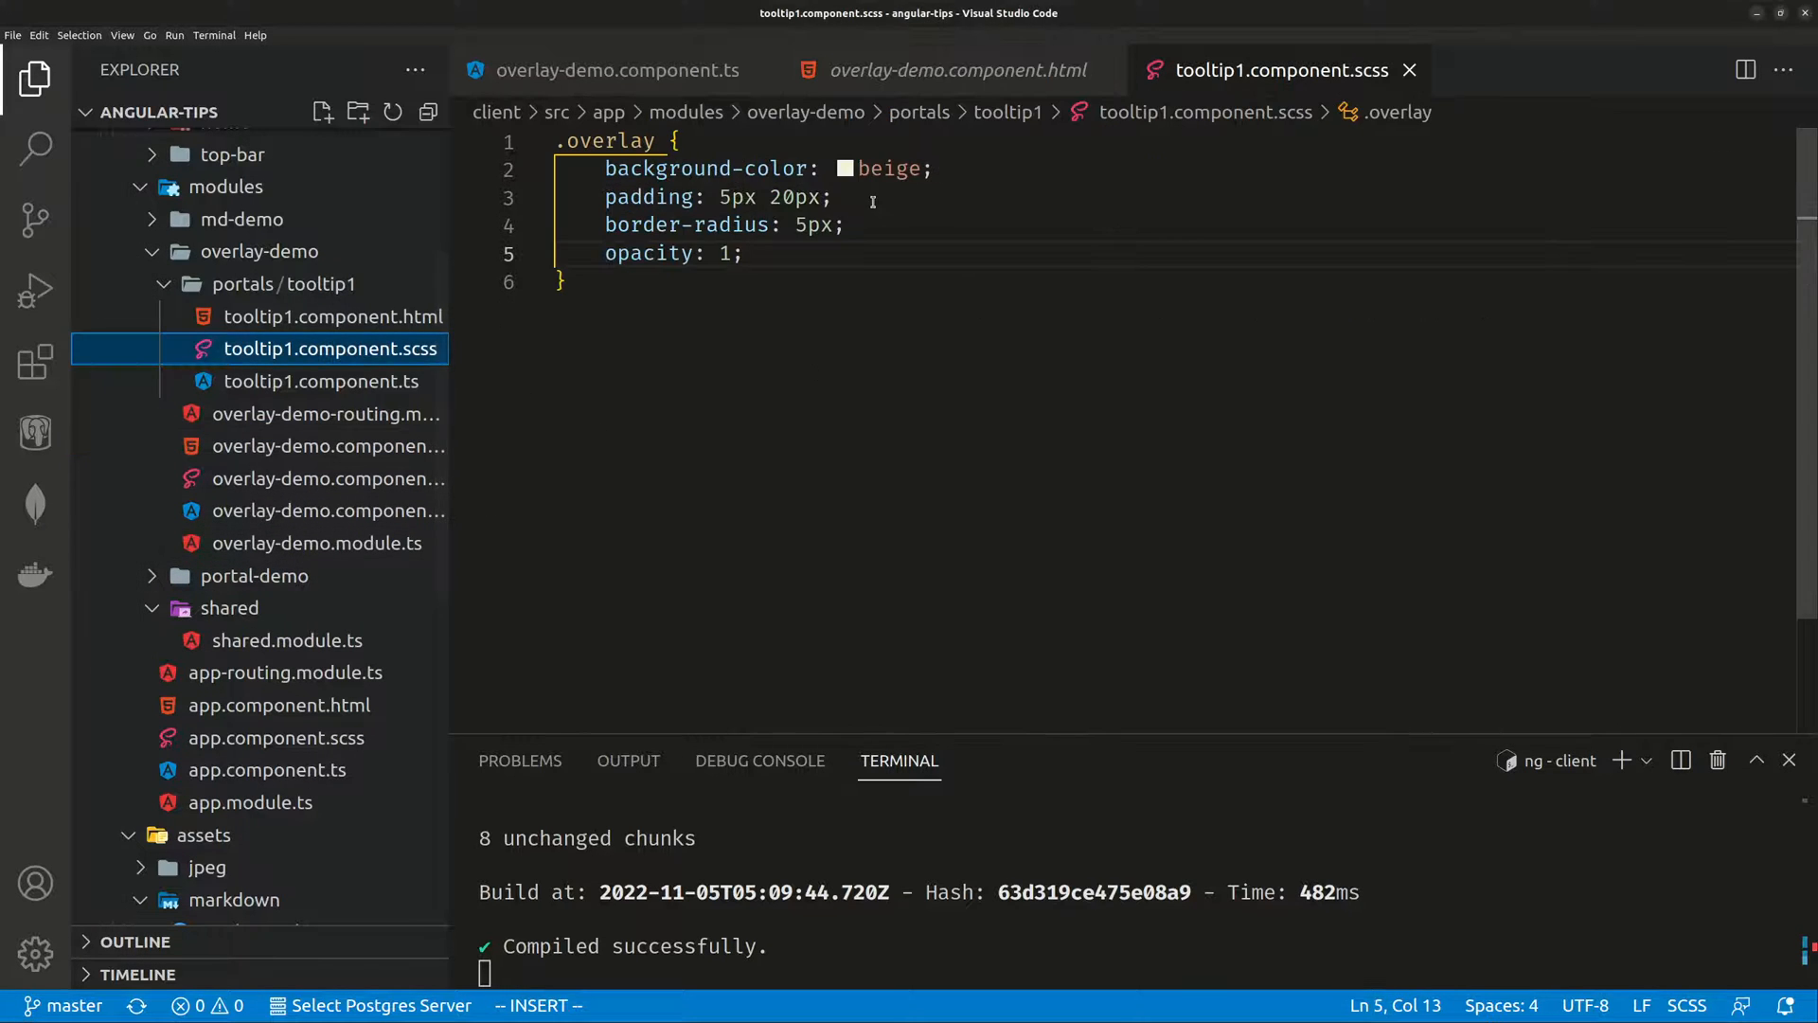
pyautogui.scroll(-3)
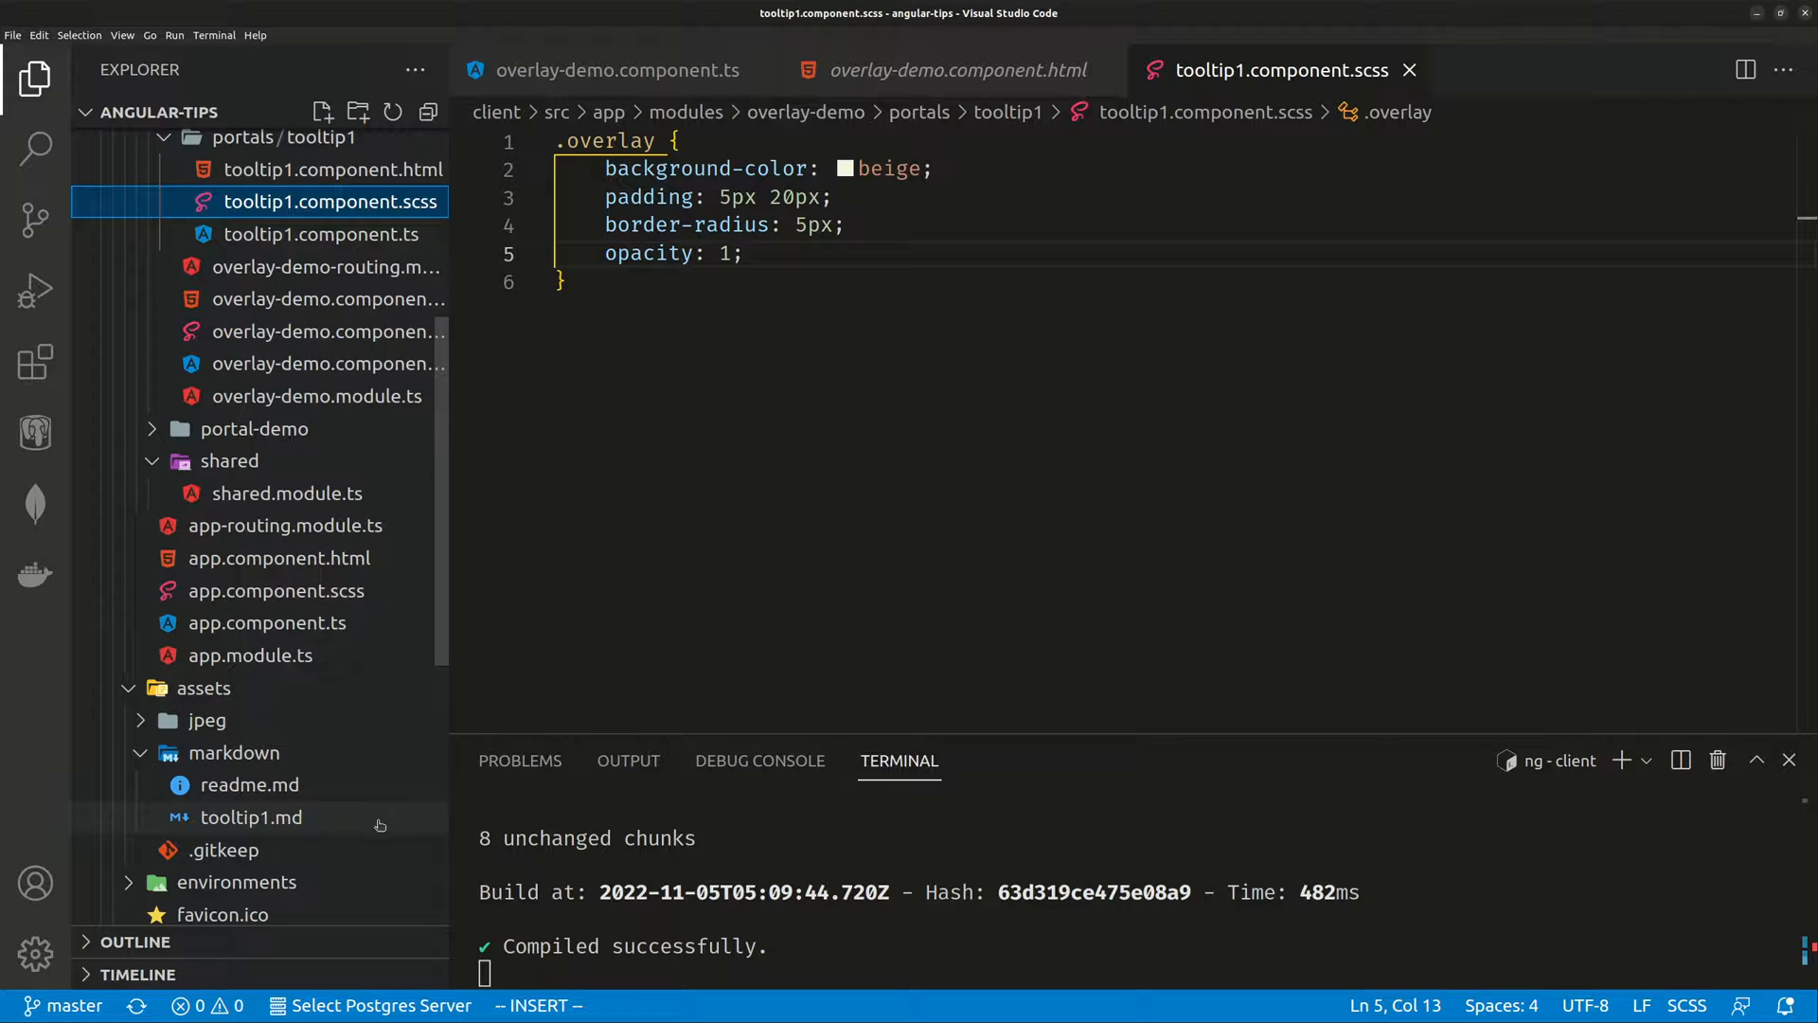
pyautogui.moveTo(259, 827)
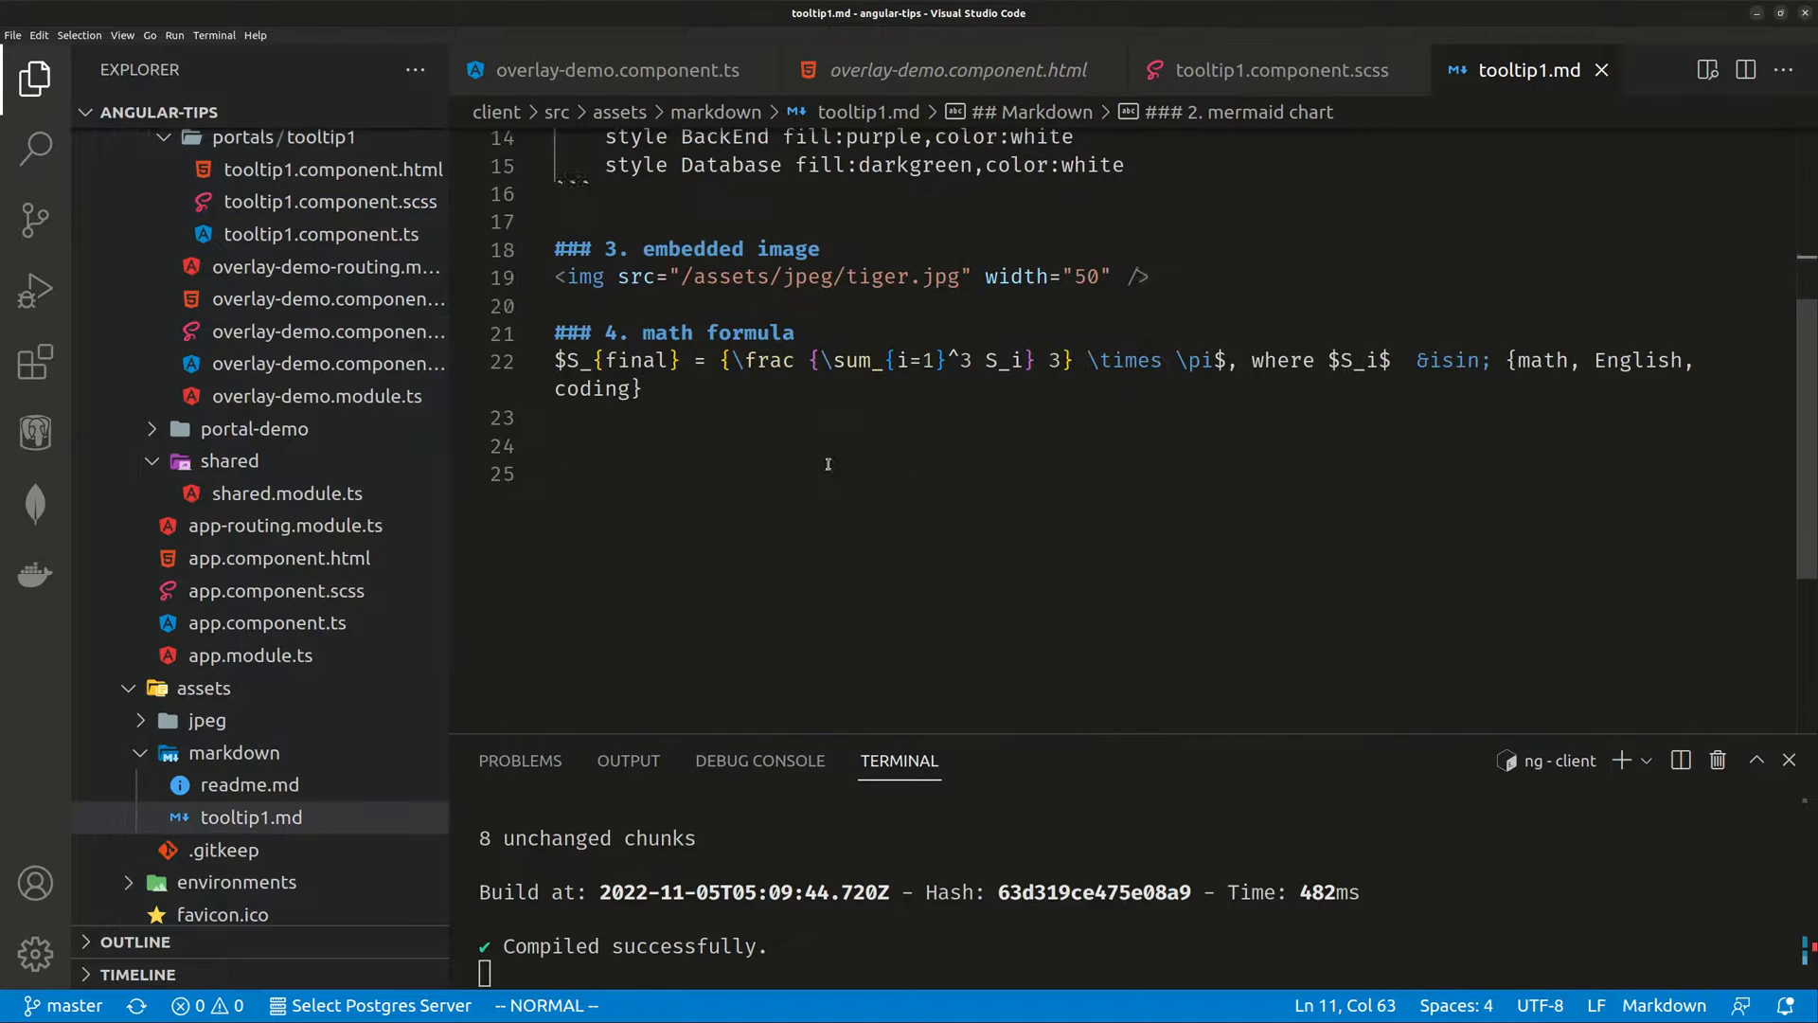
# Show a rendered preview of tooltip1.md with its chart and formula.
pyautogui.rightClick(248, 818)
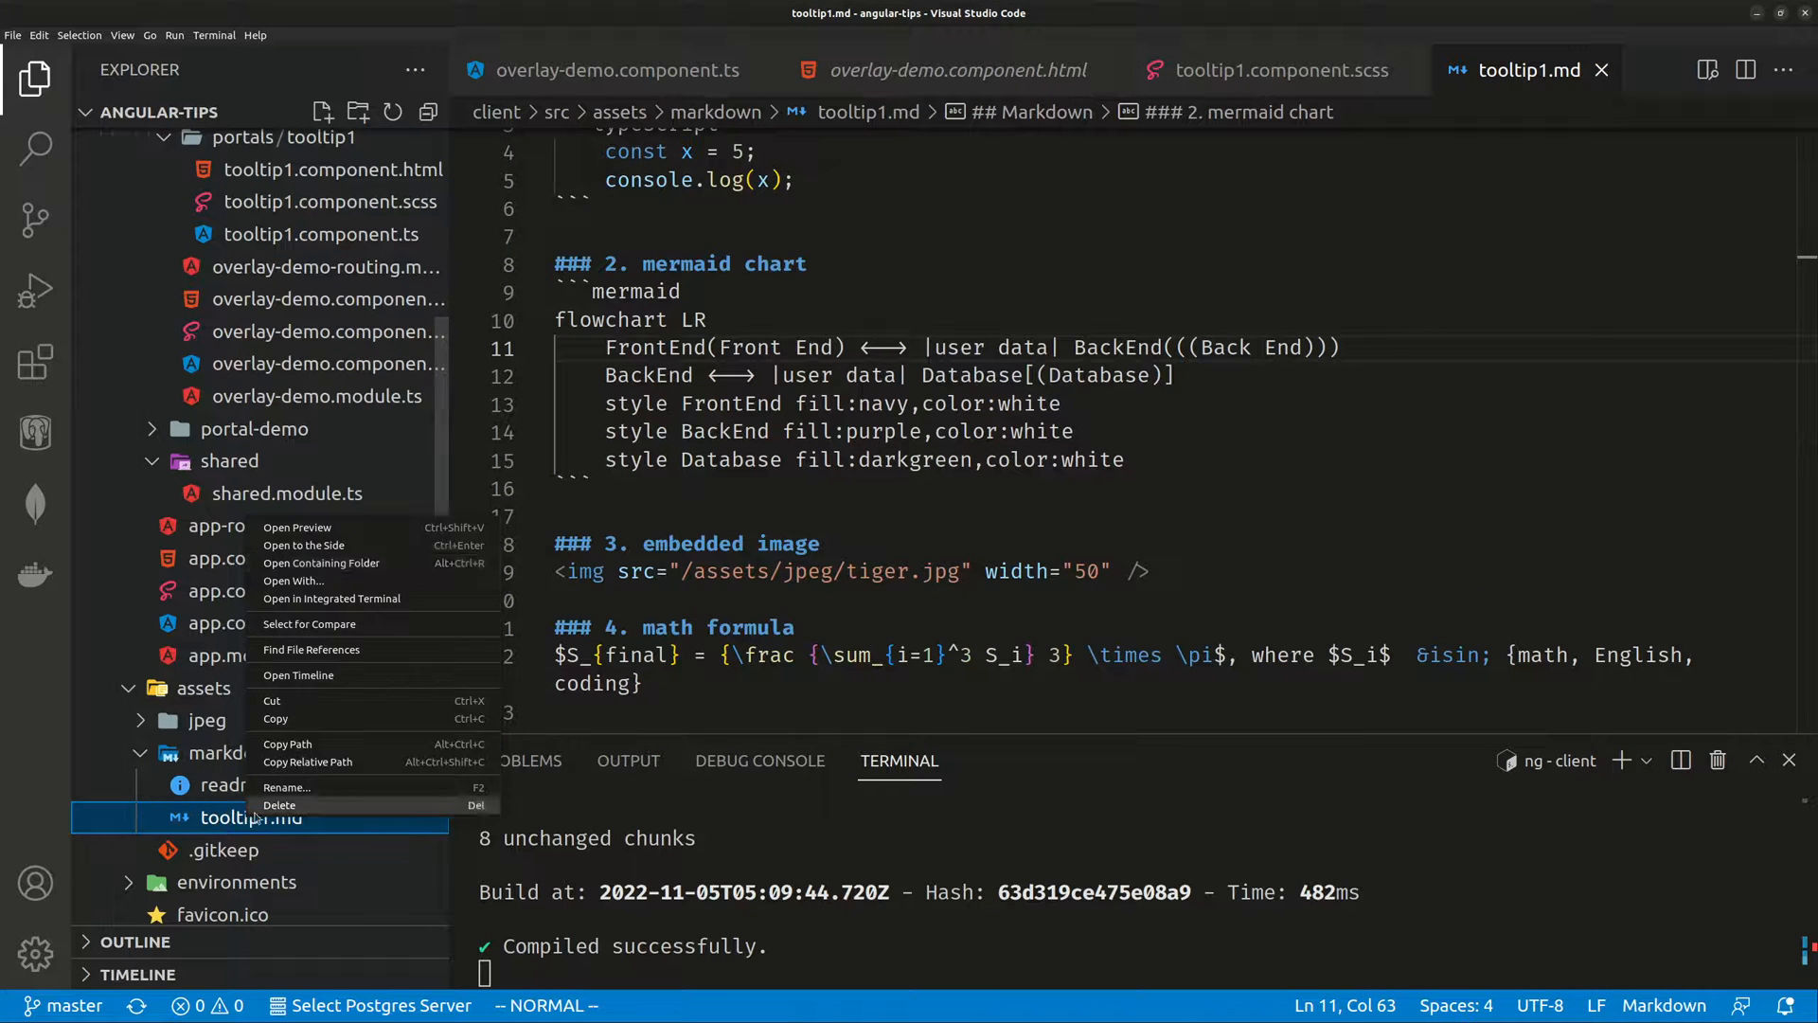
pyautogui.click(297, 529)
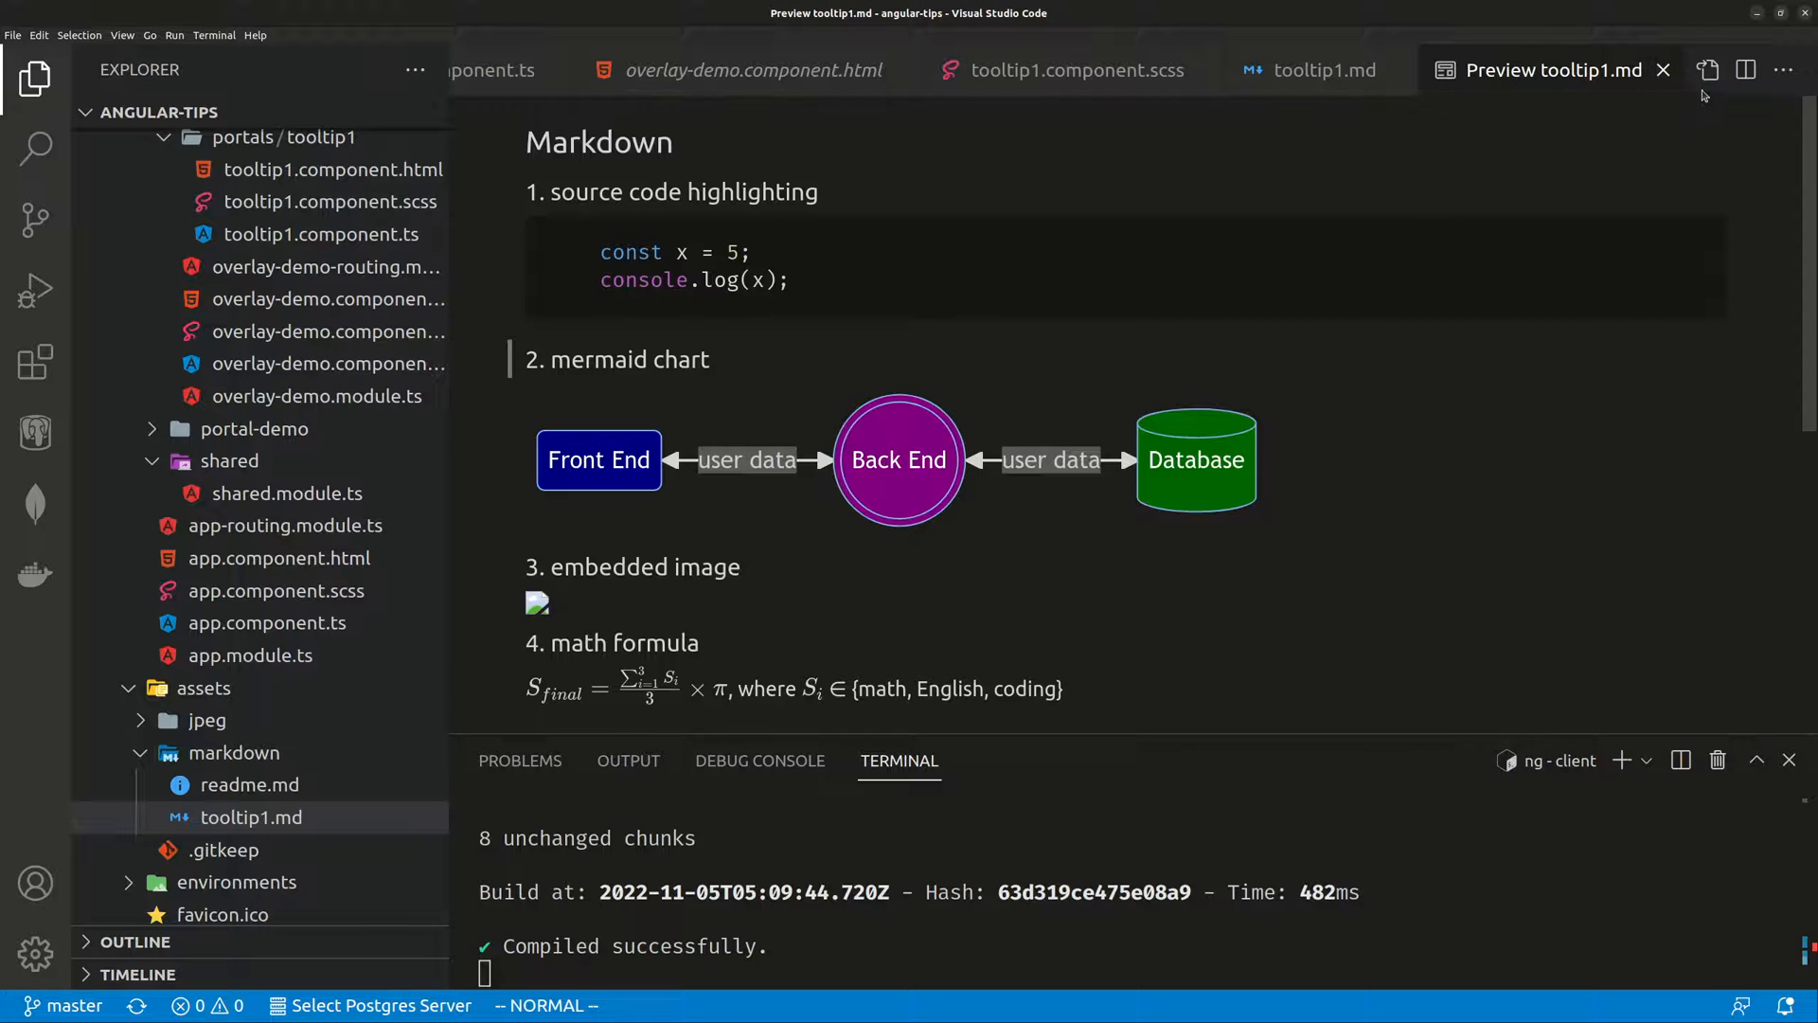
# Return to overlay-demo.component.ts at its display() method.
pyautogui.click(250, 816)
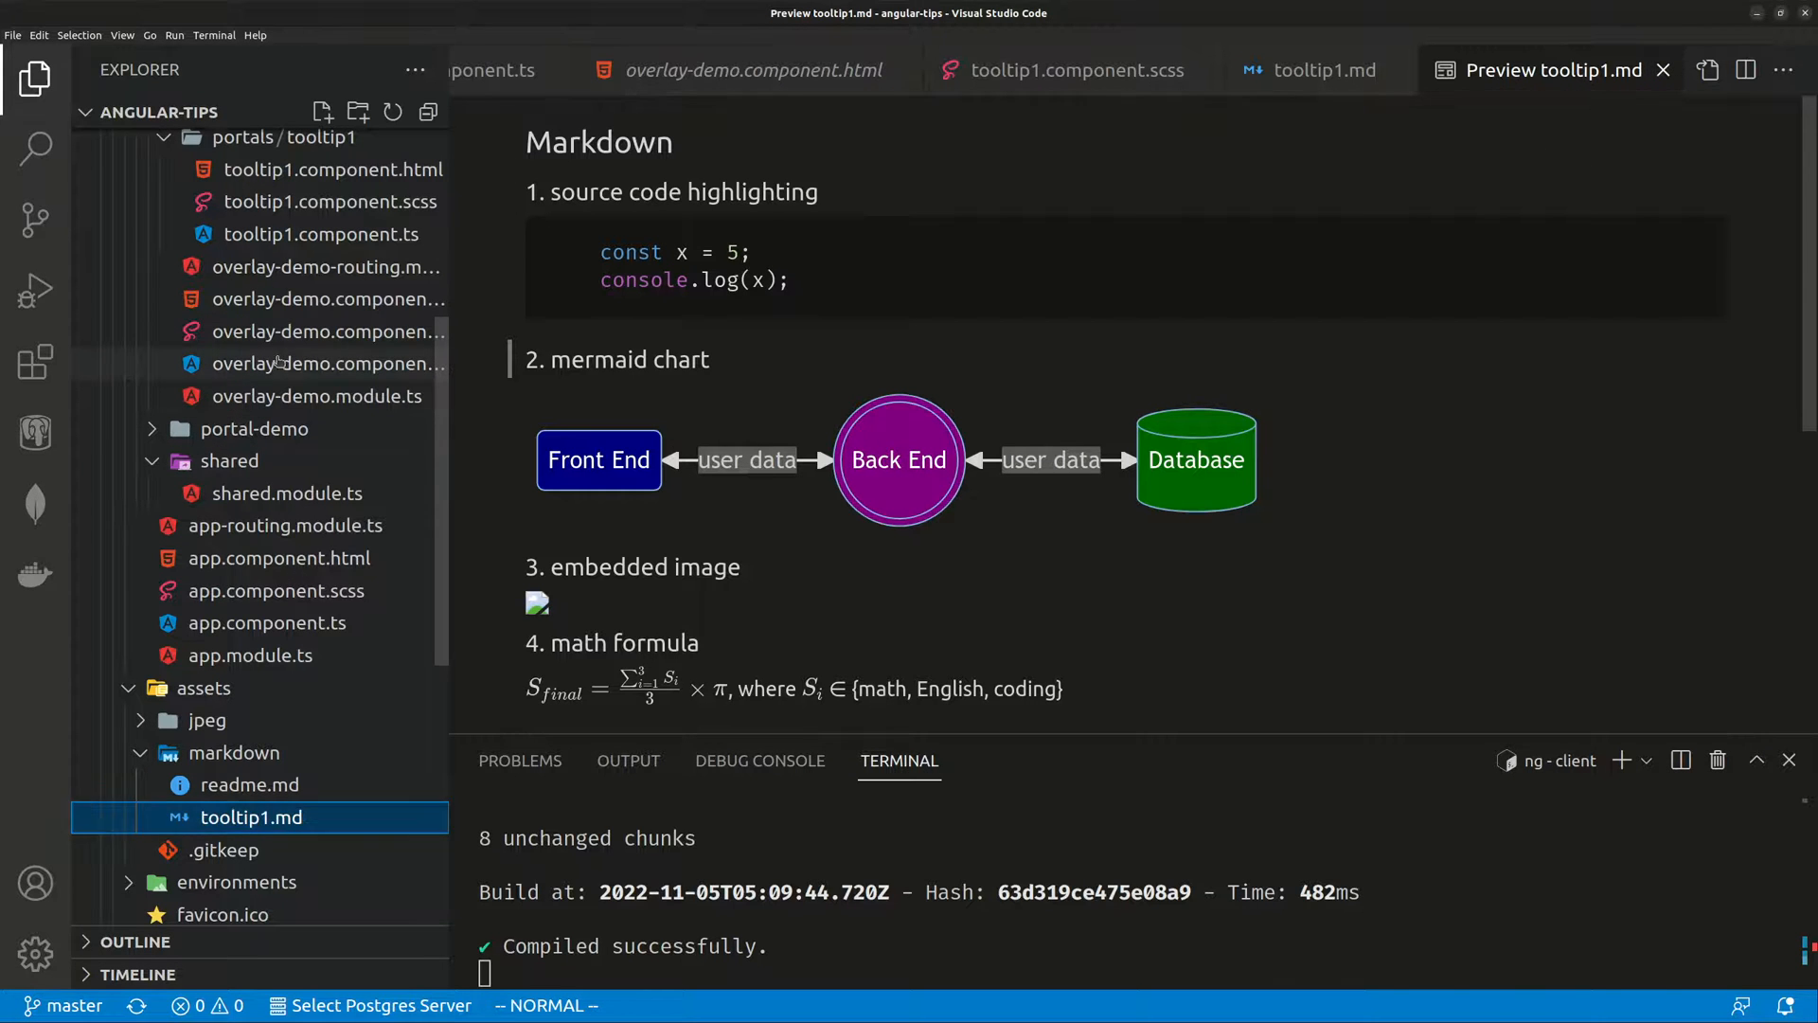
pyautogui.click(327, 364)
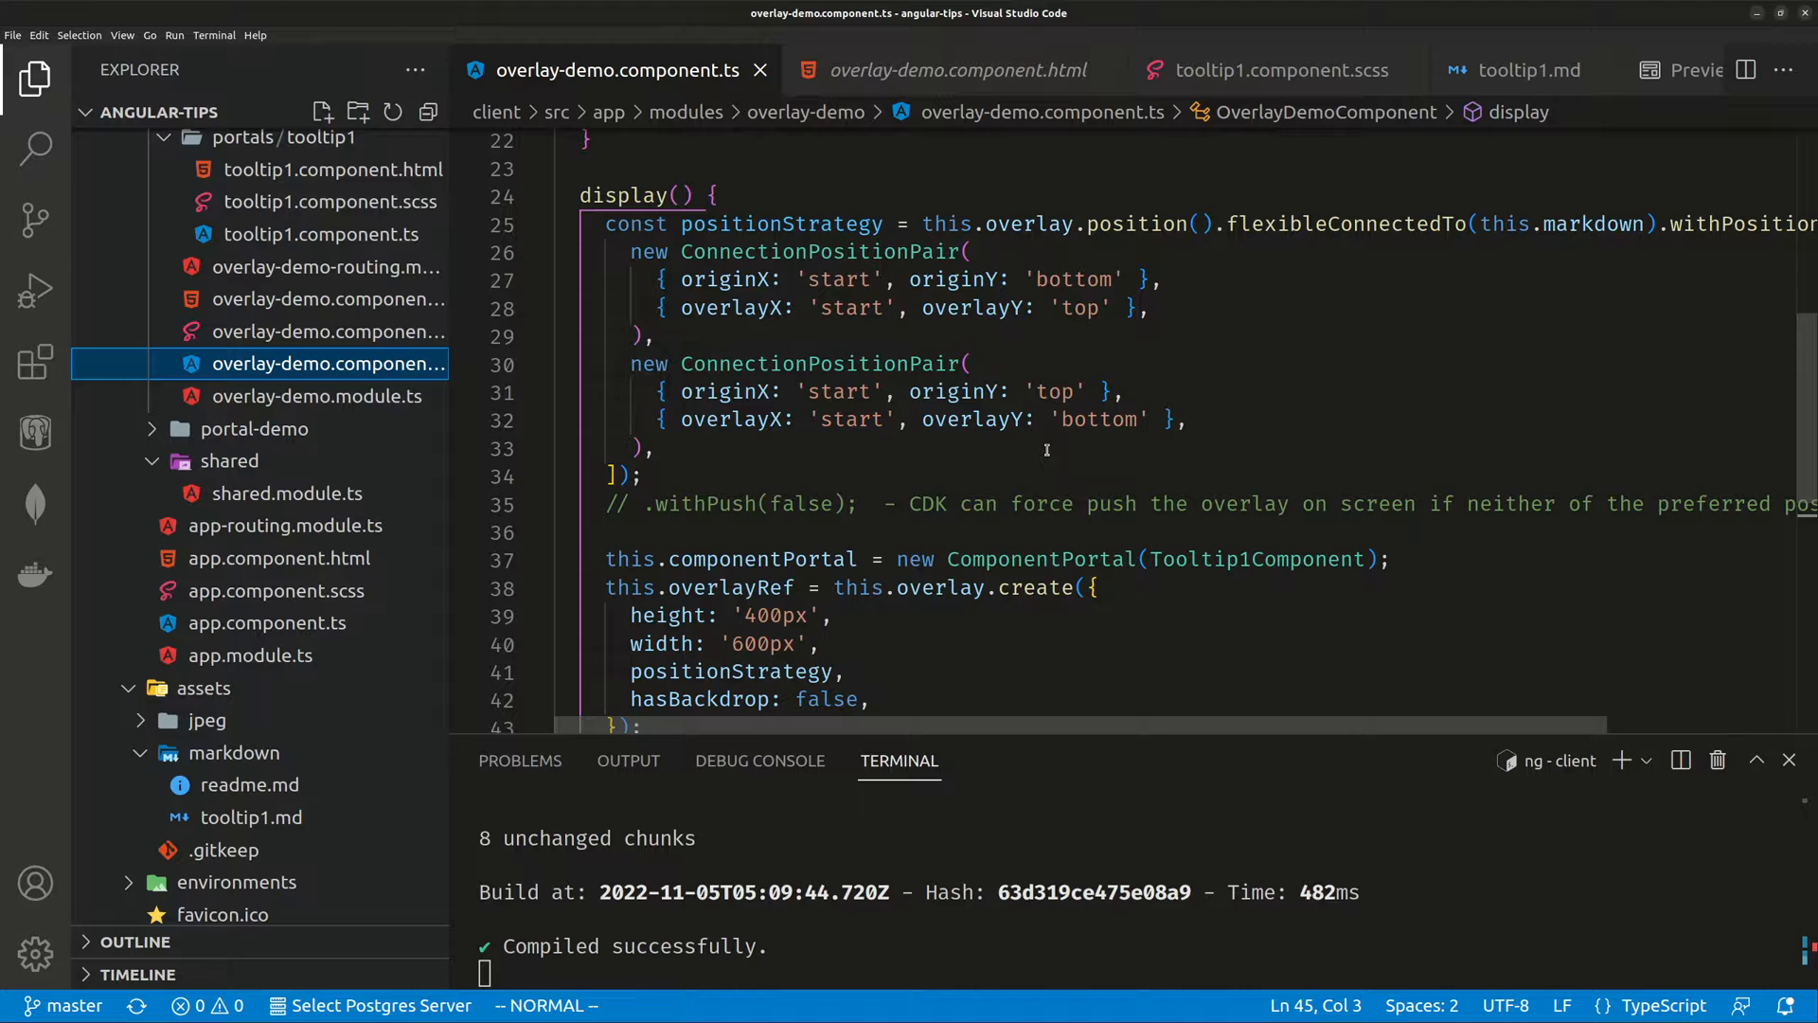
pyautogui.scroll(-3)
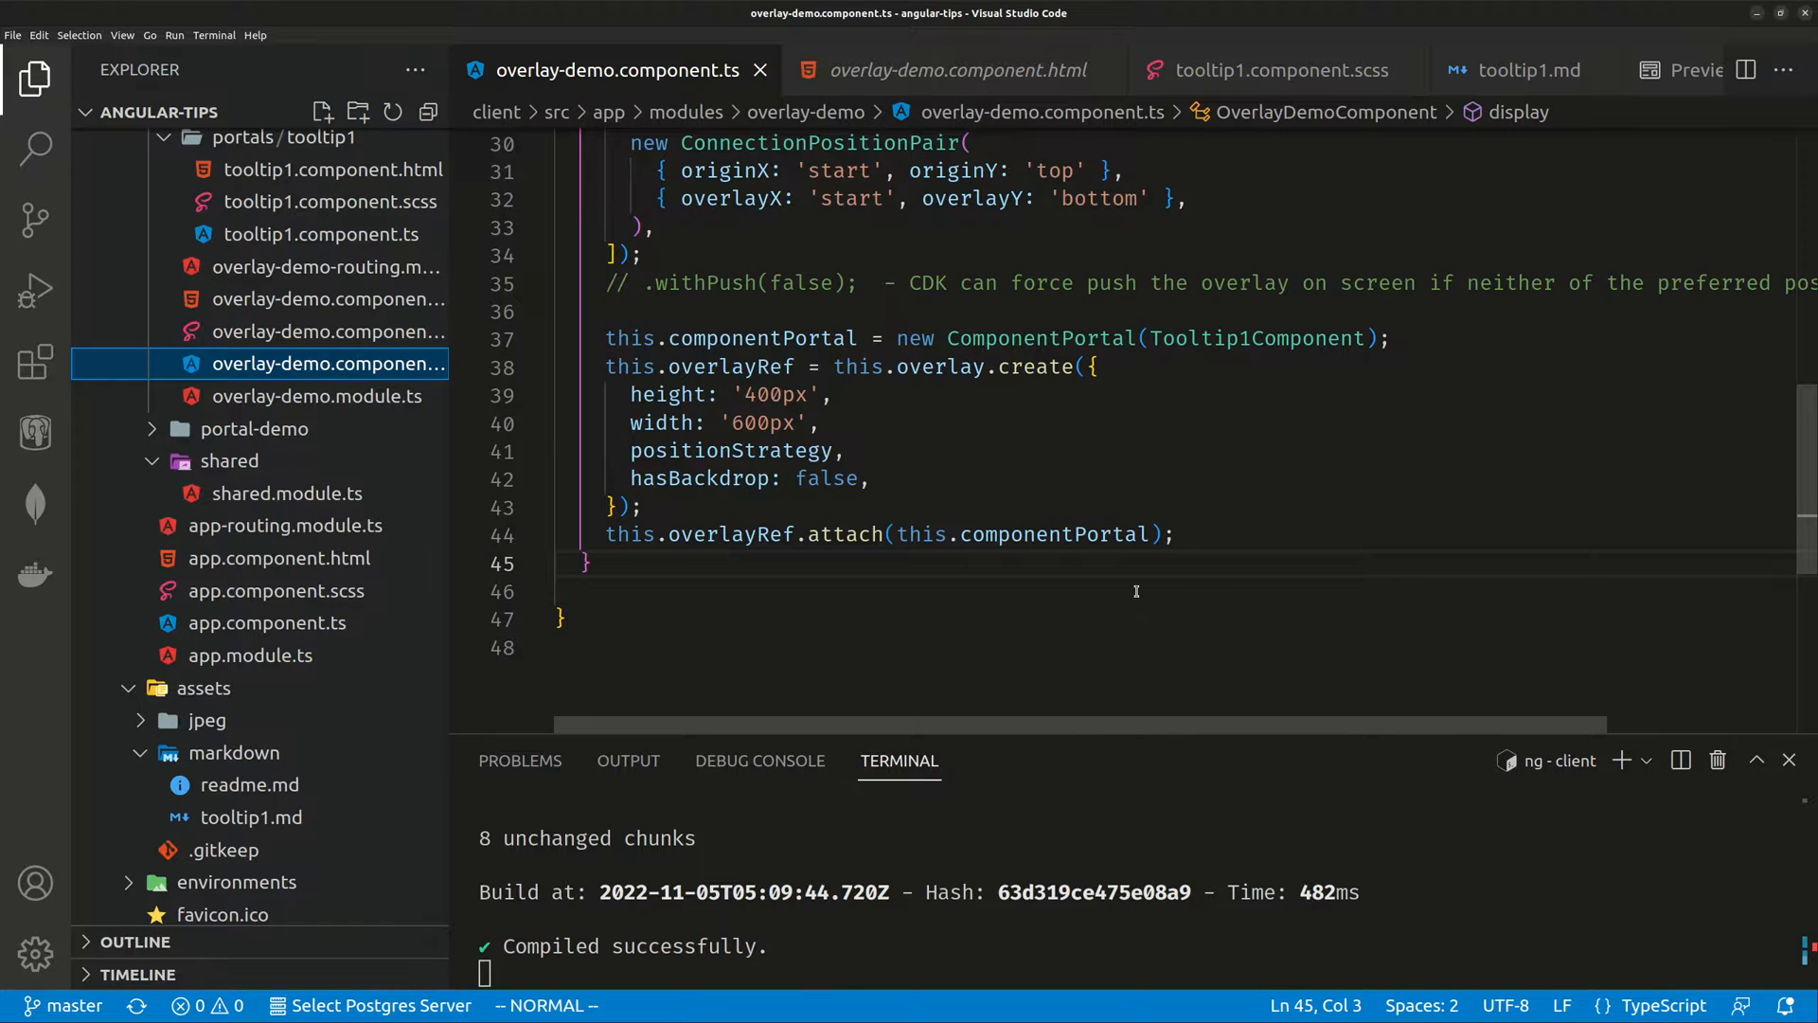
pyautogui.scroll(3)
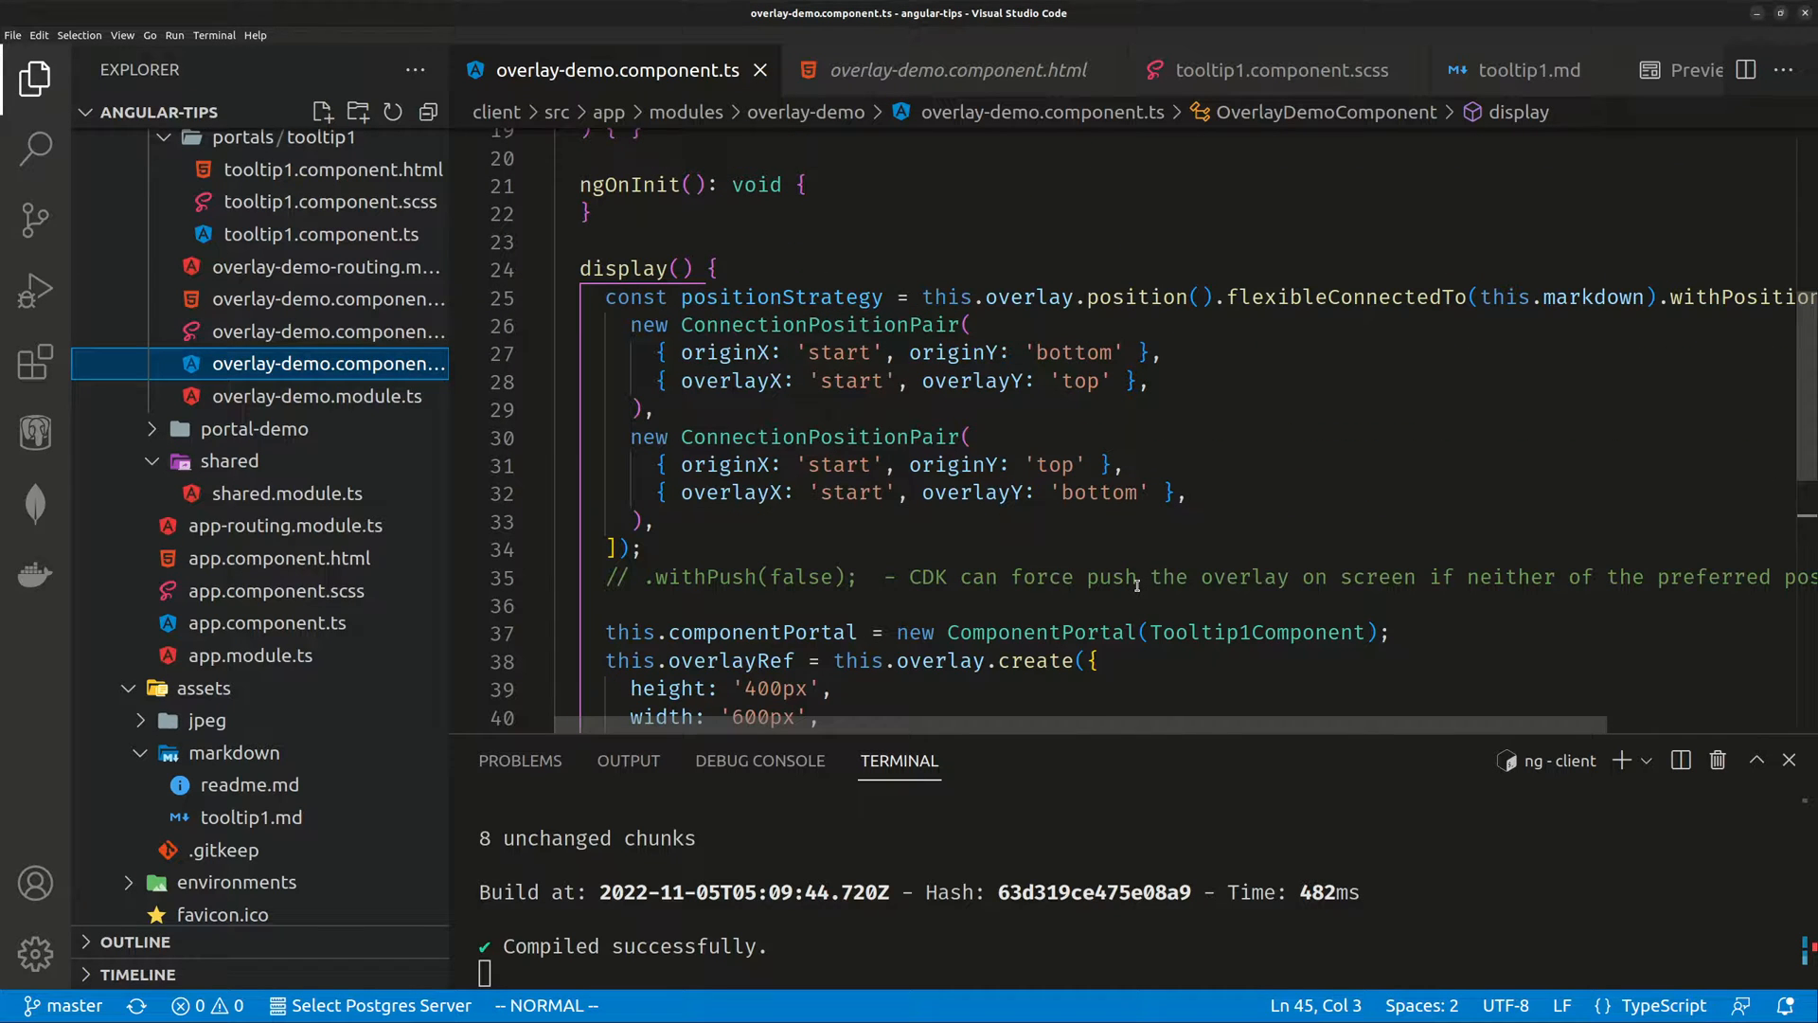